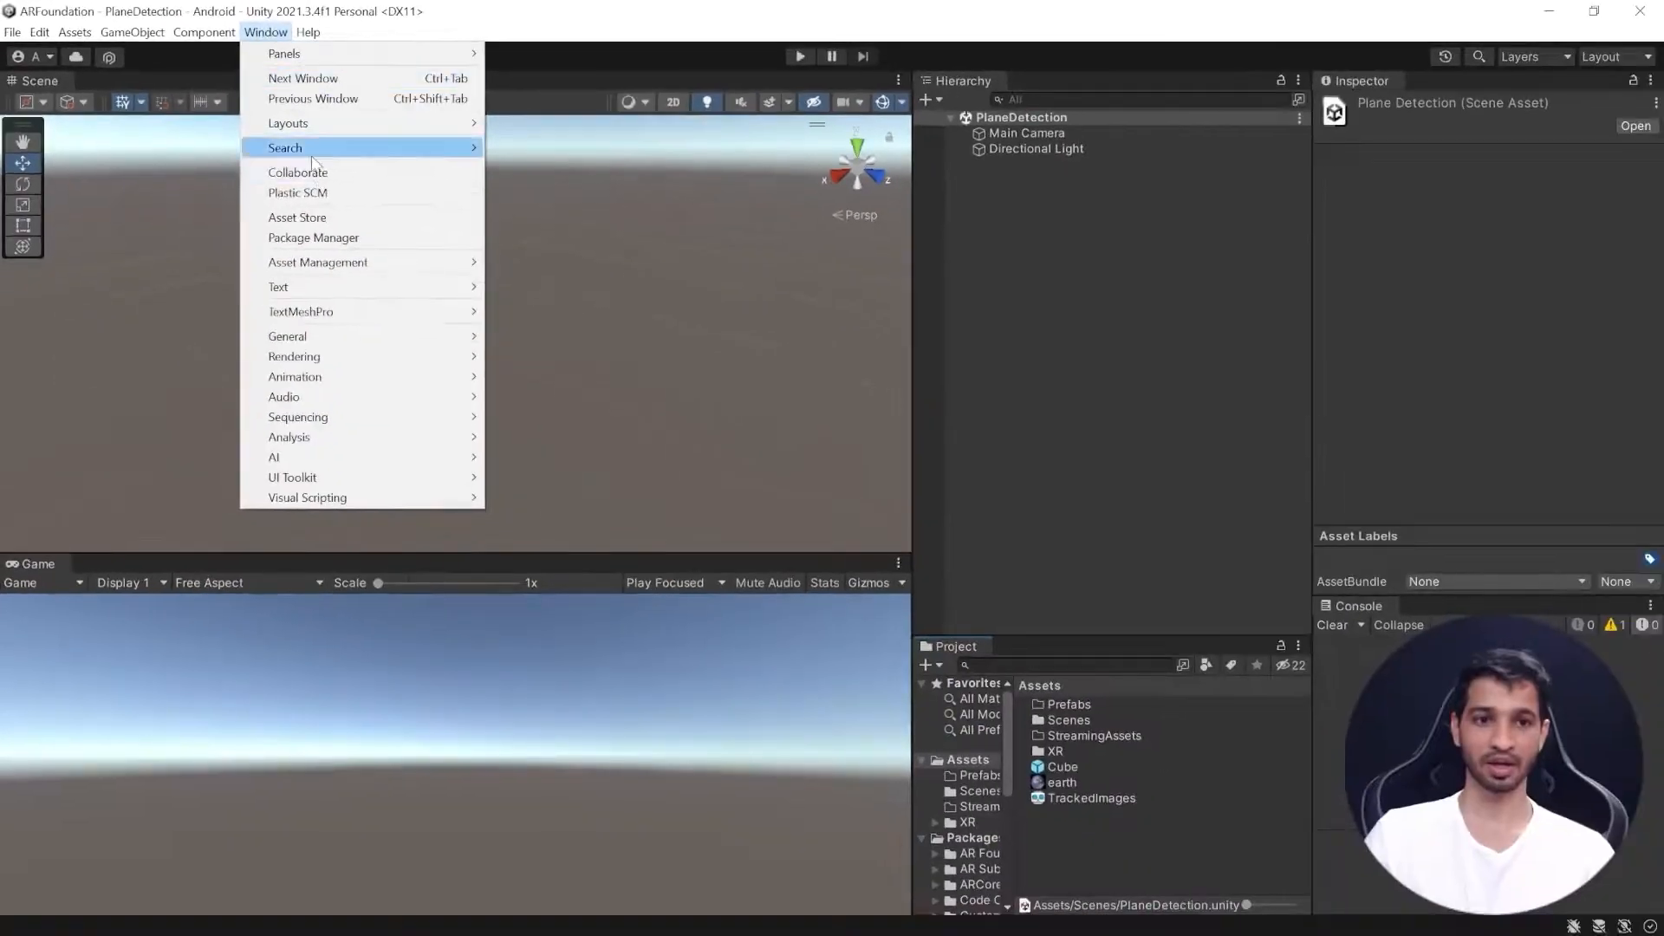
Step: Verify AR Foundation and ARCore XR Plugin are installed in Package Manager, then close it
{"action": "left_click", "coordinate": [313, 237]}
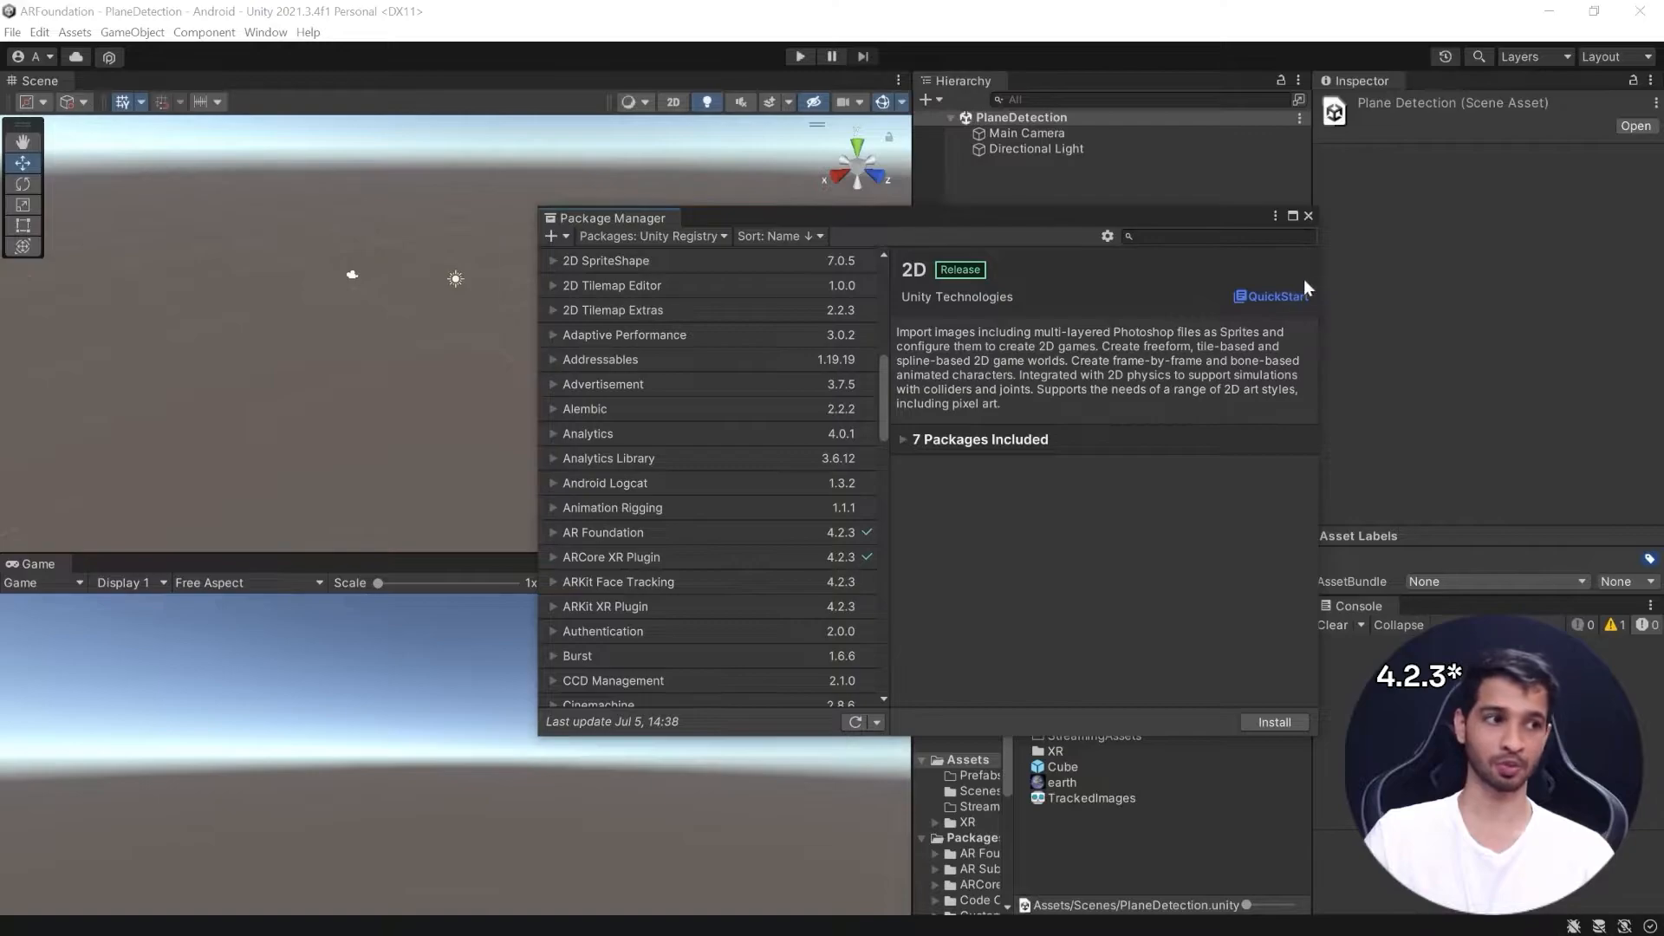
{"action": "left_click", "coordinate": [1308, 216]}
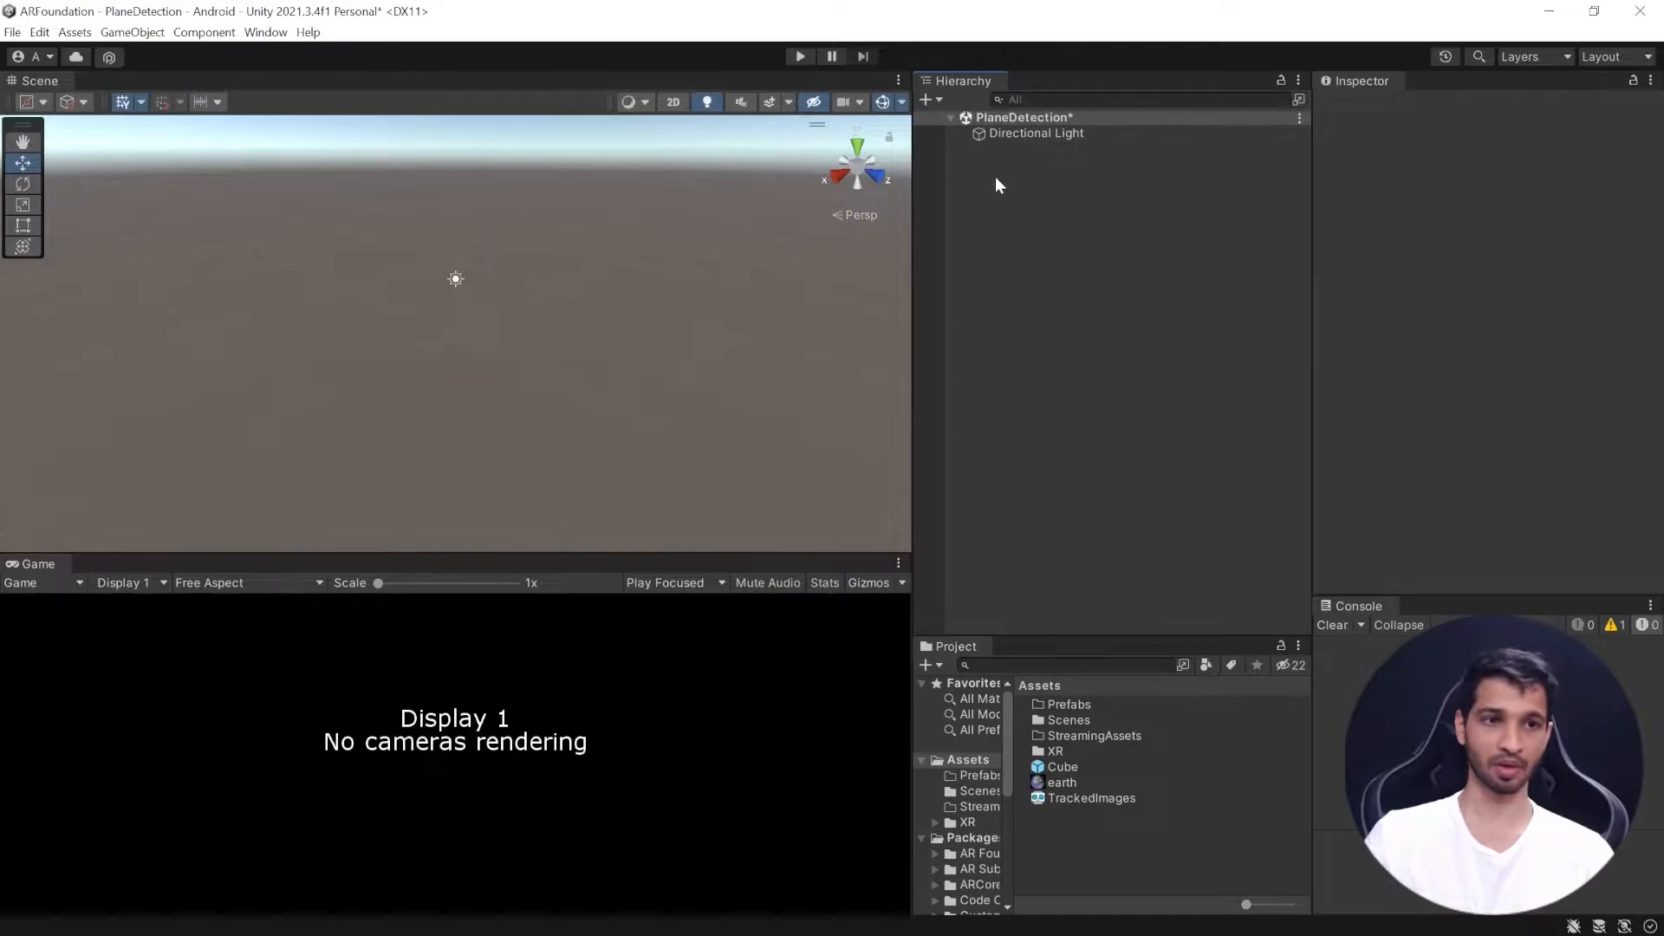
Step: Add AR Session Origin and AR Session objects through the Hierarchy's XR menu
{"action": "right_click", "coordinate": [999, 185]}
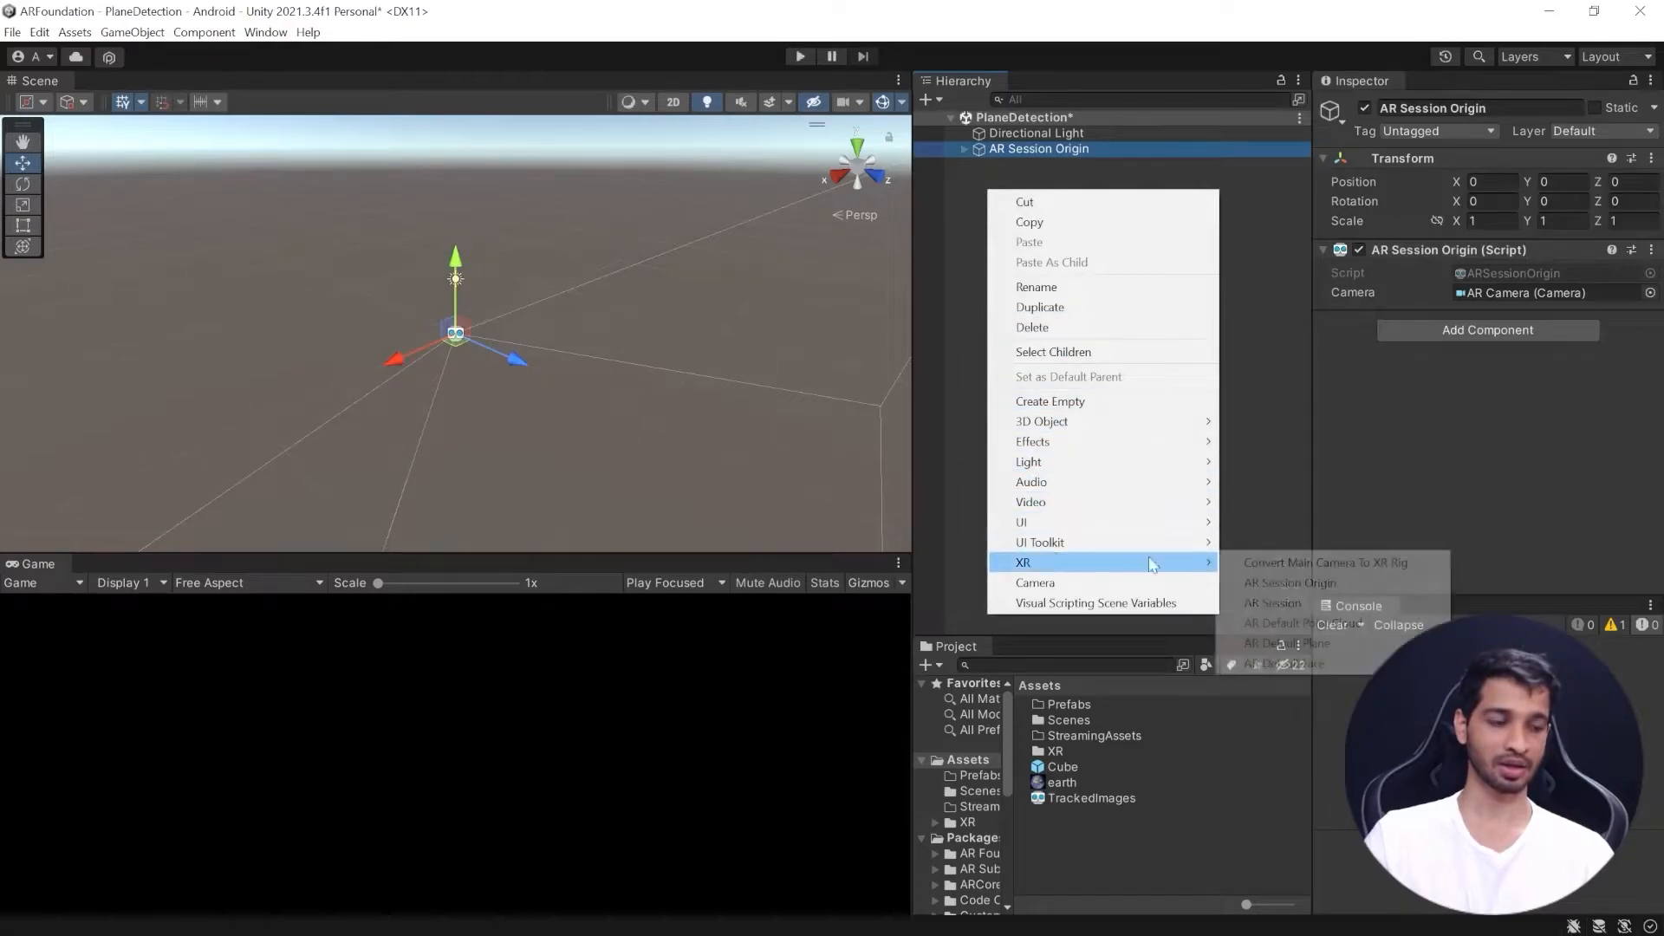
{"action": "left_click", "coordinate": [1271, 603]}
{"action": "type", "text": "A"}
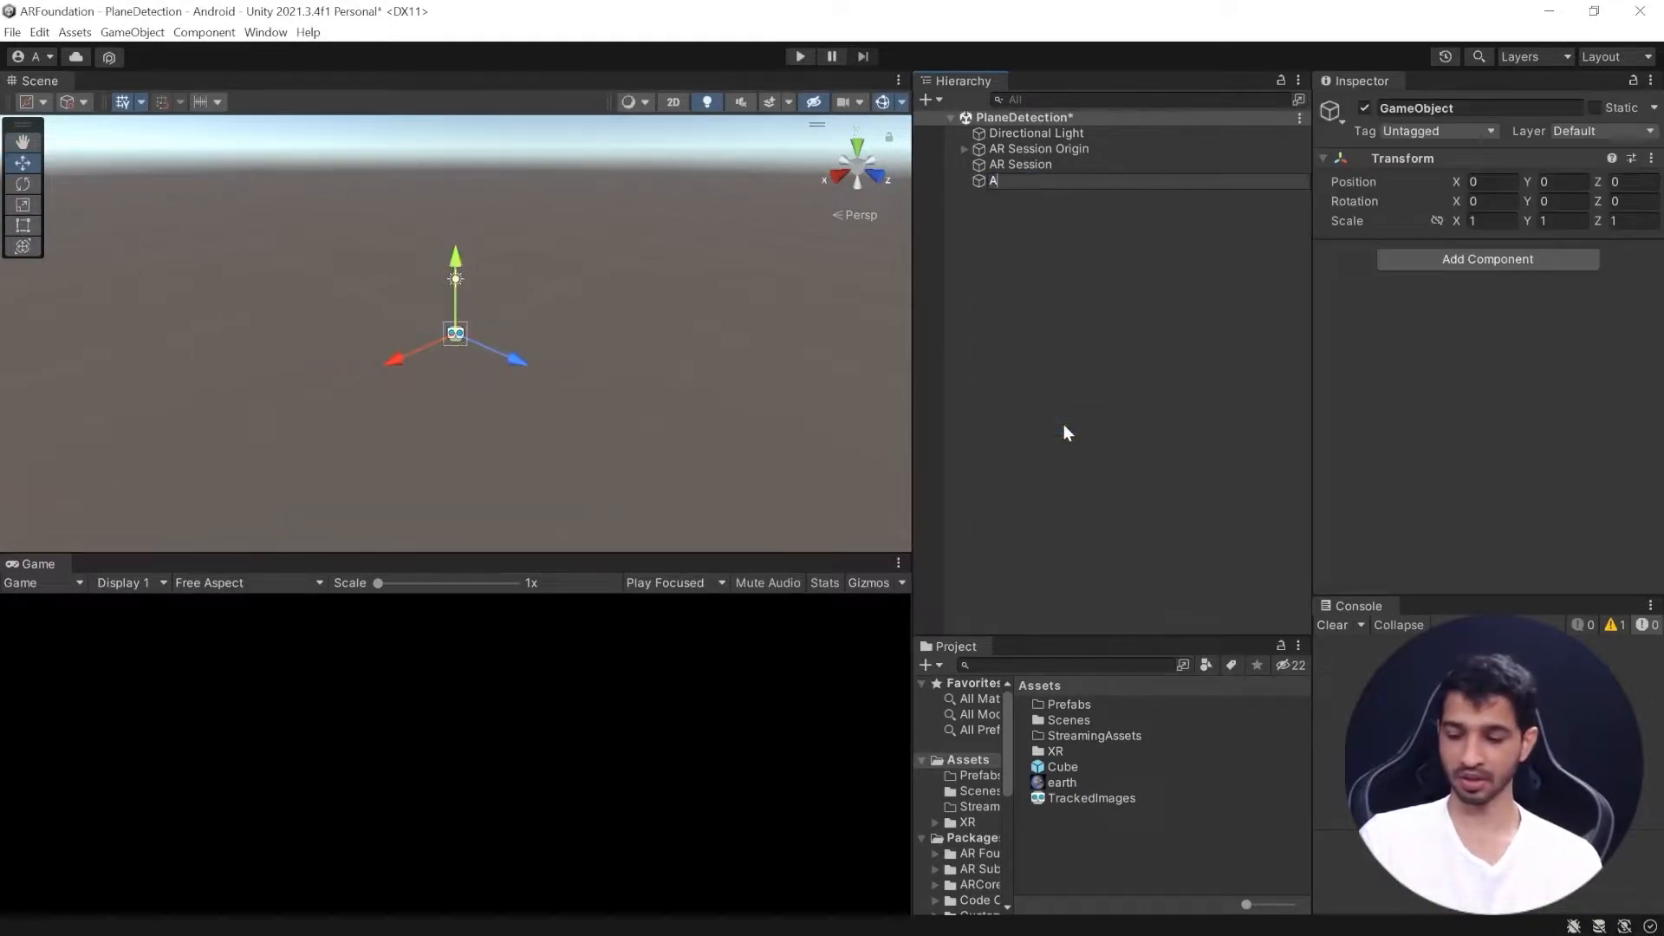
Step: Name the object ARPlane and add AR Plane and AR Plane Mesh Visualizer components
{"action": "type", "text": "RPlane"}
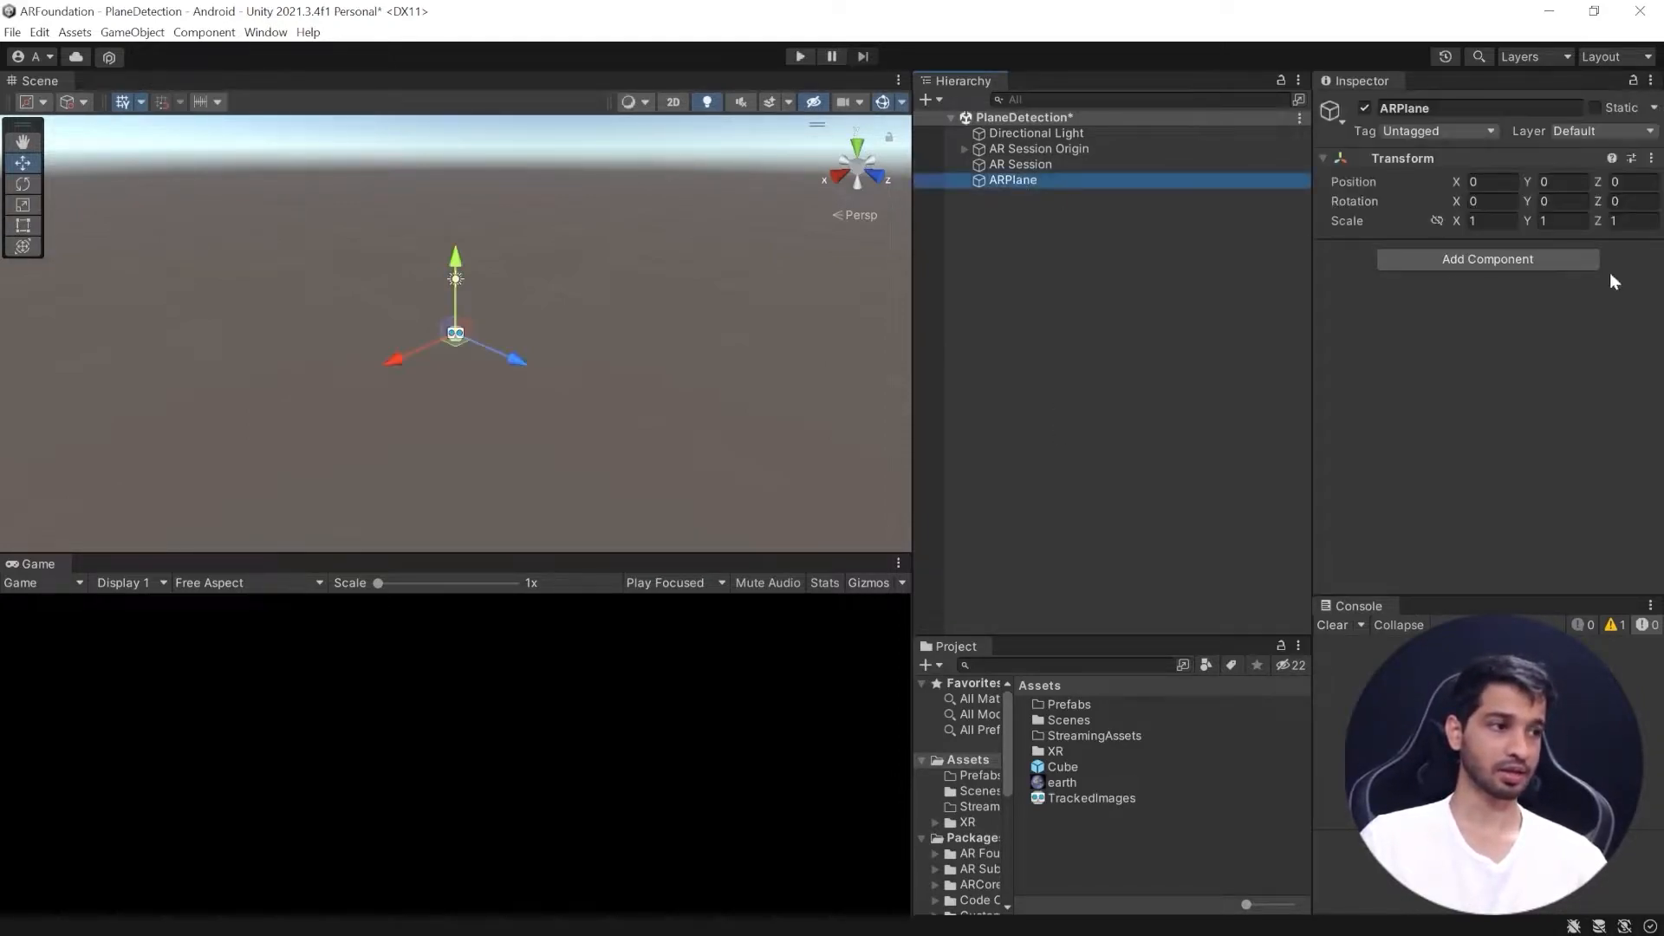
{"action": "left_click", "coordinate": [1486, 259]}
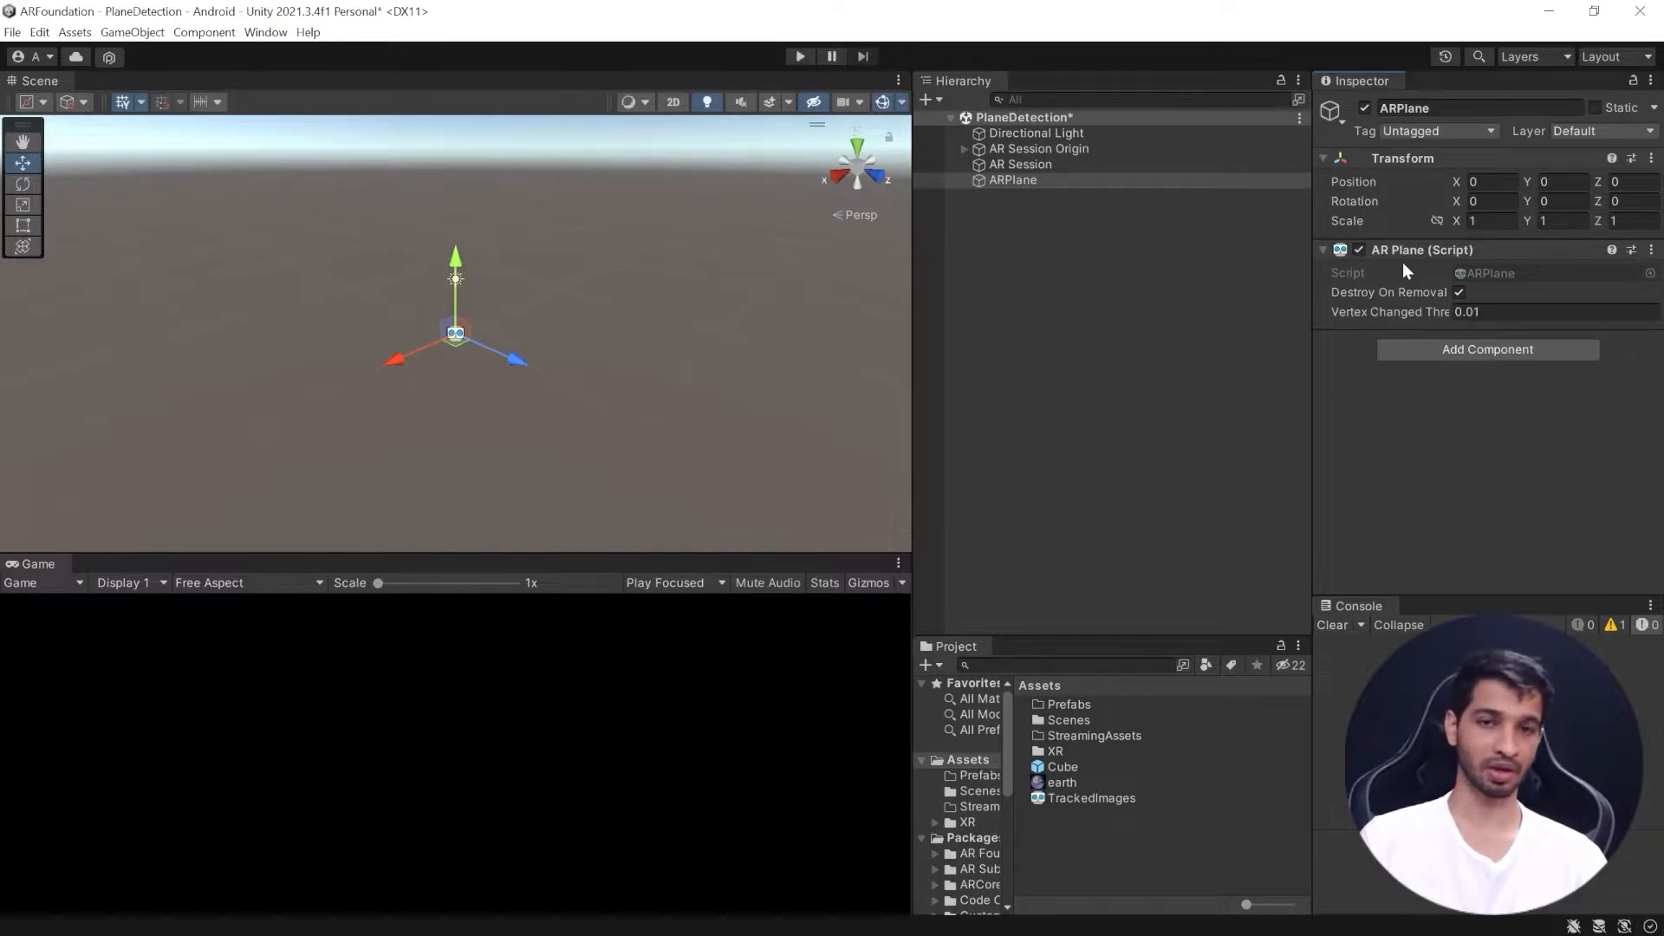
{"action": "mouse_move", "coordinate": [1435, 368]}
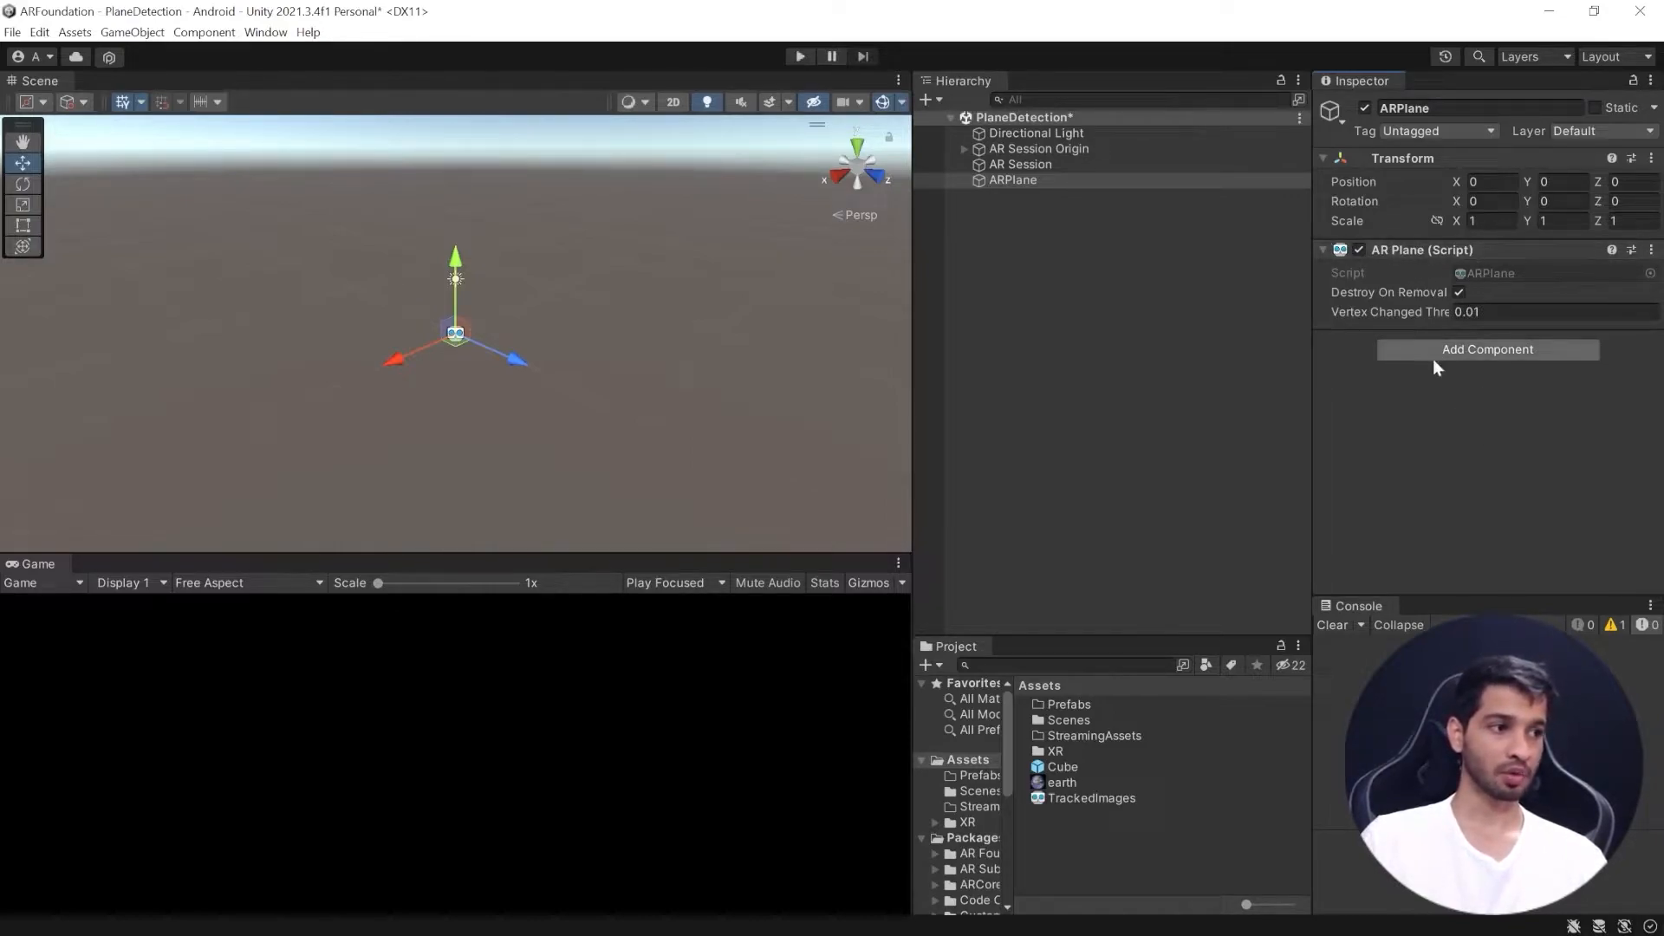
{"action": "left_click", "coordinate": [1487, 349]}
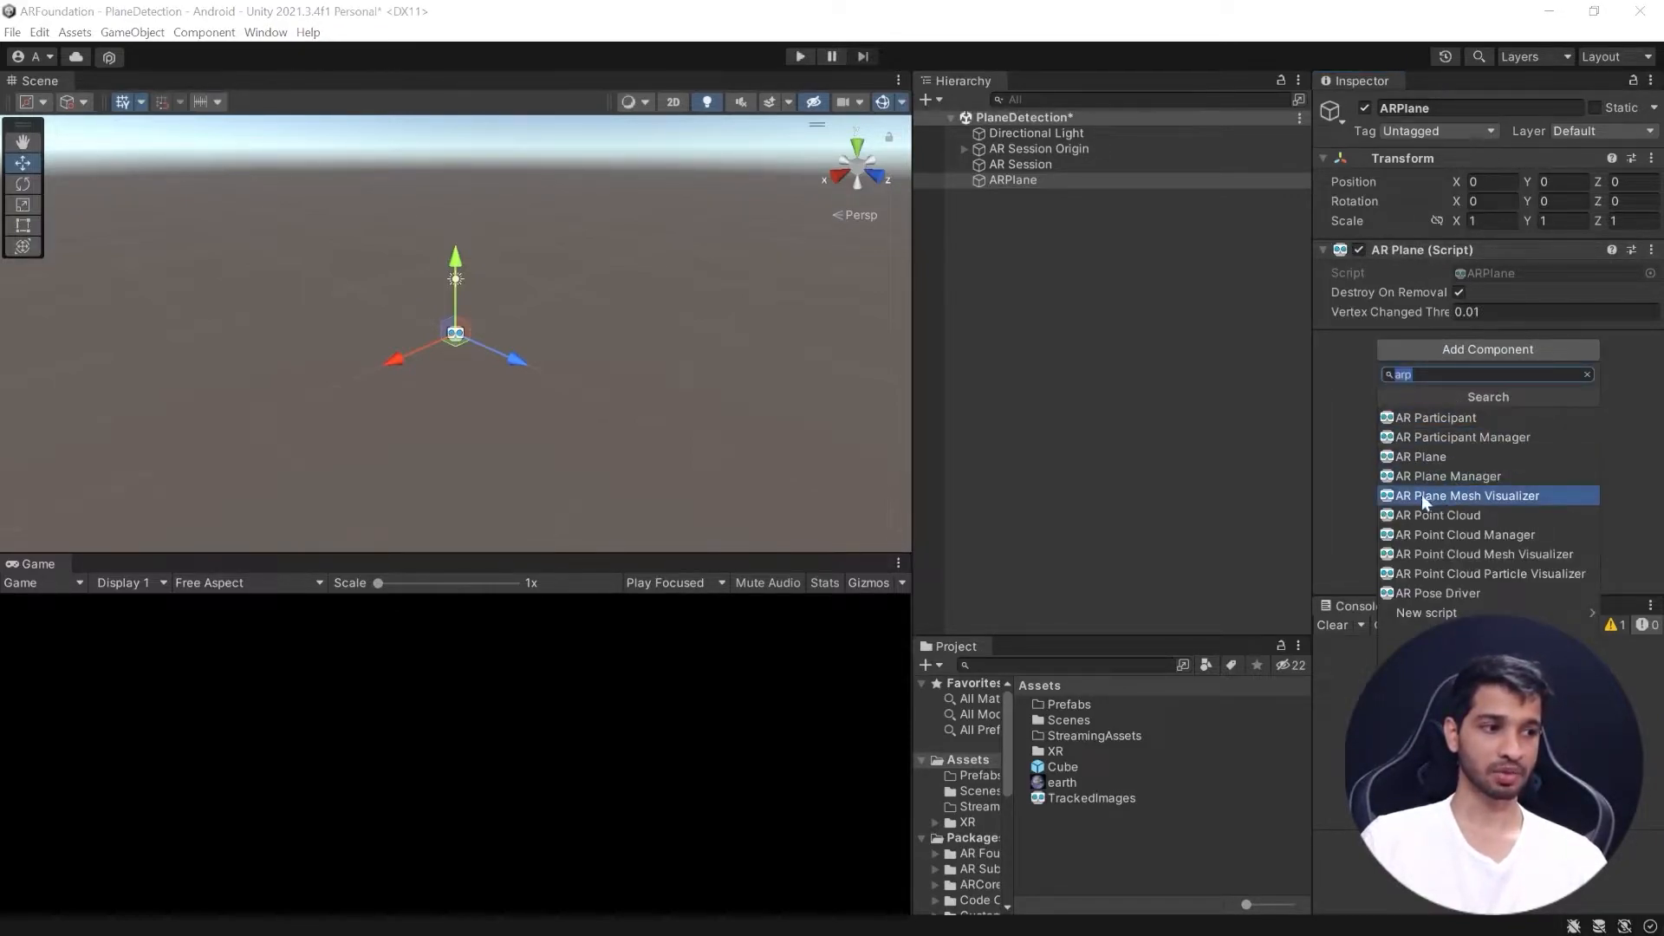
{"action": "left_click", "coordinate": [1463, 495]}
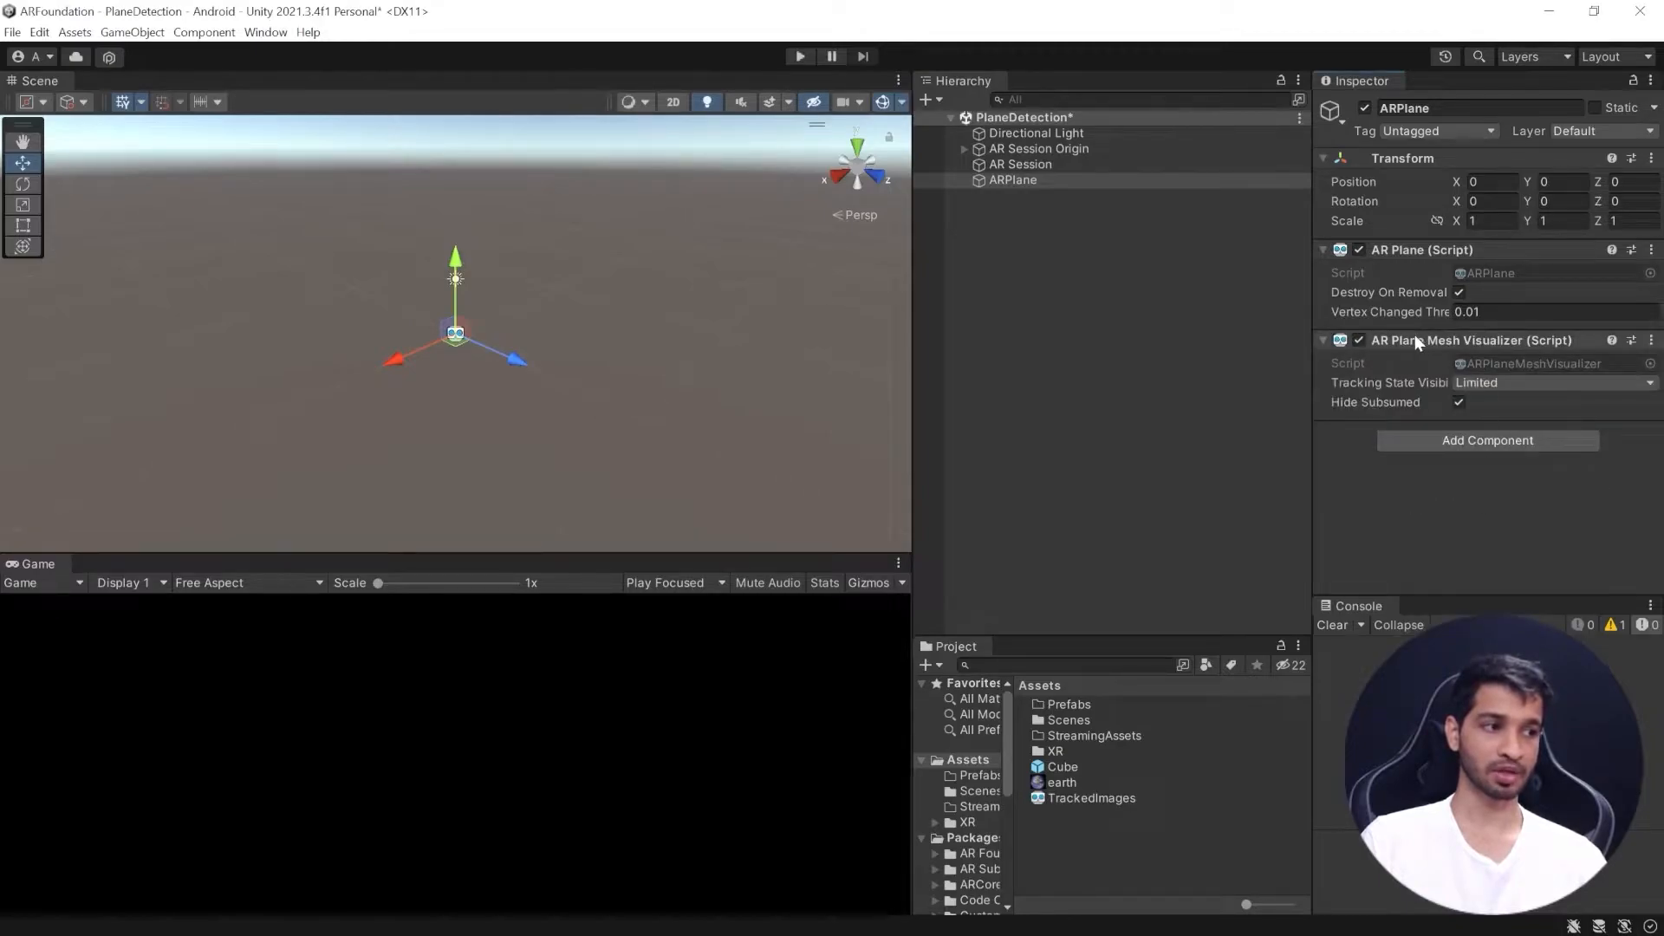
{"action": "mouse_move", "coordinate": [1437, 524]}
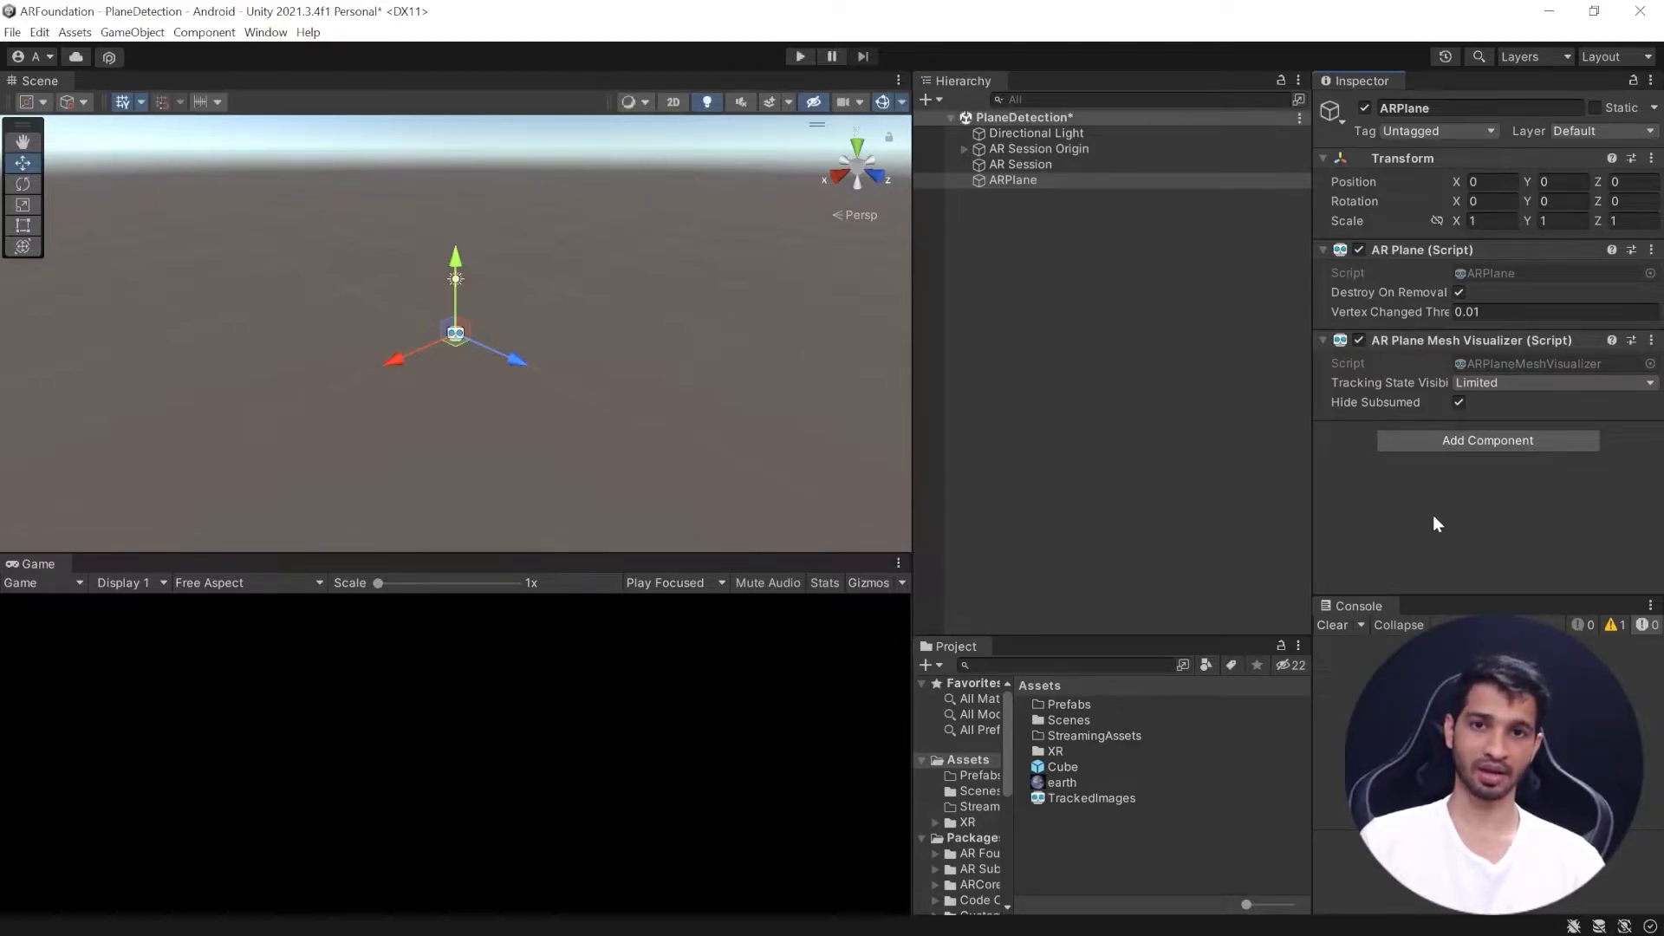
Step: Add Mesh Collider, Mesh Filter and Mesh Renderer to ARPlane and expand its Materials list
{"action": "left_click", "coordinate": [1486, 440]}
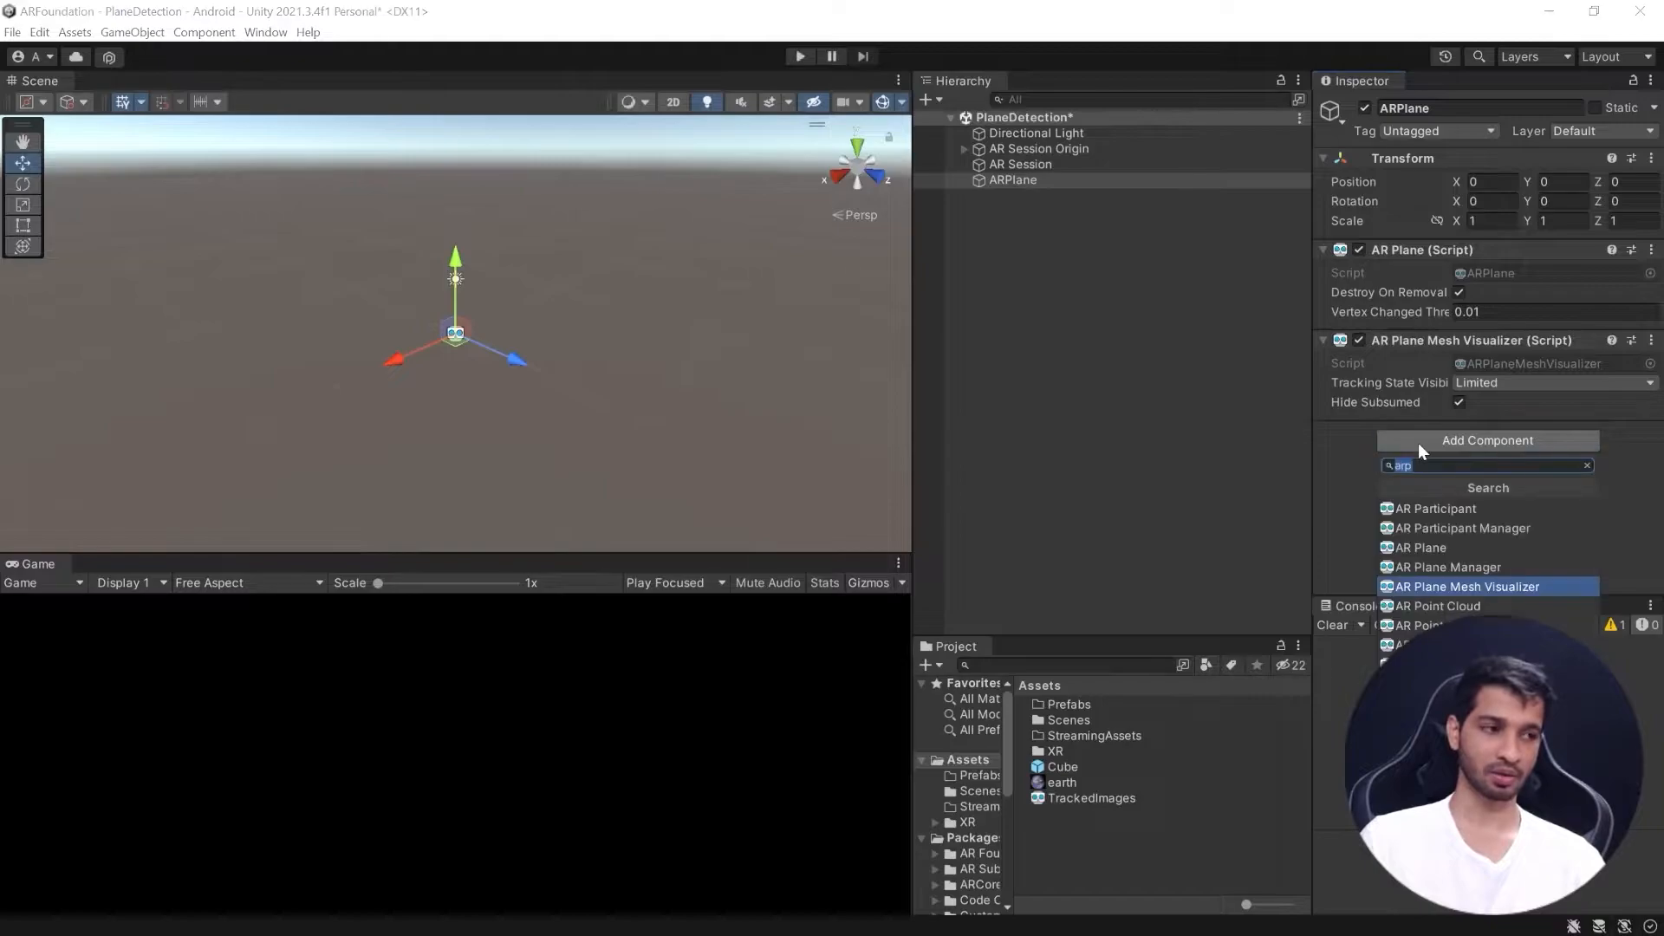
{"action": "type", "text": "mes"}
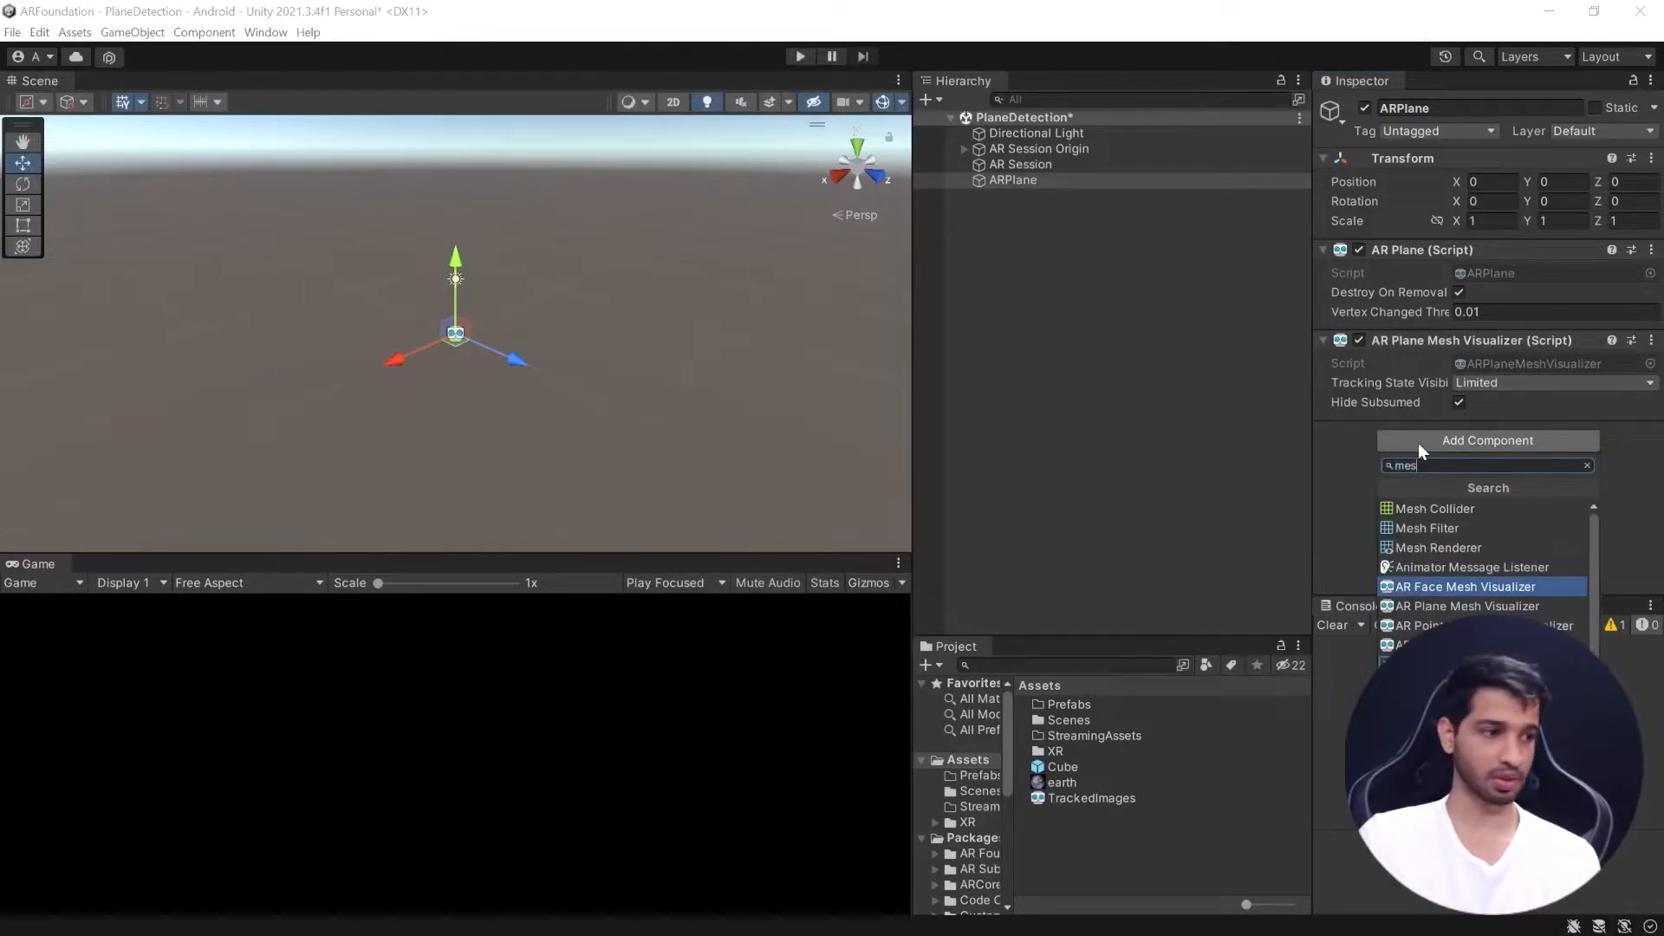
{"action": "left_click", "coordinate": [1434, 508]}
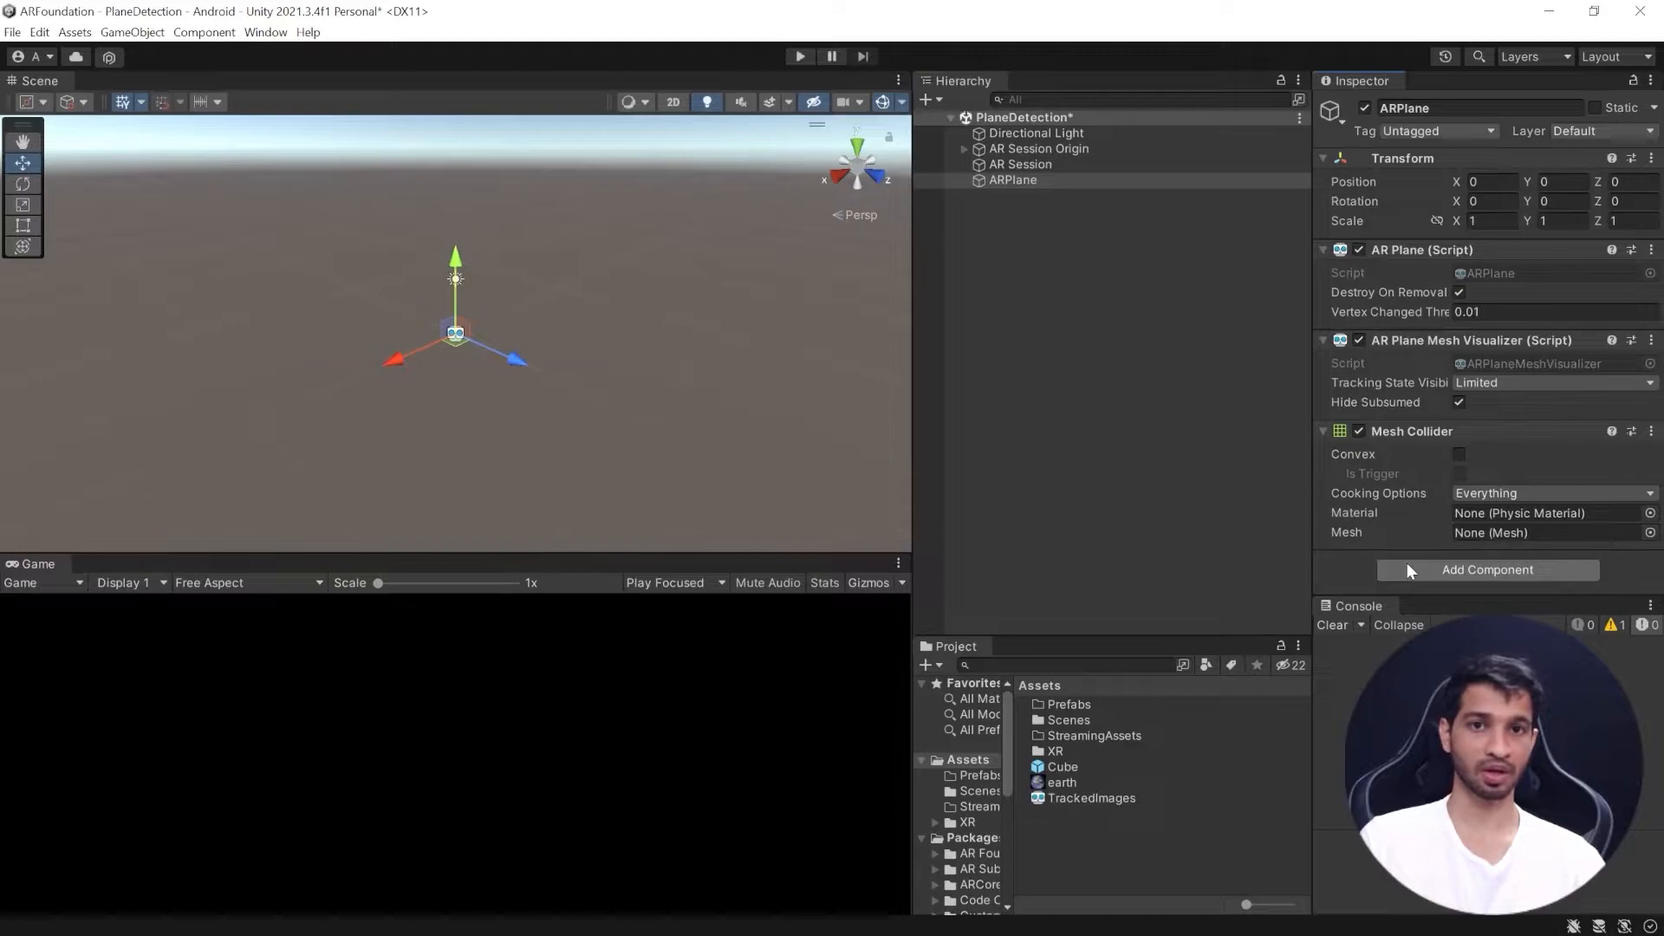
{"action": "type", "text": "mes"}
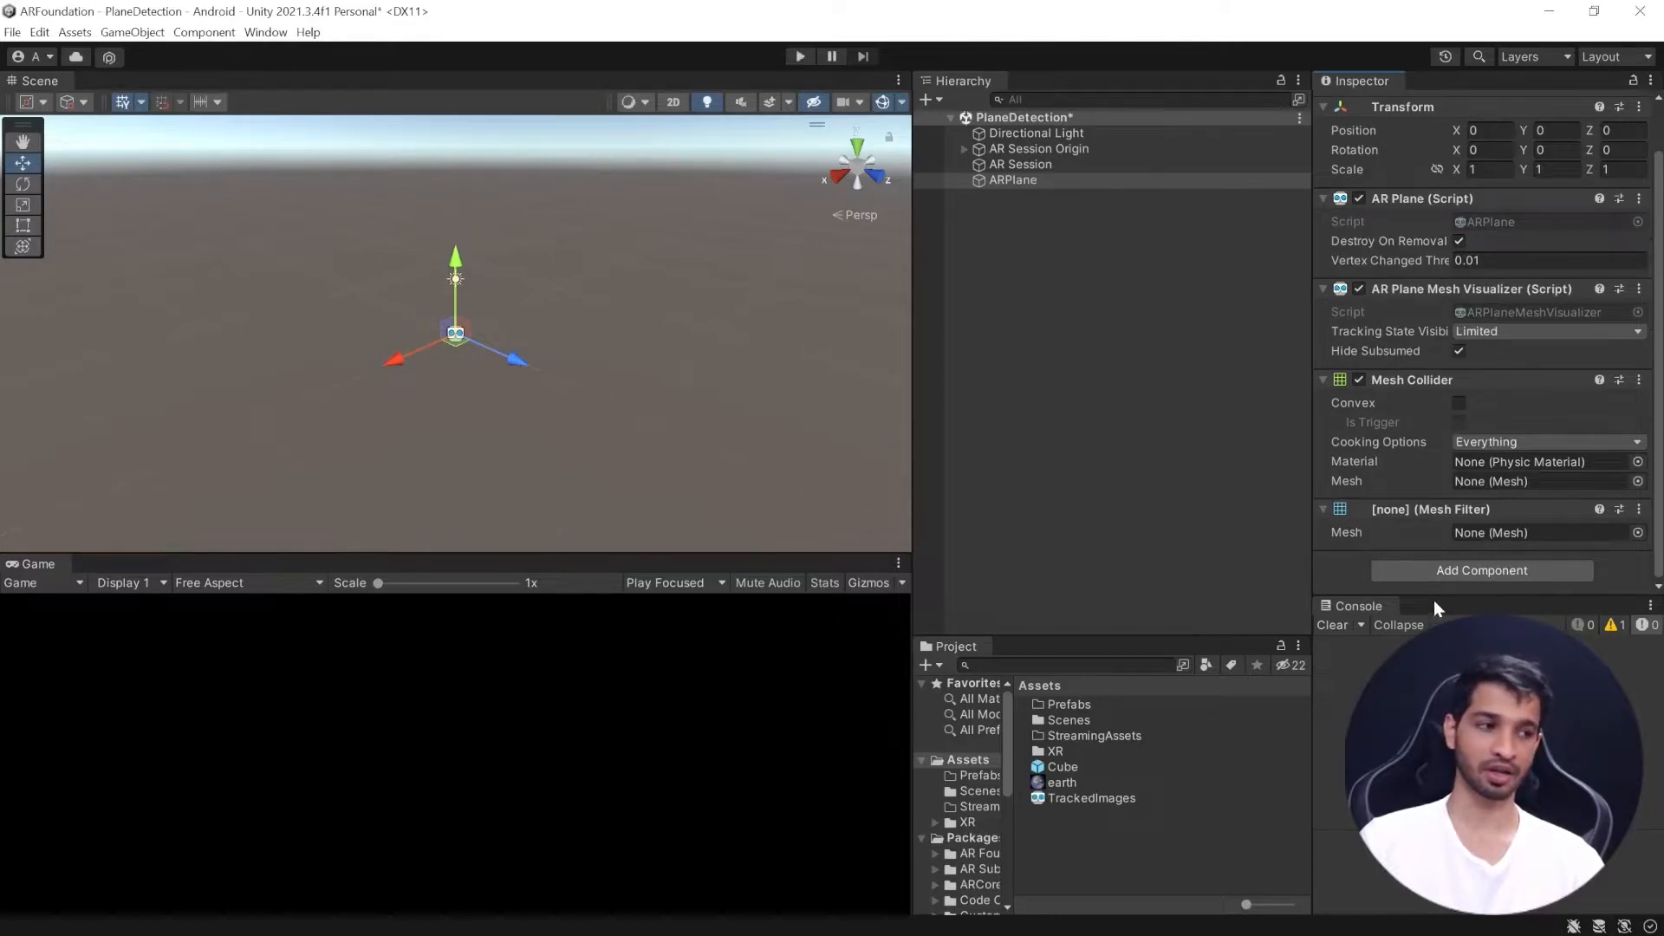
{"action": "scroll", "scroll_direction": "down", "scroll_amount": 3}
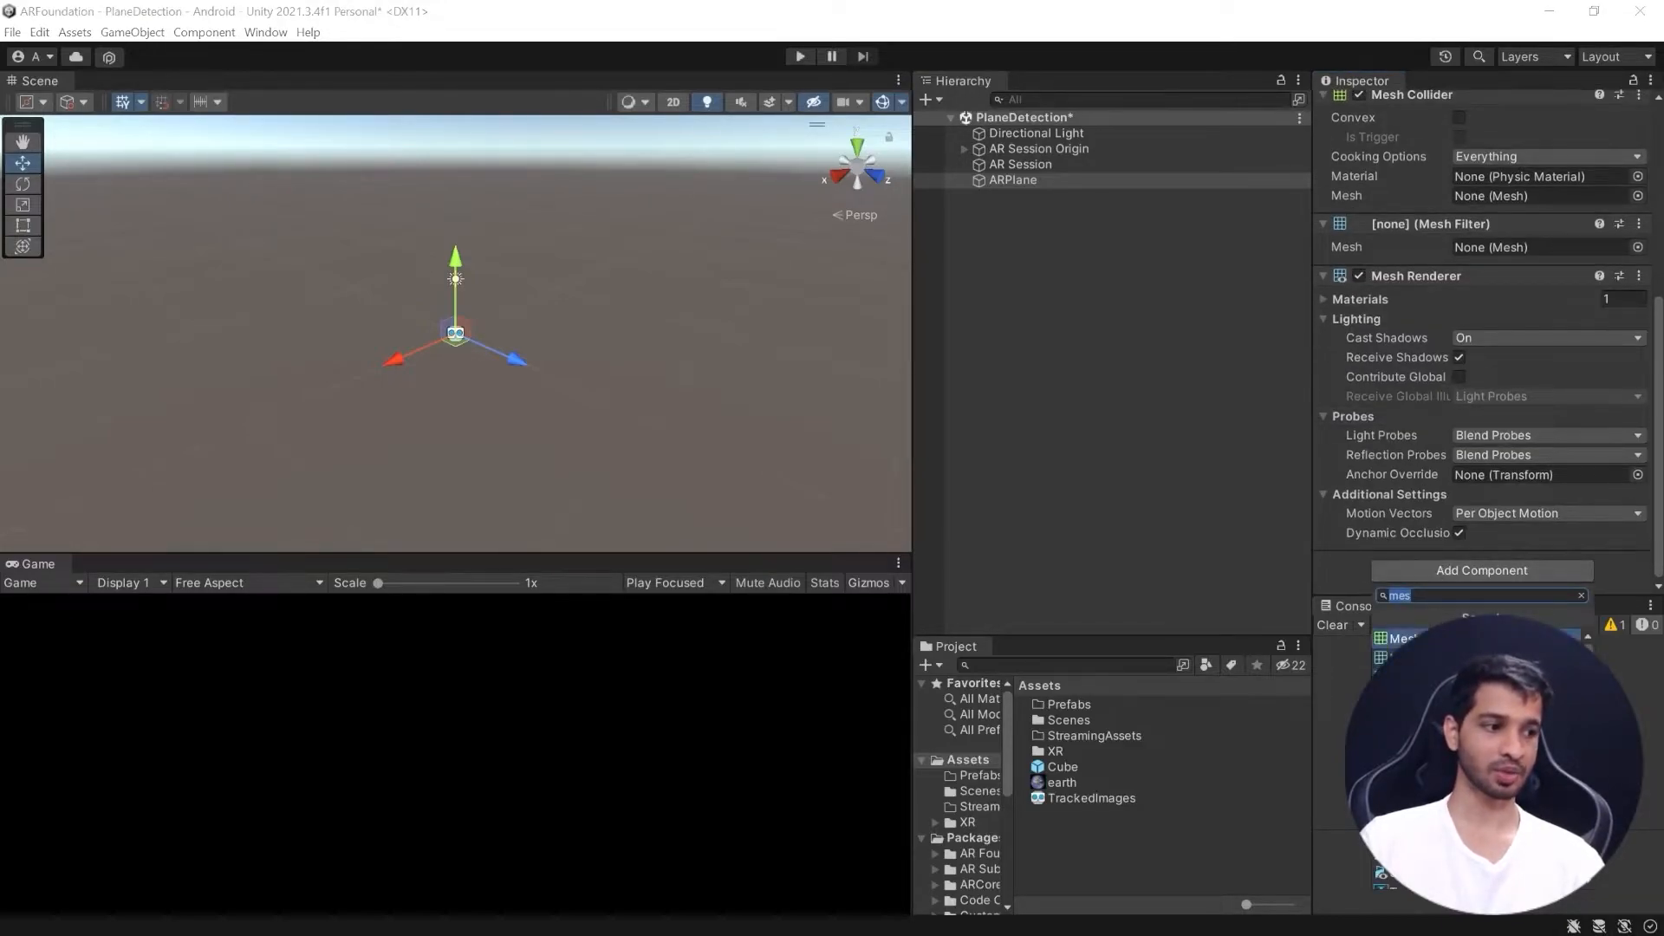
{"action": "type", "text": "lin"}
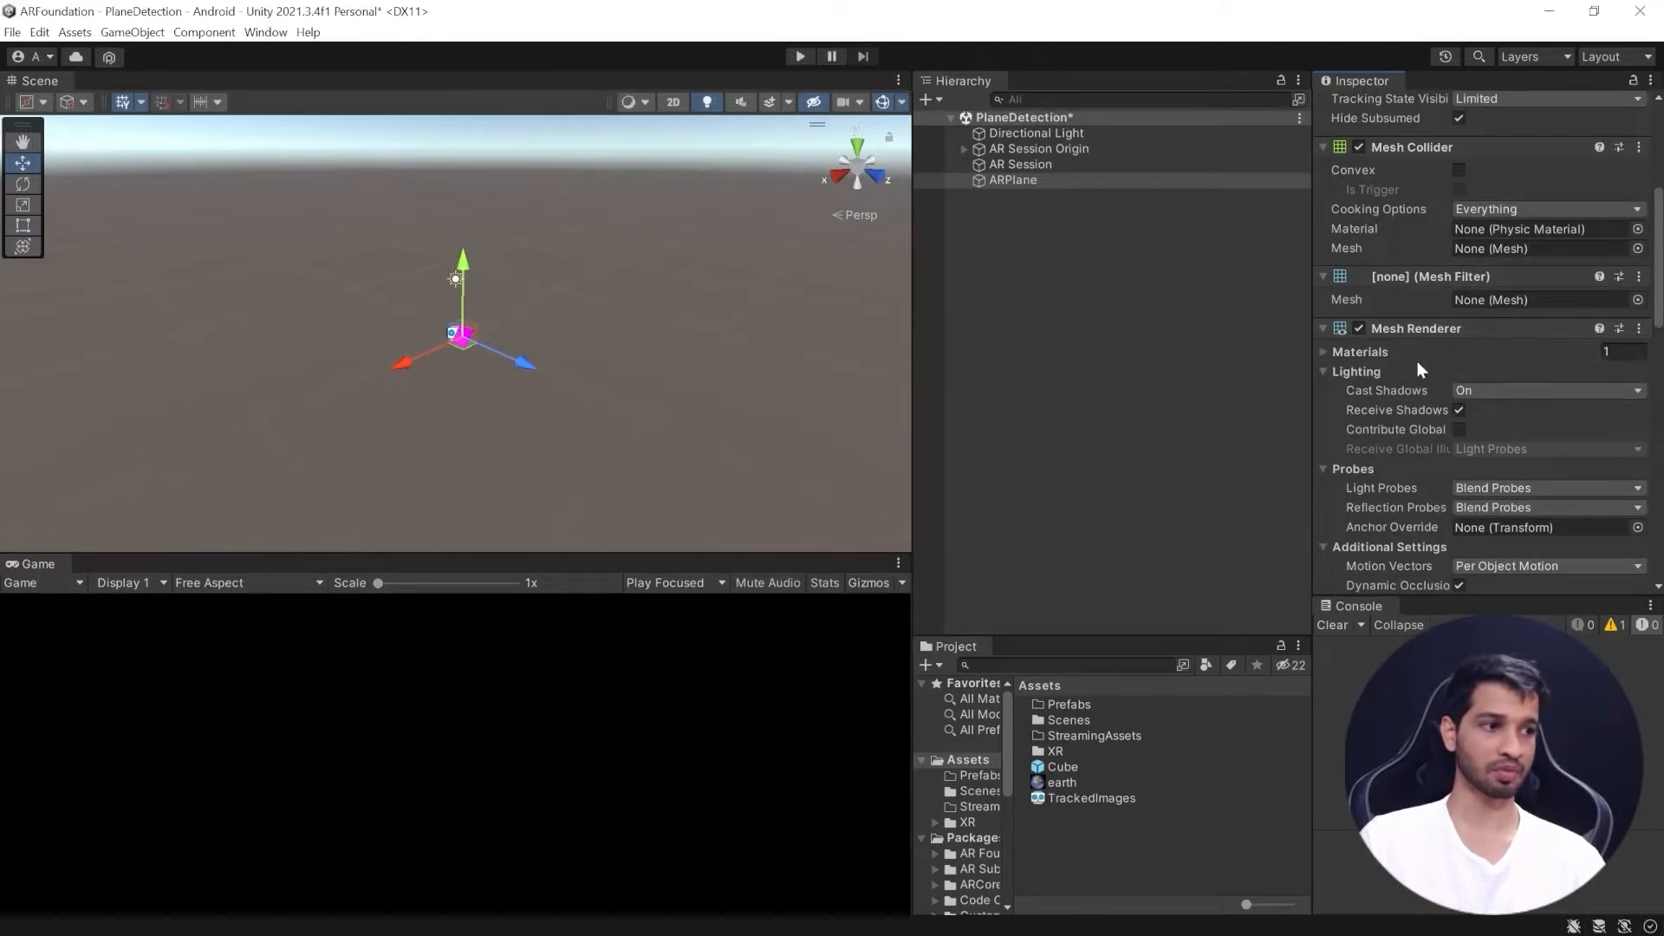
{"action": "left_click", "coordinate": [1323, 351]}
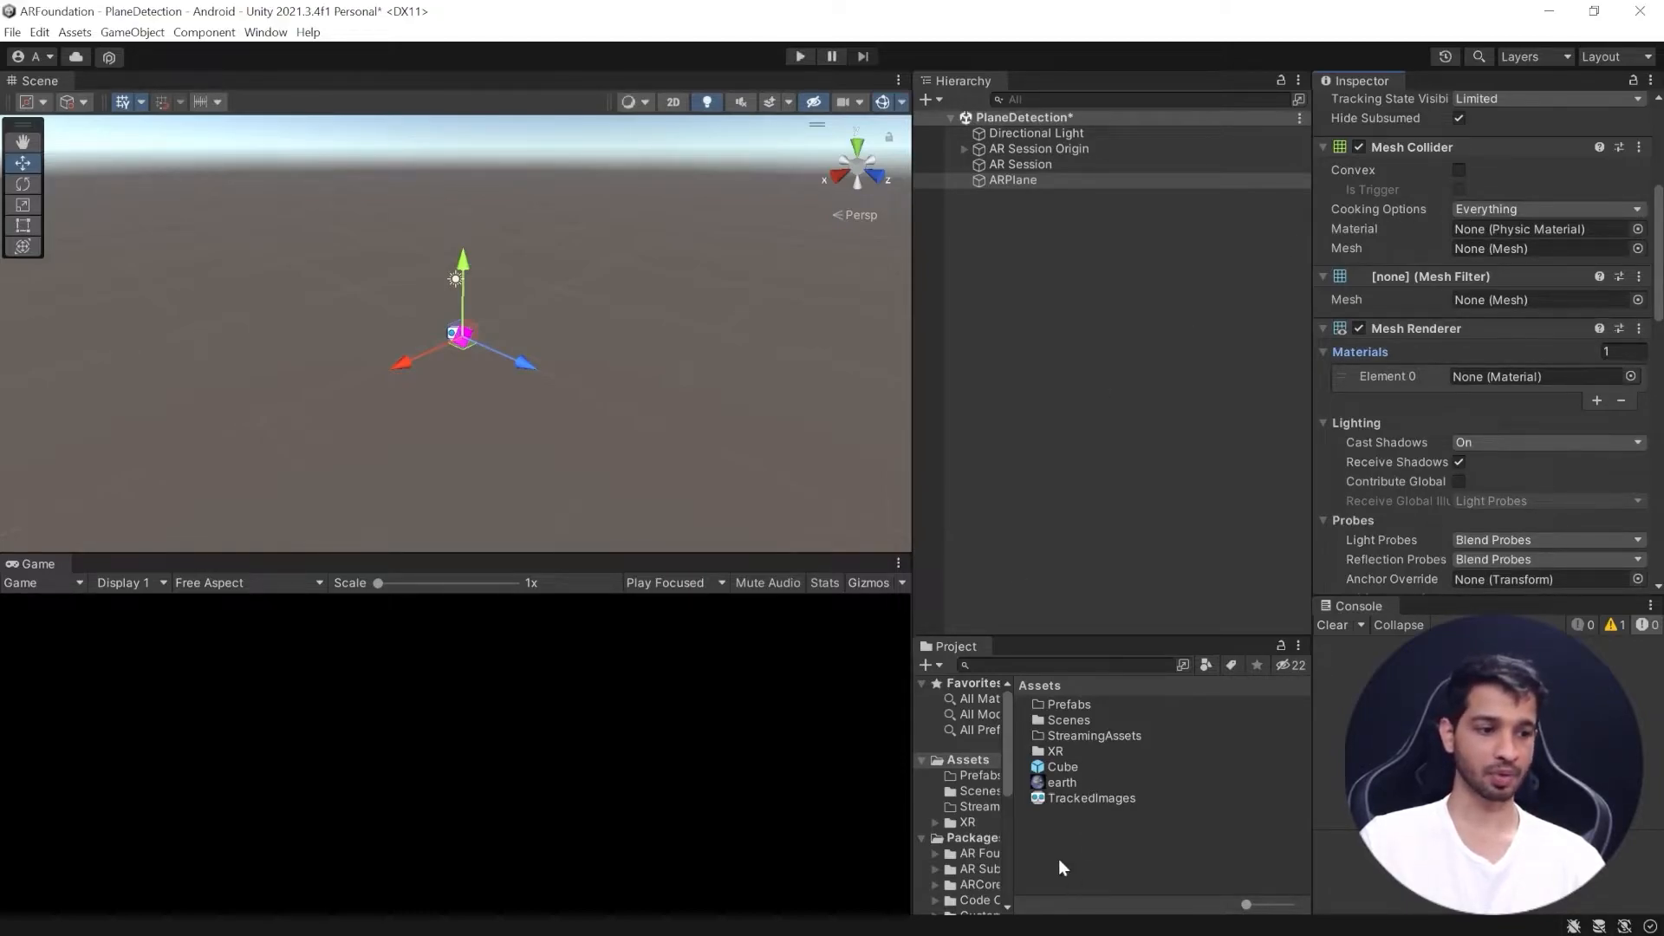
Step: Create a new material asset in Assets named PlaneMaterial
{"action": "right_click", "coordinate": [1063, 868]}
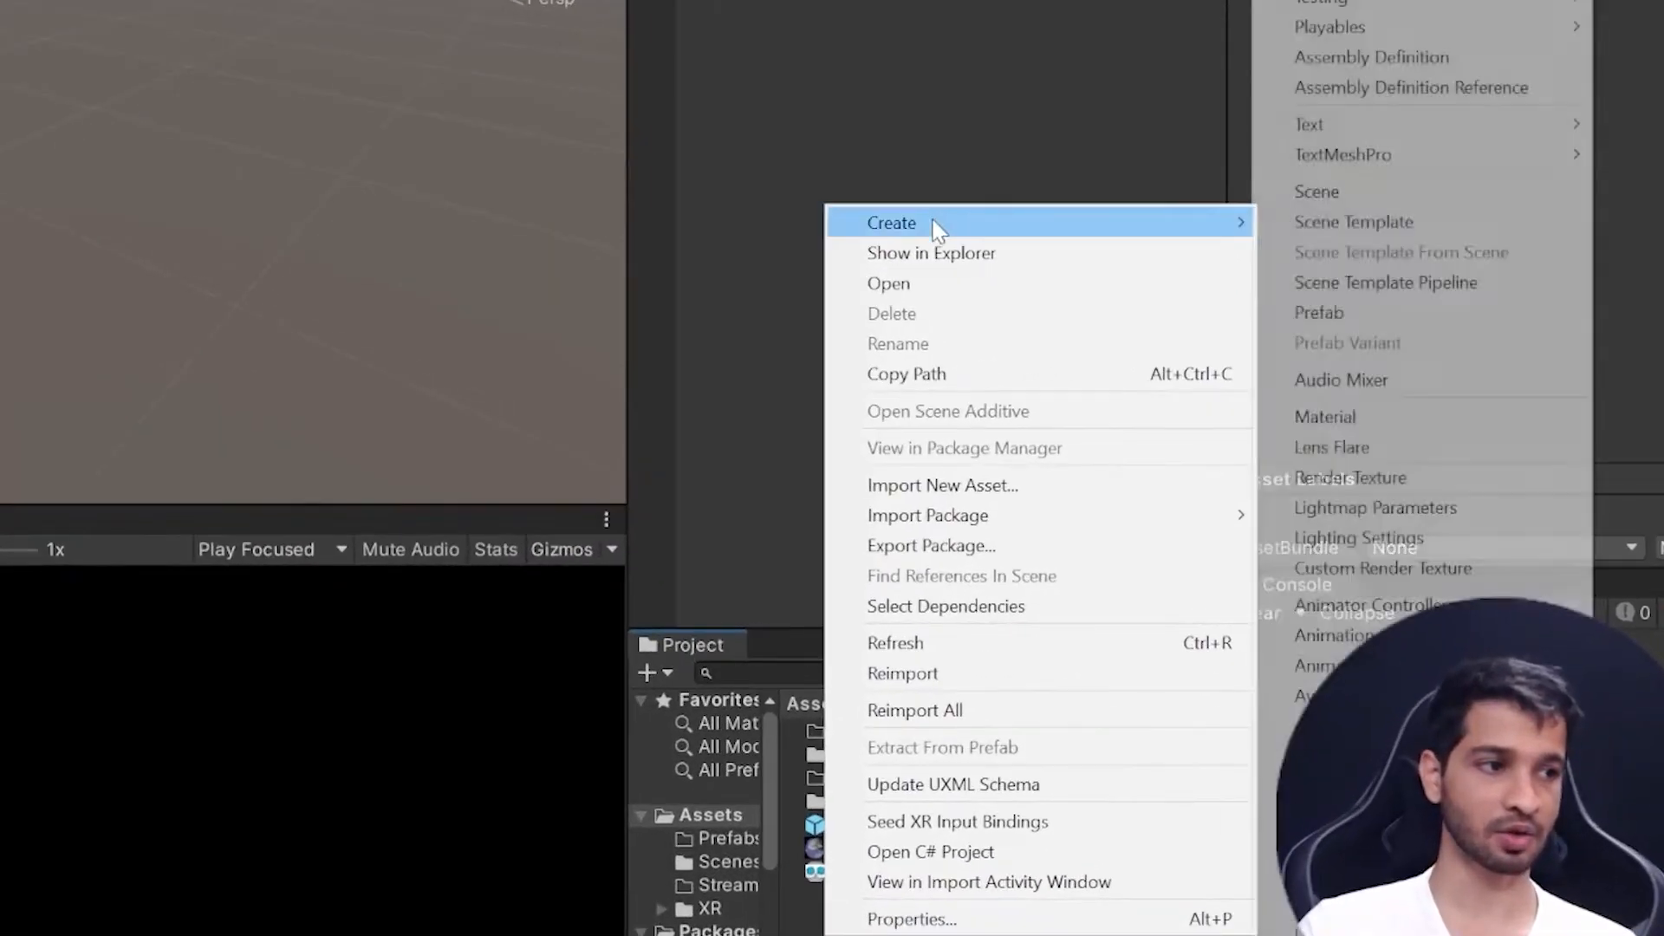
{"action": "mouse_move", "coordinate": [1378, 293]}
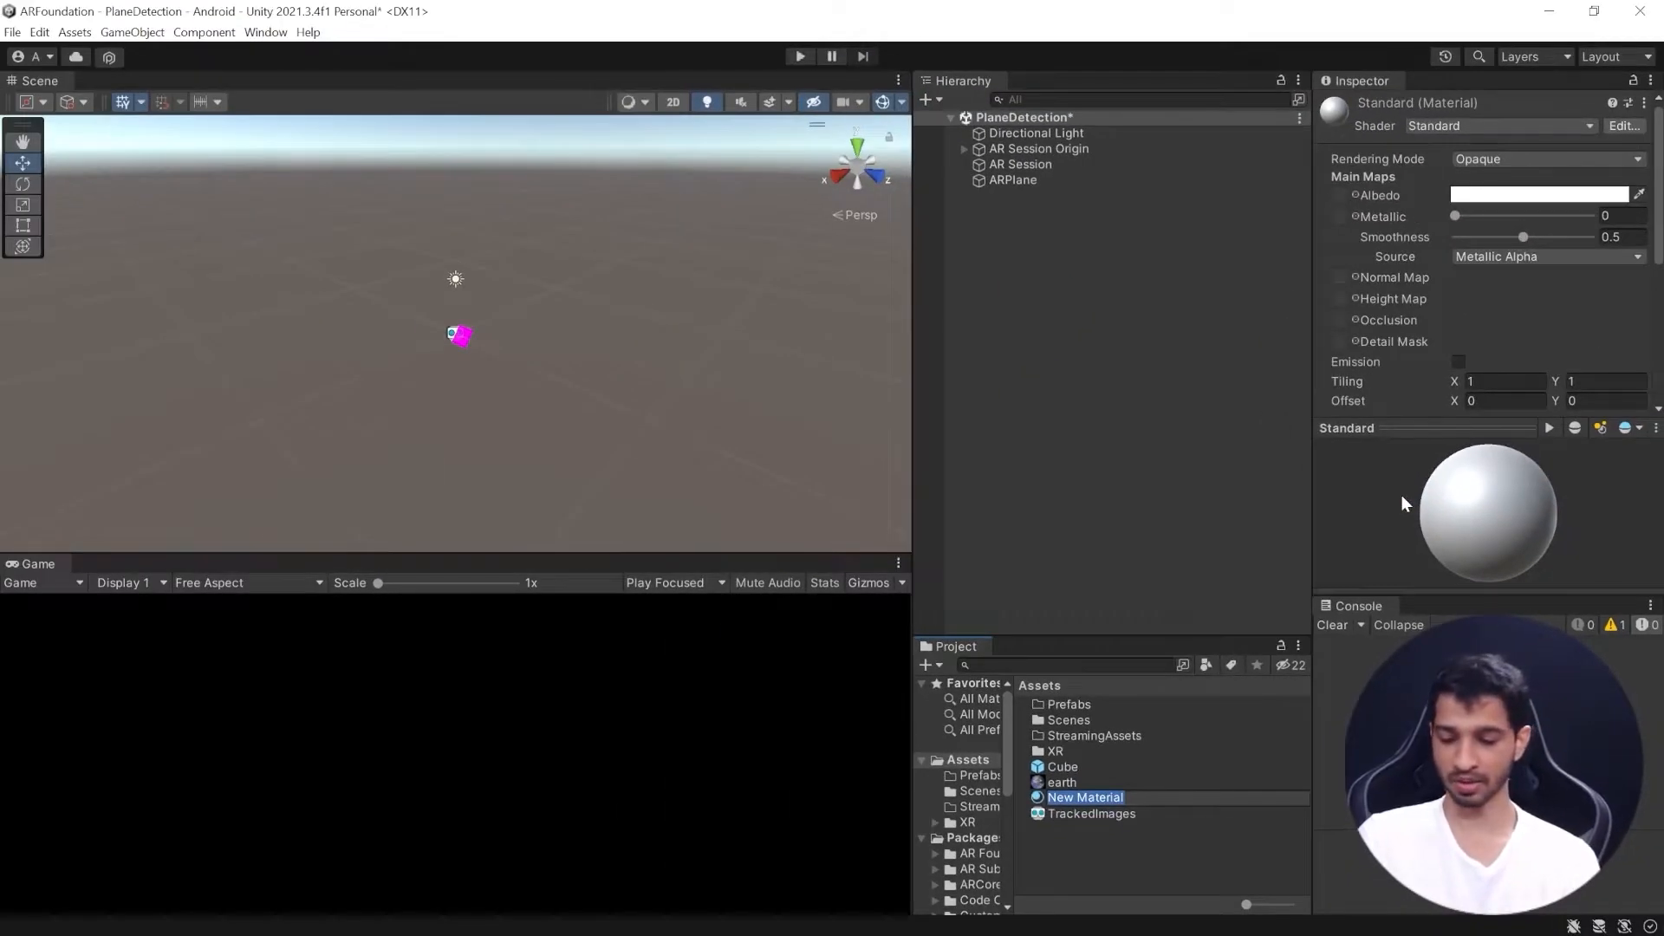
{"action": "type", "text": "PlaneM"}
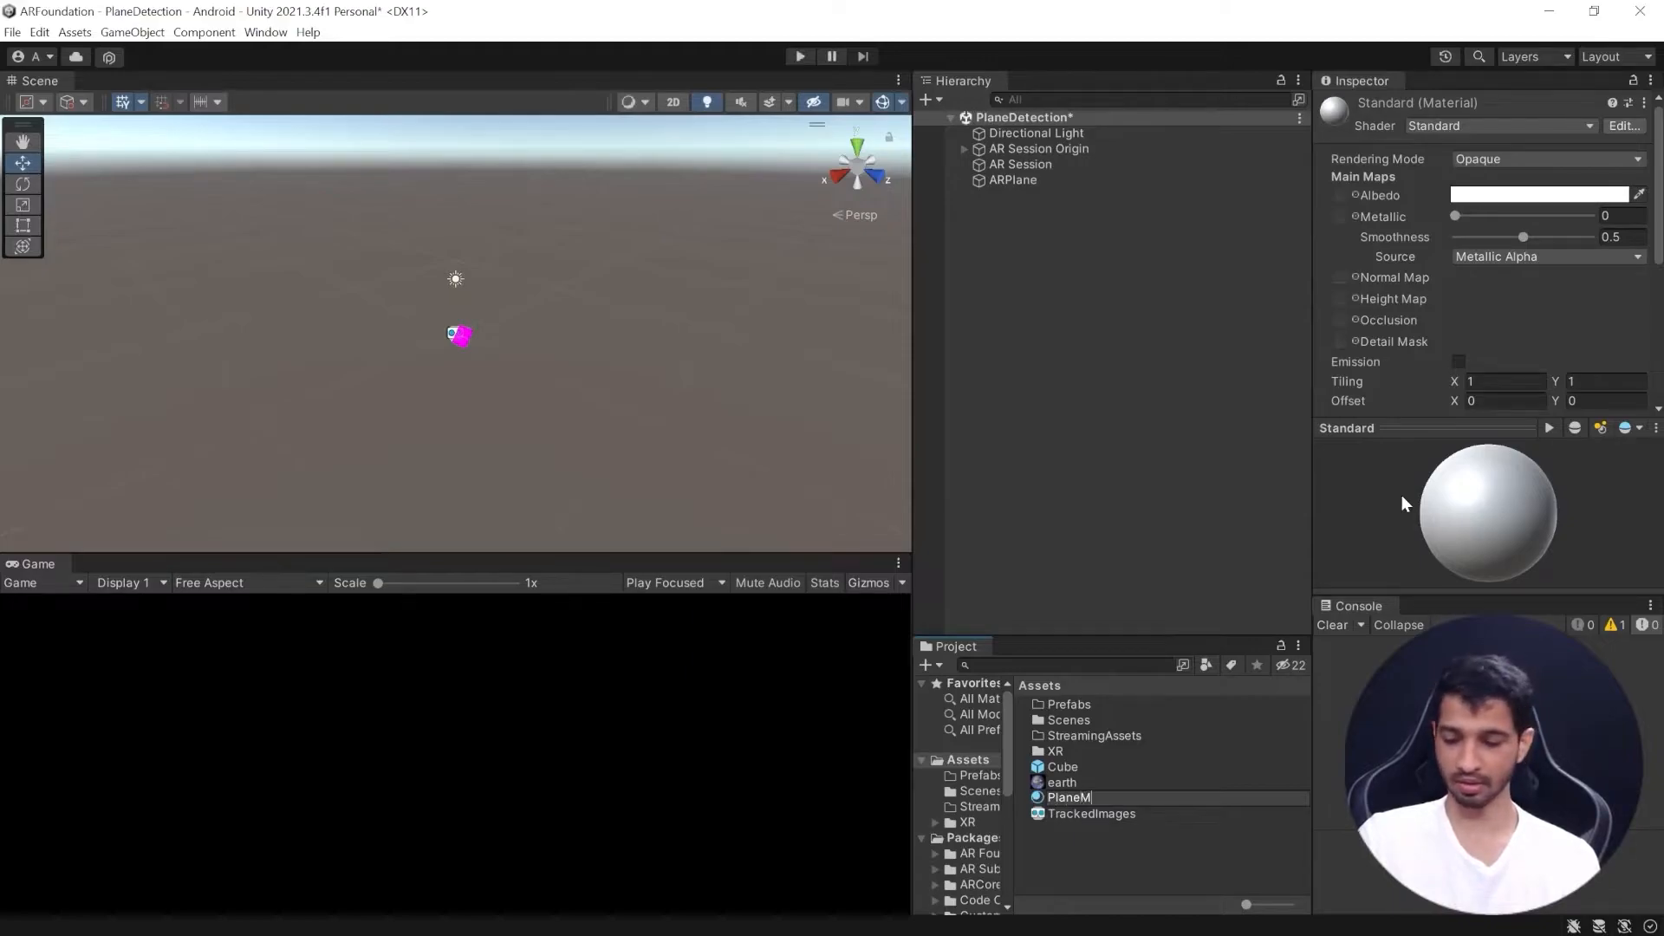
{"action": "type", "text": "PlaneMaterial"}
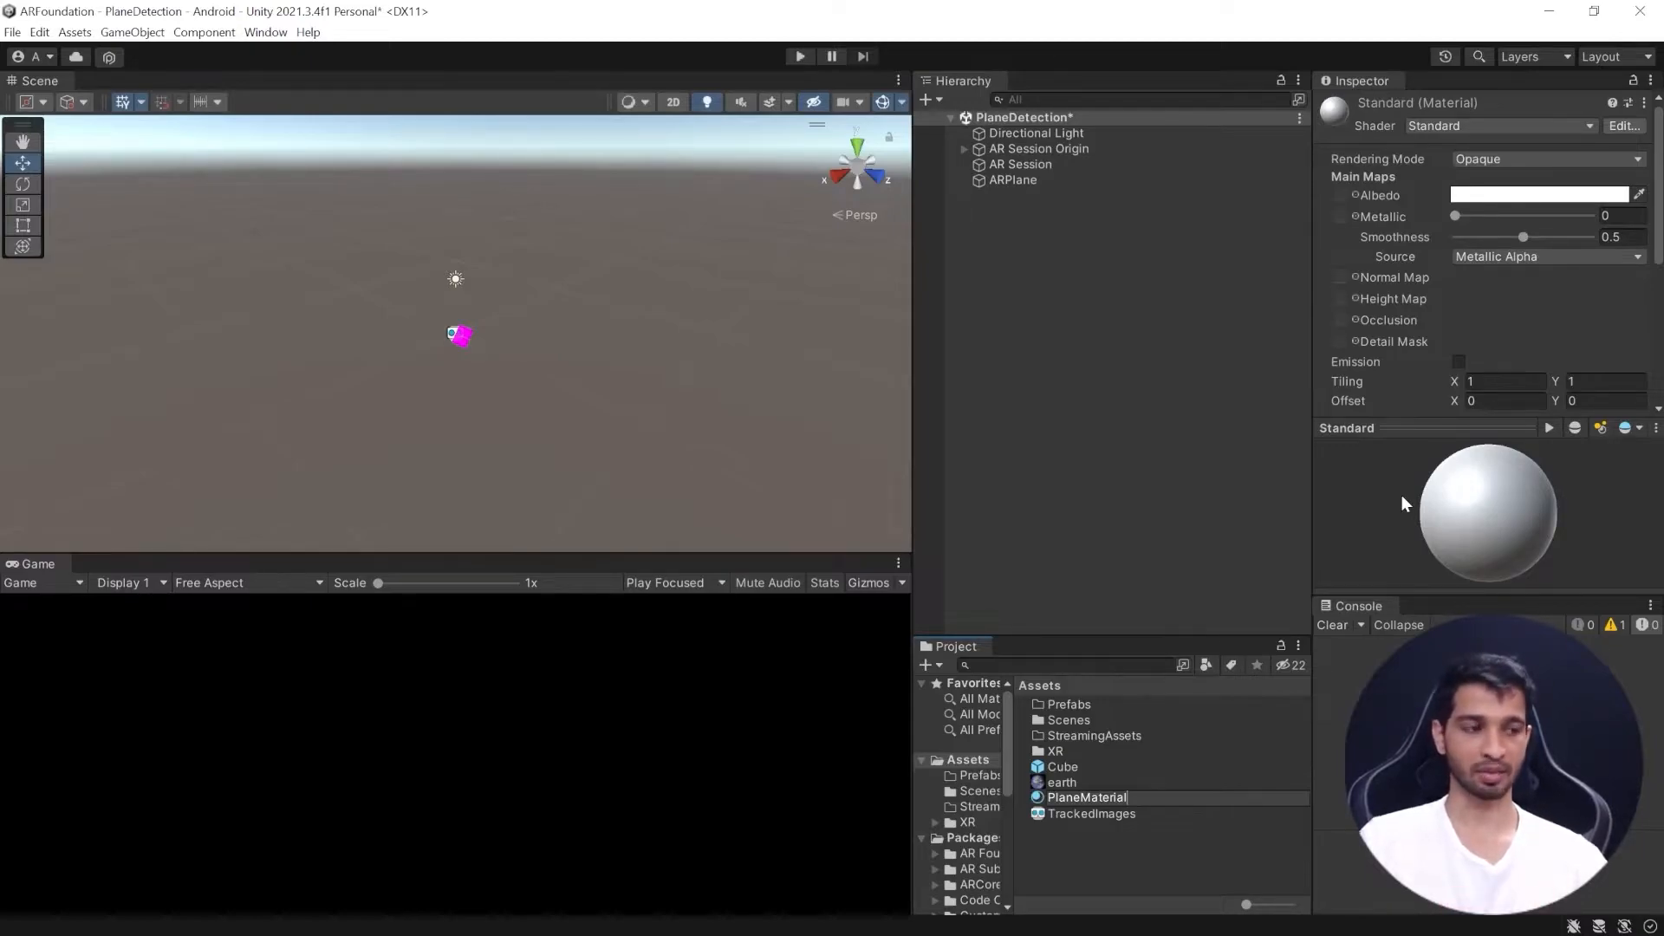
Step: Set PlaneMaterial's Rendering Mode to Transparent with albedo alpha lowered to 175
{"action": "left_click", "coordinate": [1547, 158]}
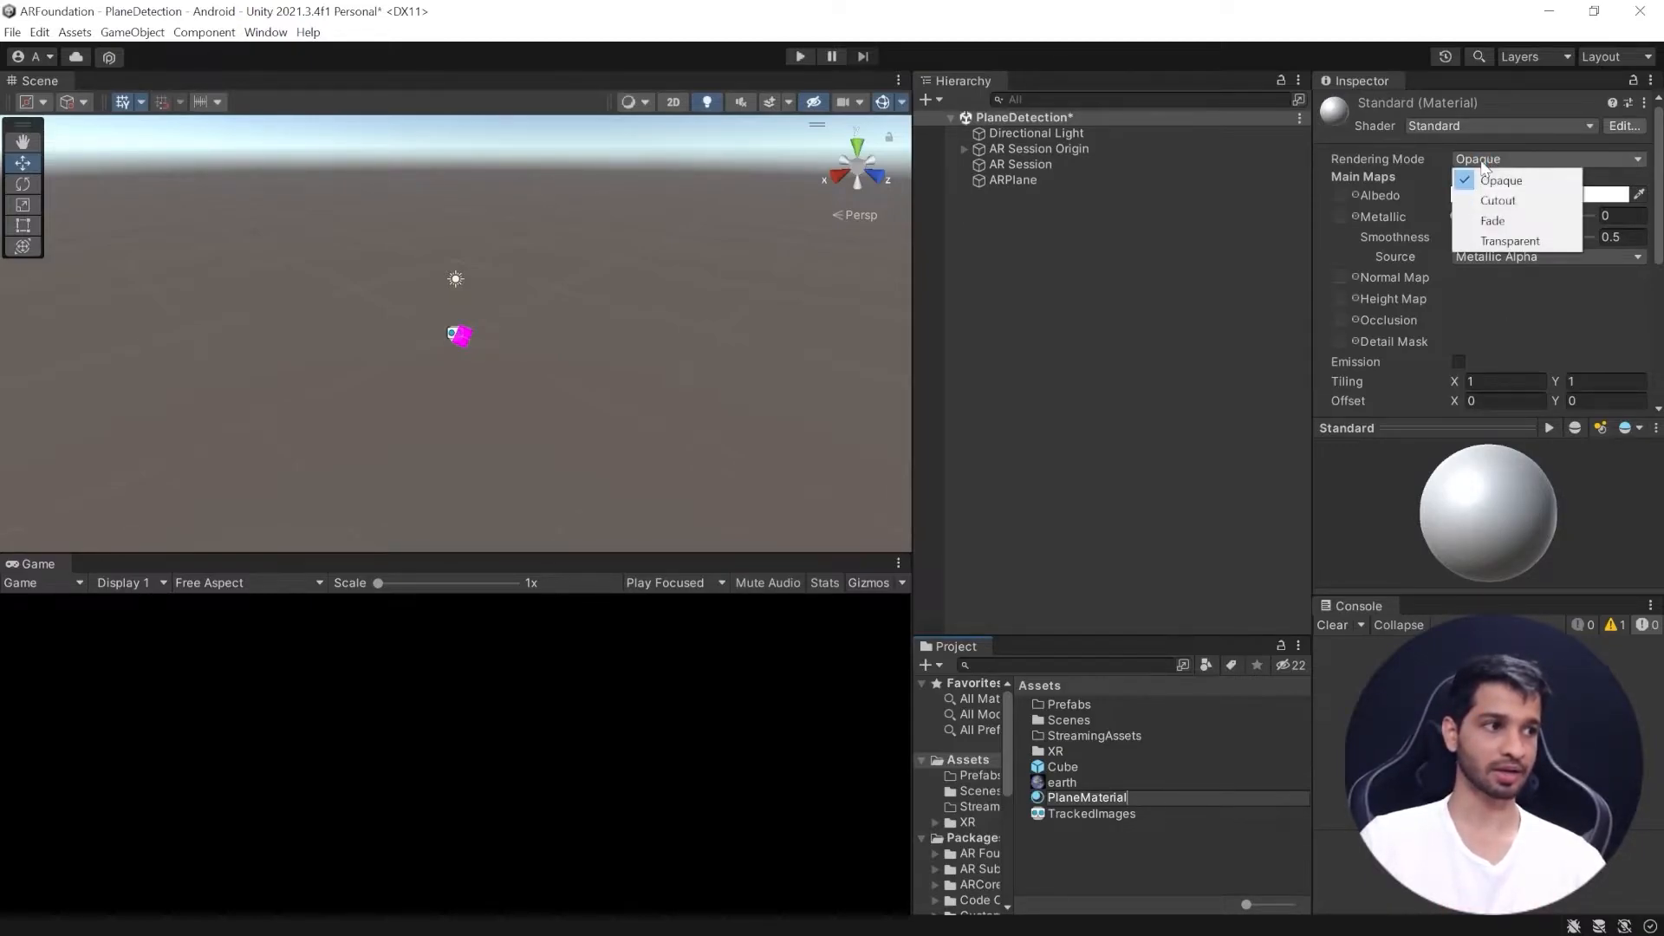
{"action": "left_click", "coordinate": [1510, 241]}
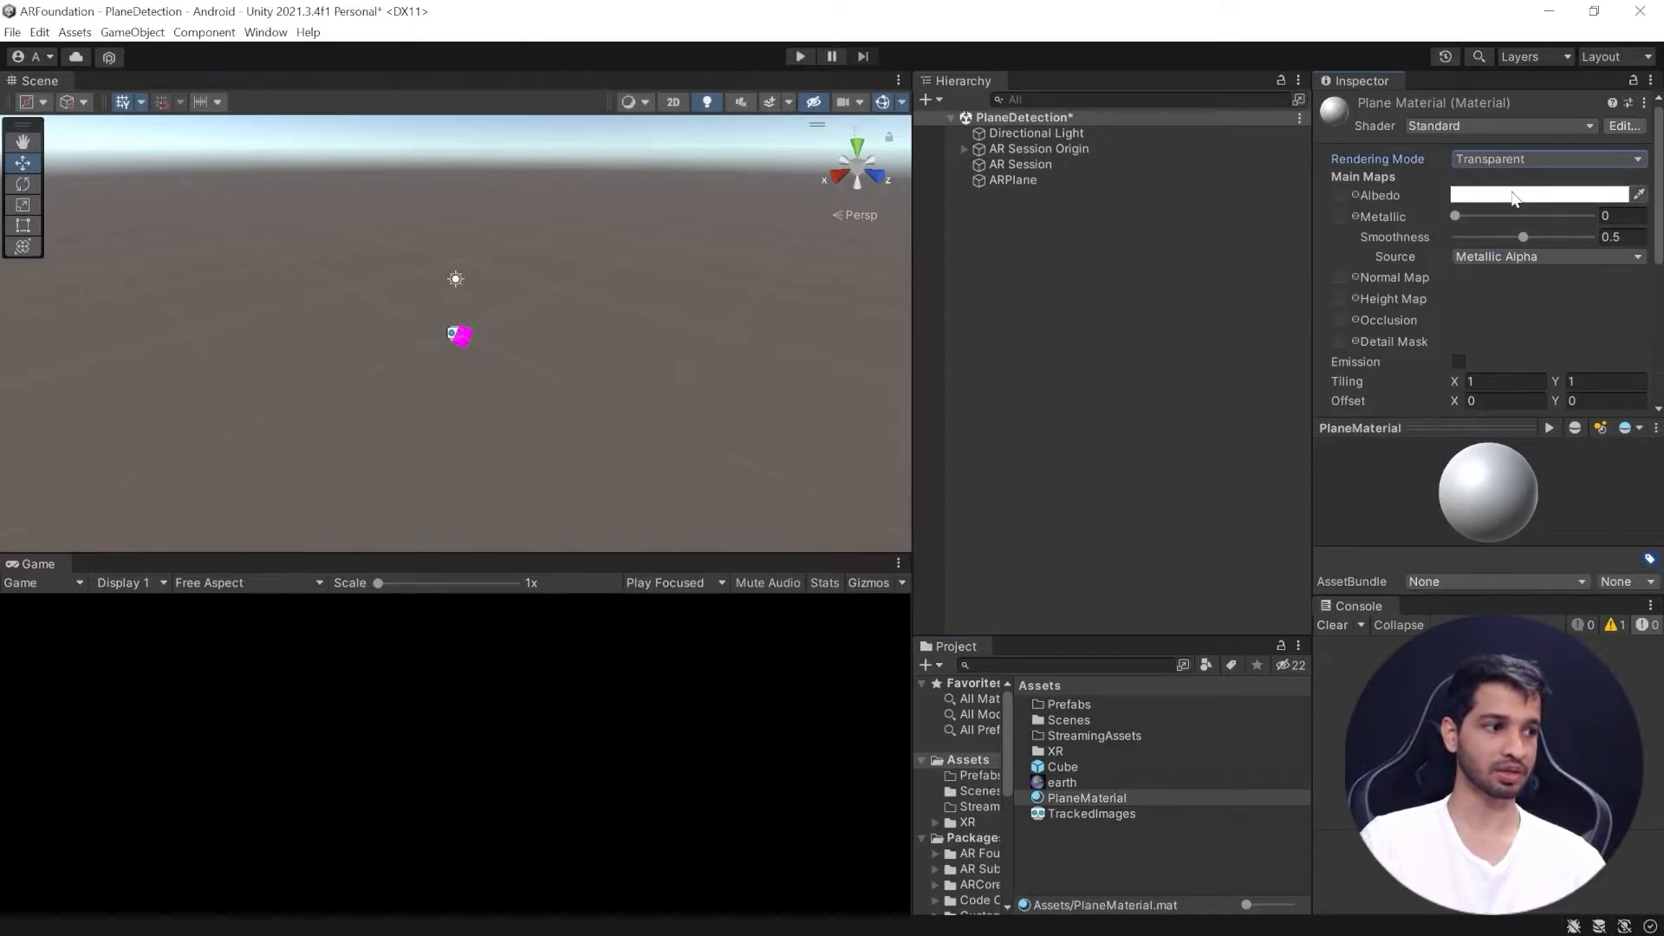
{"action": "left_click", "coordinate": [1572, 194]}
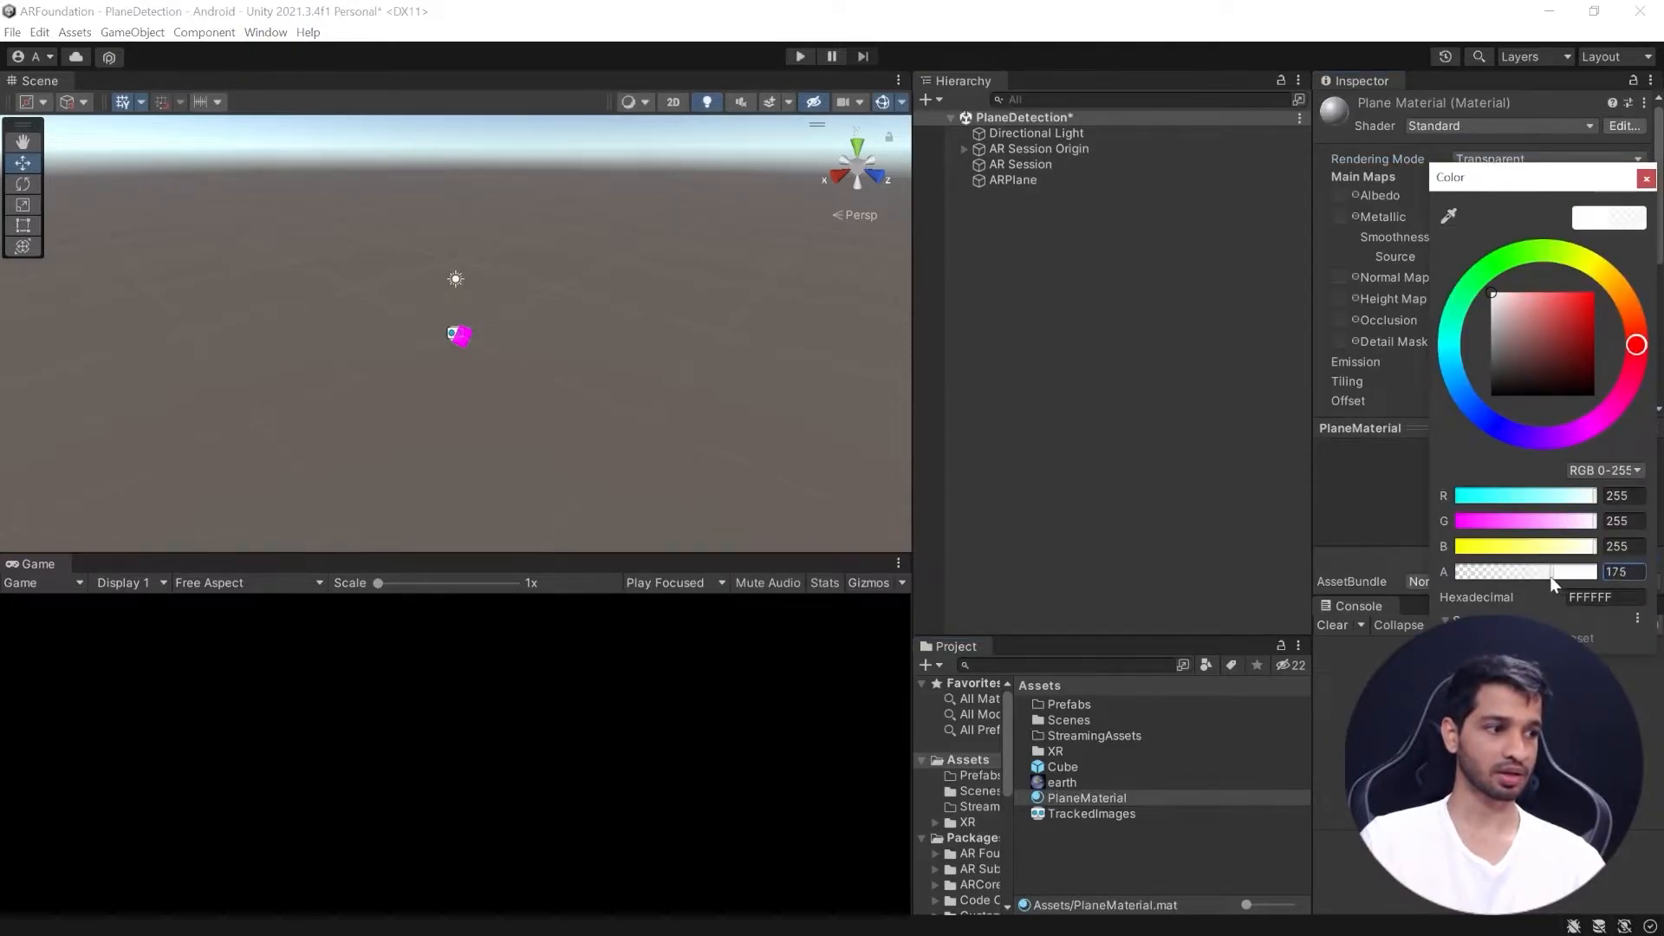
{"action": "left_click", "coordinate": [1646, 178]}
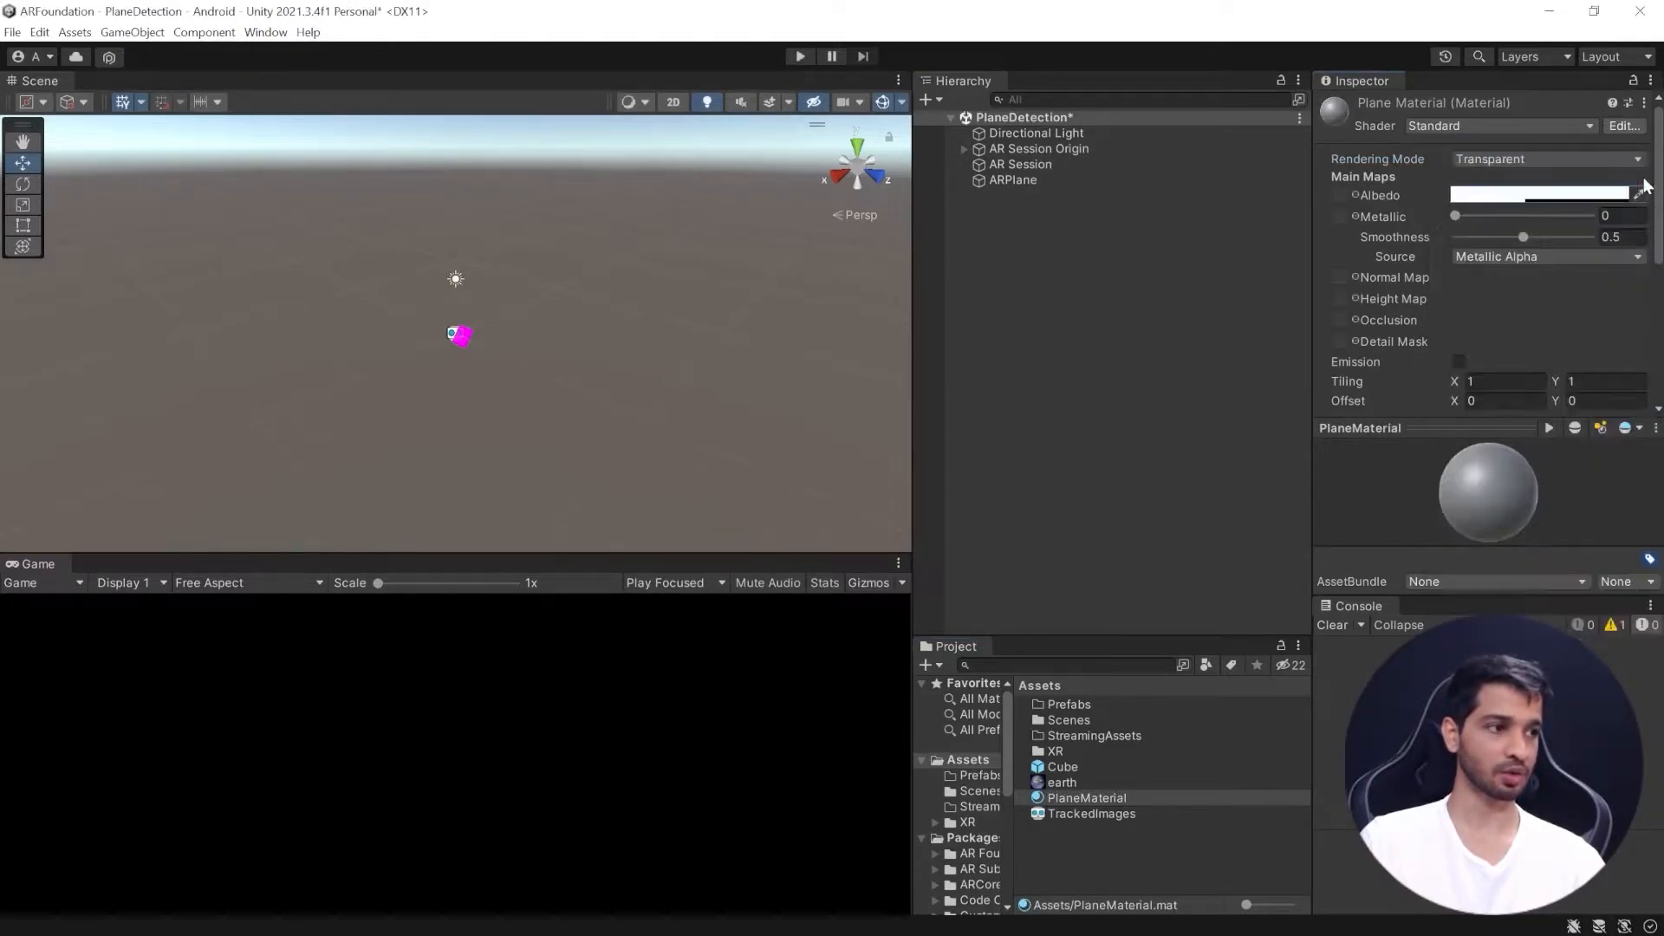
{"action": "left_click", "coordinate": [1538, 195]}
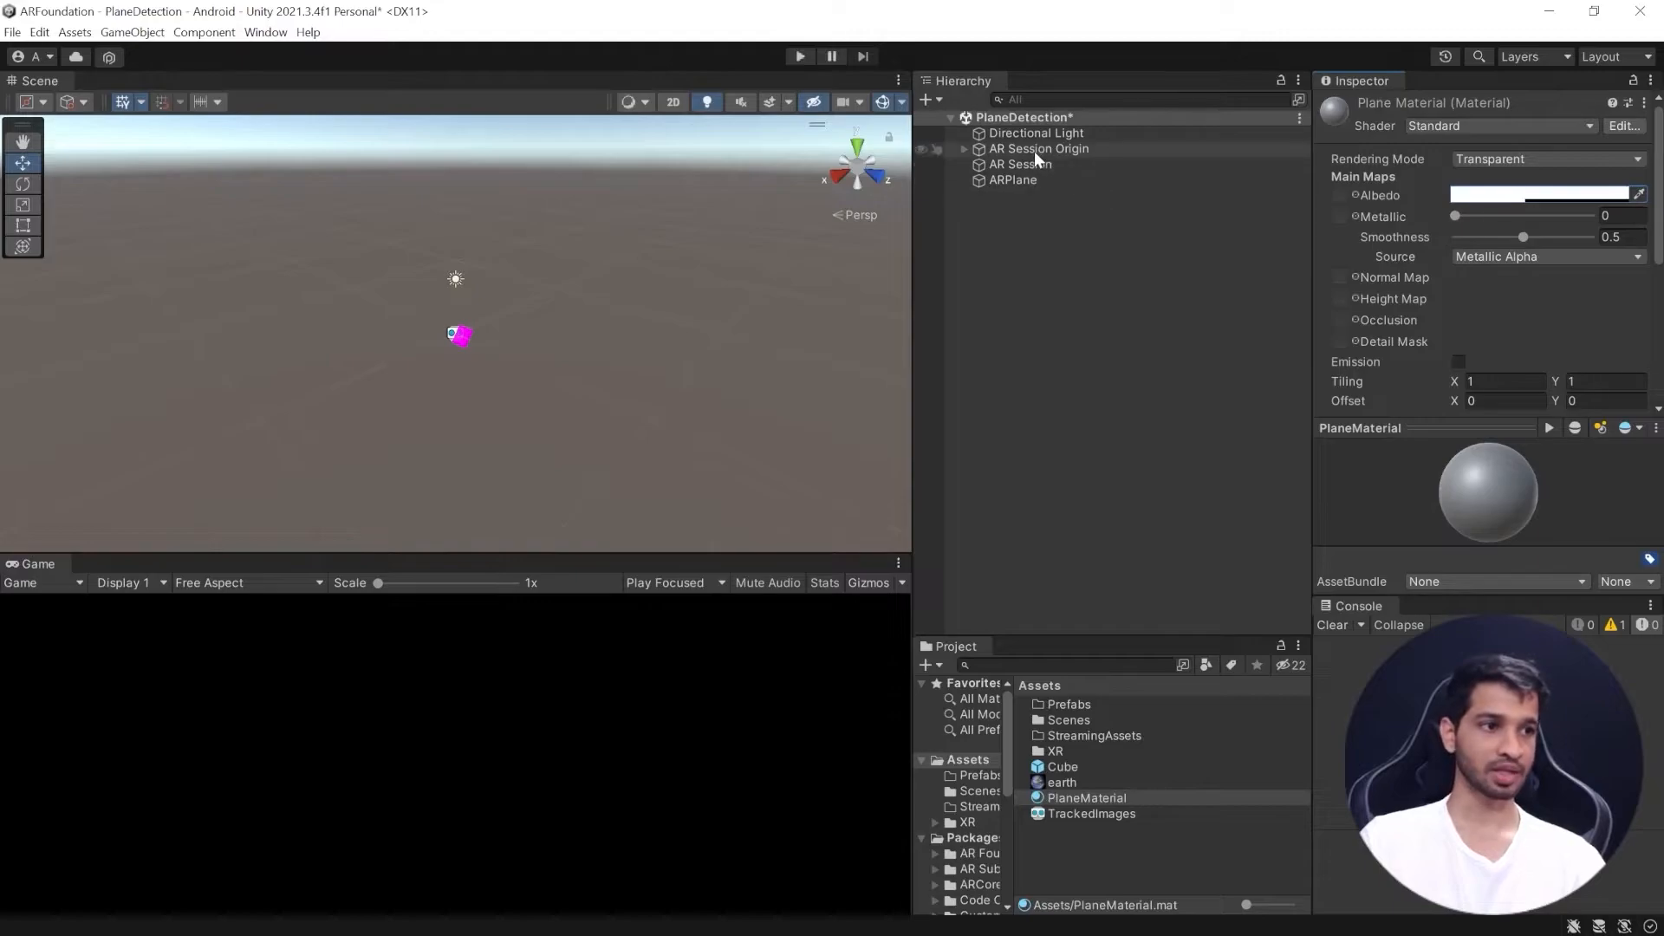
{"action": "left_click", "coordinate": [1011, 180]}
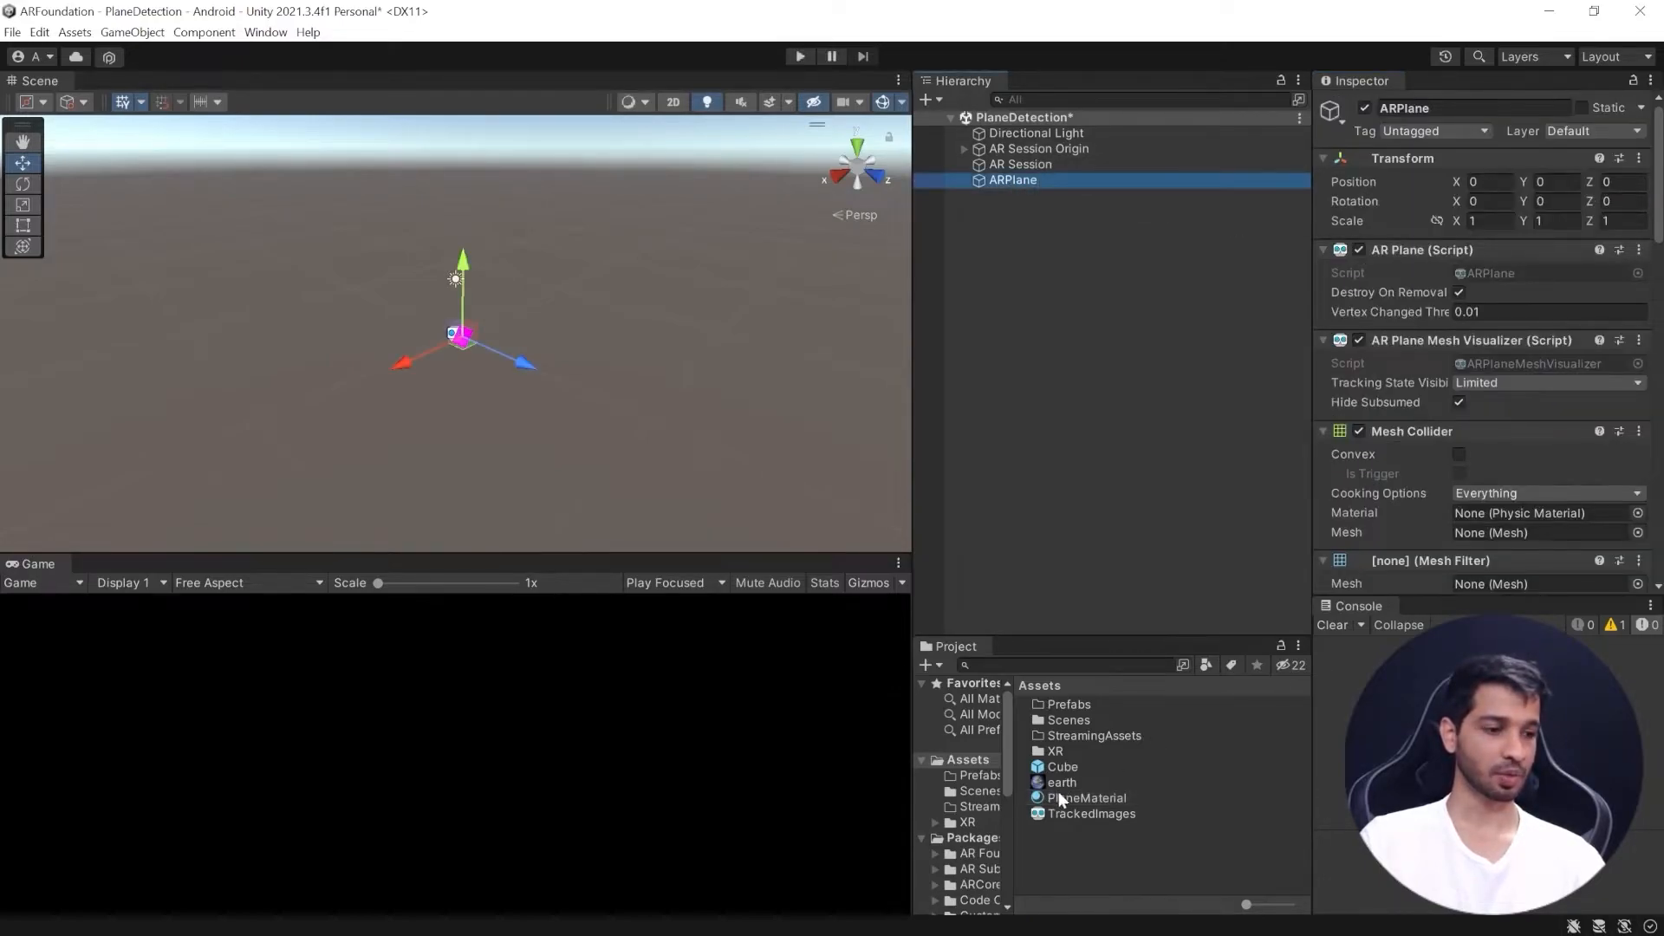
Step: Give ARPlane's Line Renderer 0.01 width, 4 corner vertices and 4 end-cap vertices
{"action": "scroll", "scroll_direction": "down", "scroll_amount": 3}
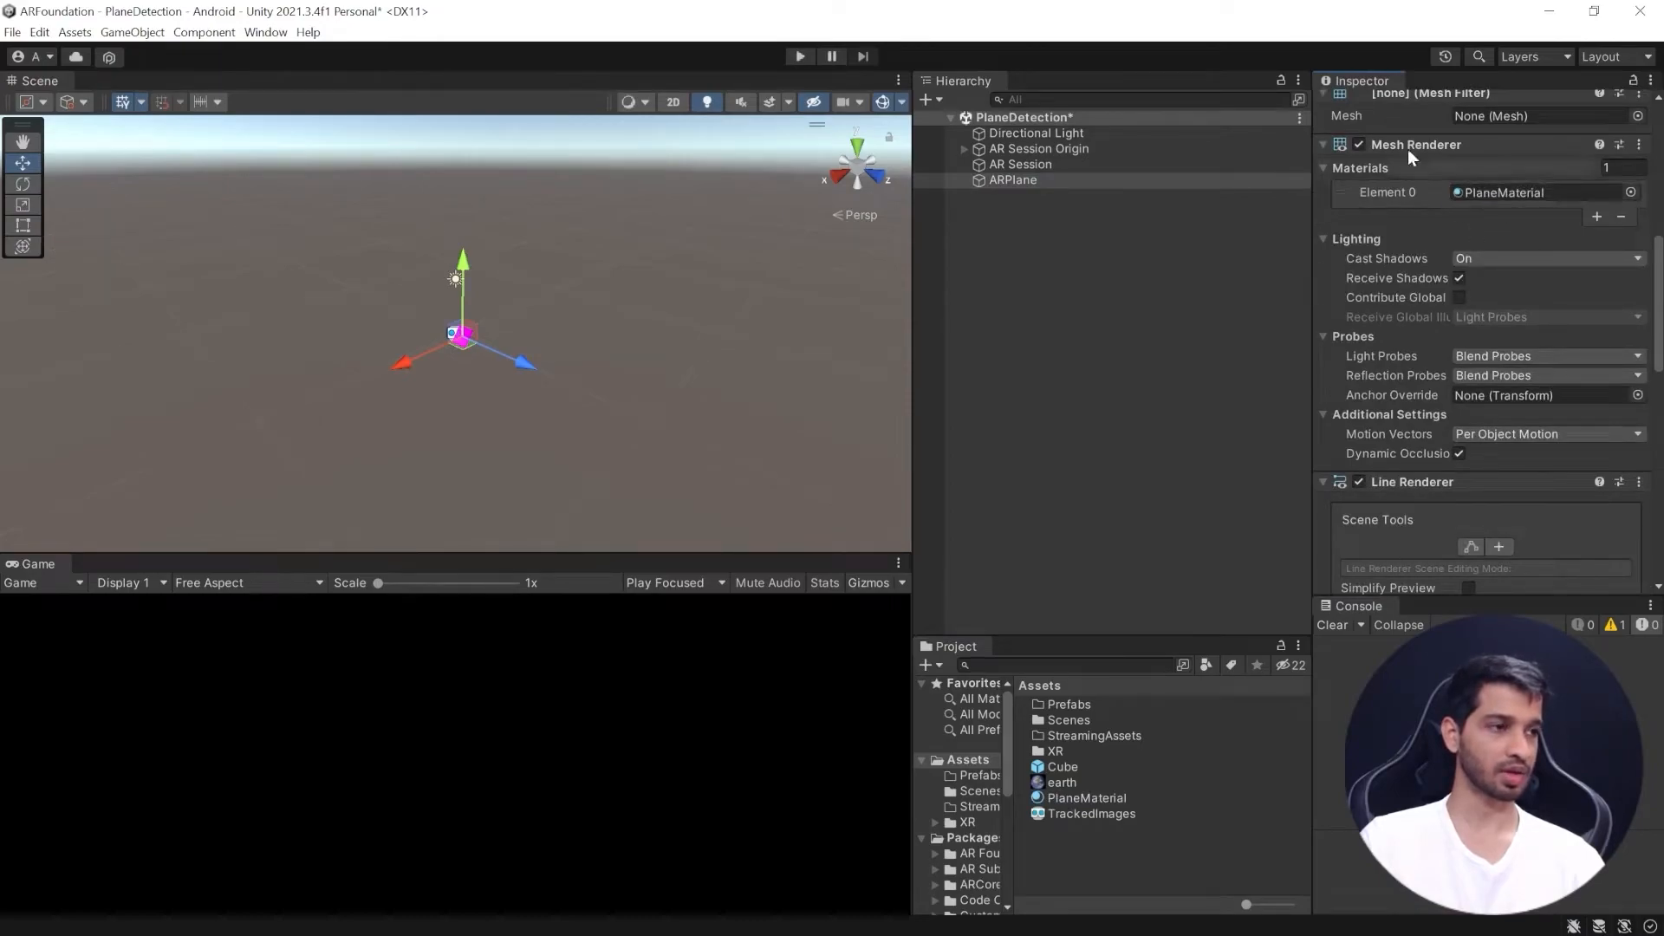
{"action": "scroll", "scroll_direction": "down", "scroll_amount": 3}
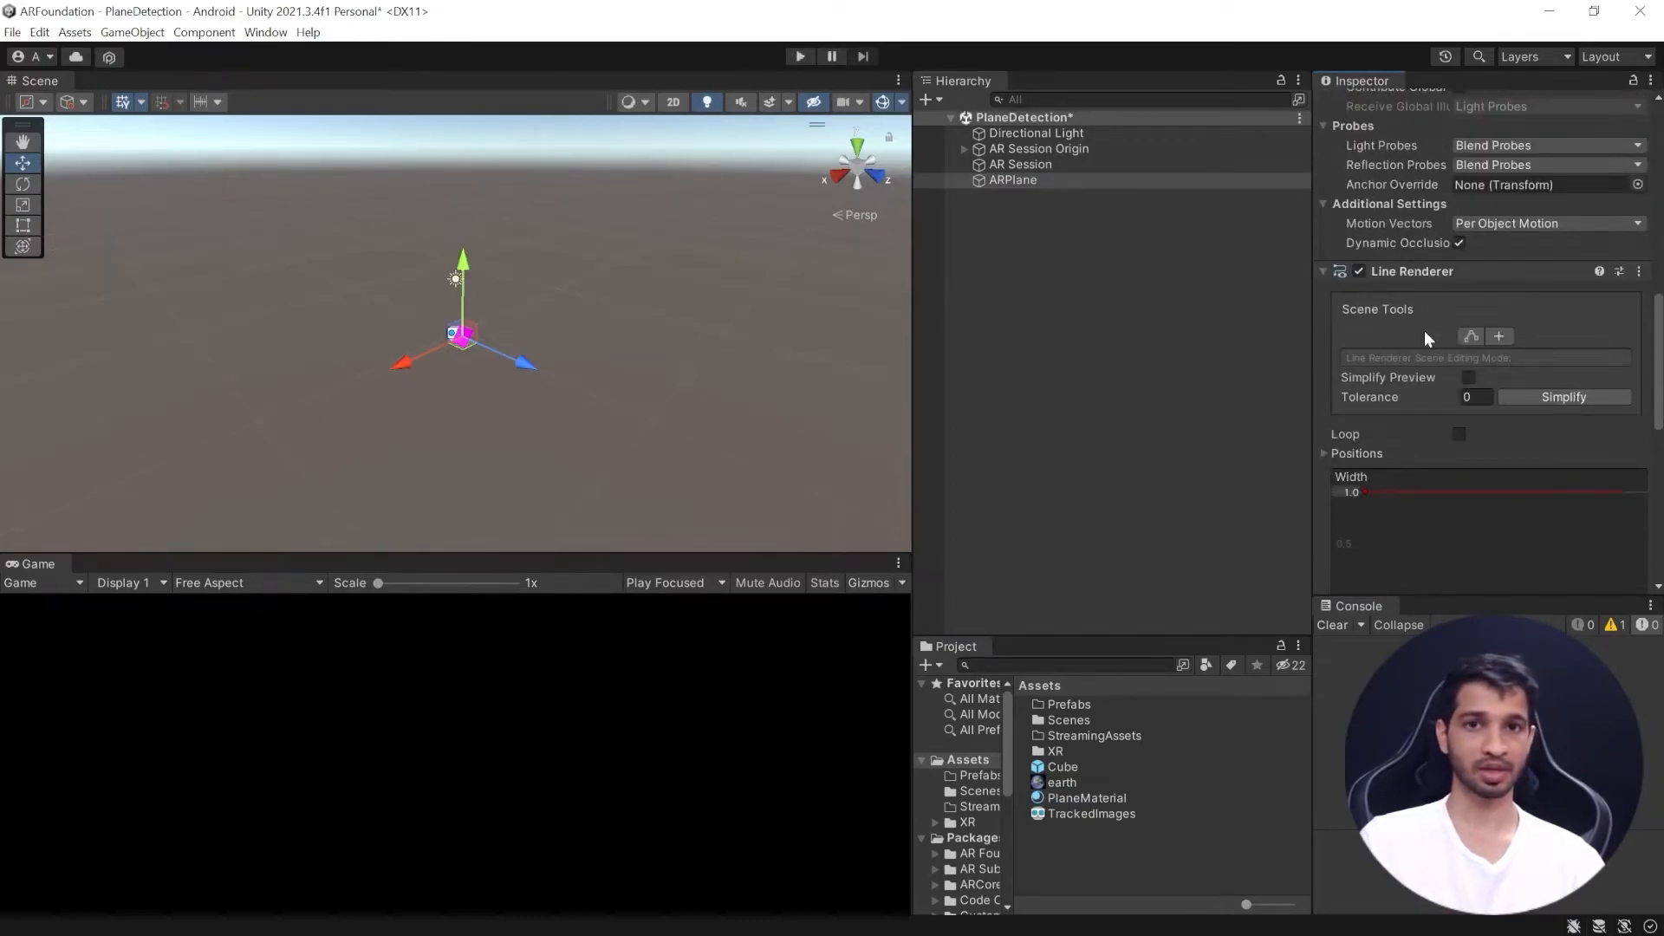
{"action": "scroll", "scroll_direction": "down", "scroll_amount": 3}
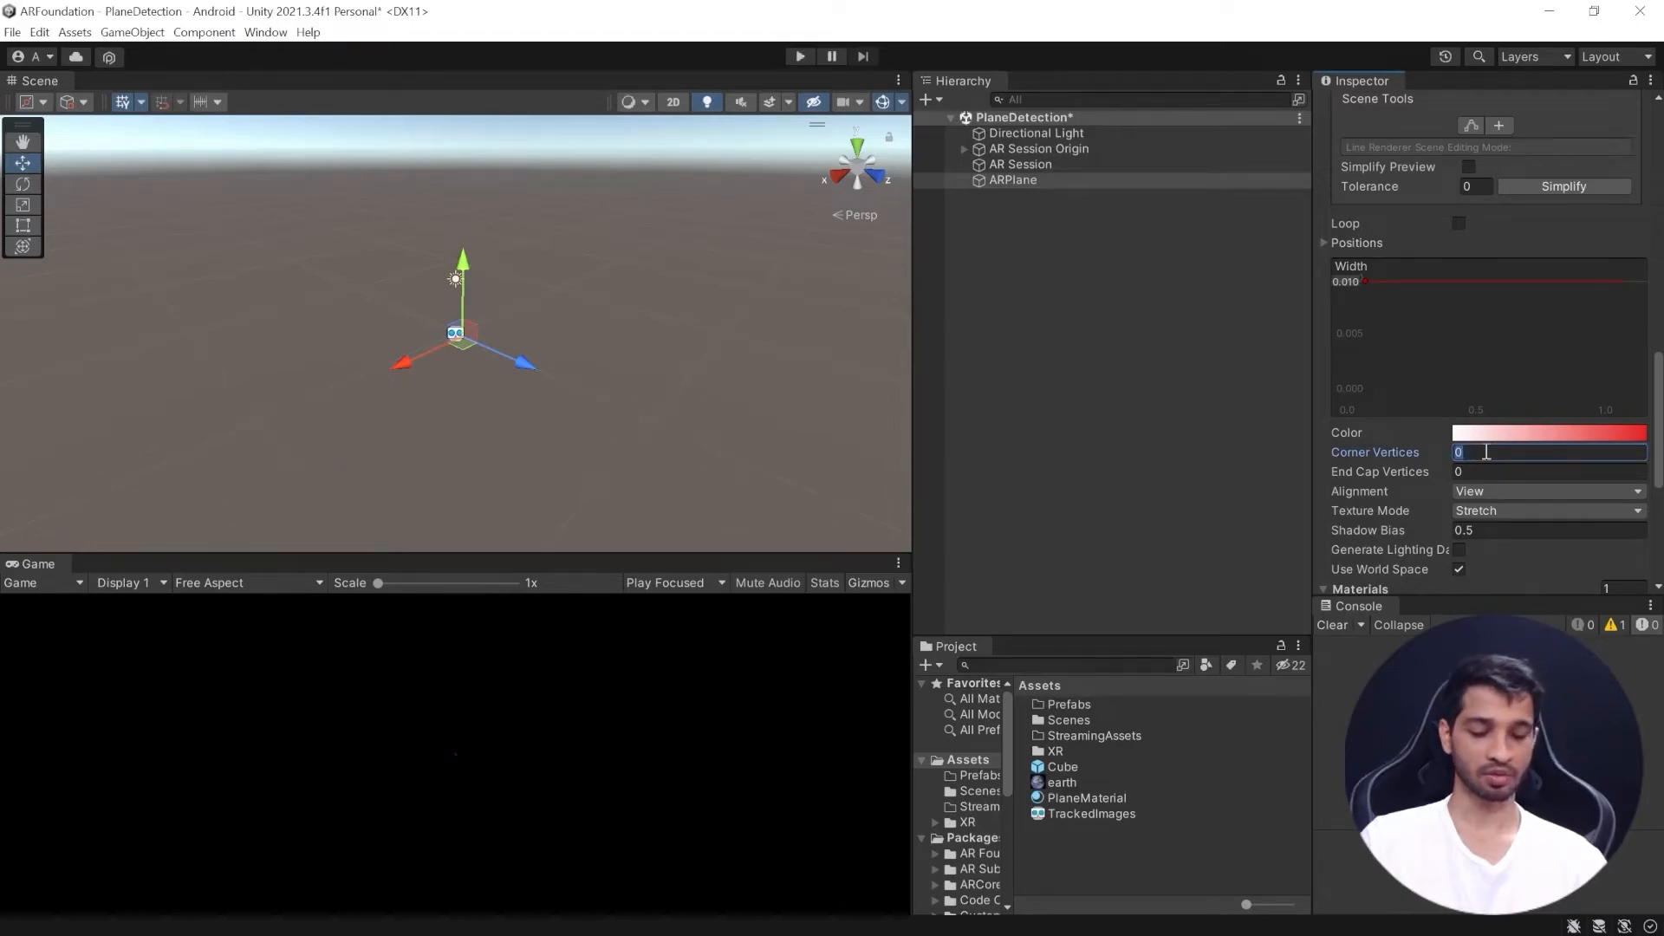
{"action": "type", "text": "4"}
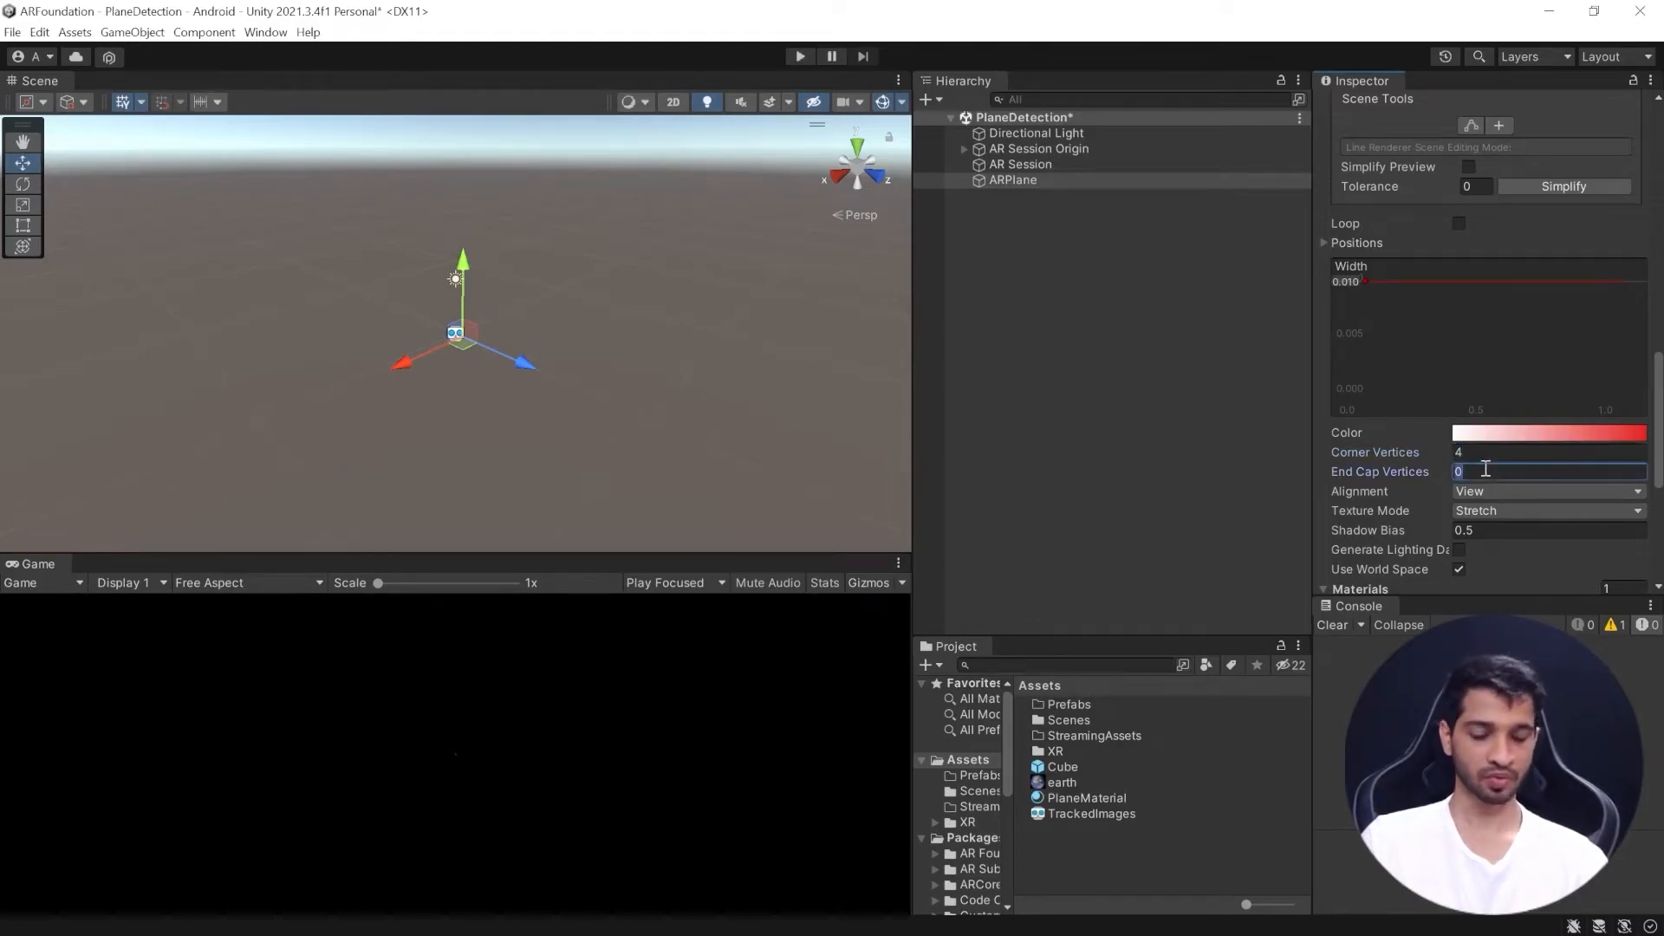
{"action": "type", "text": "4"}
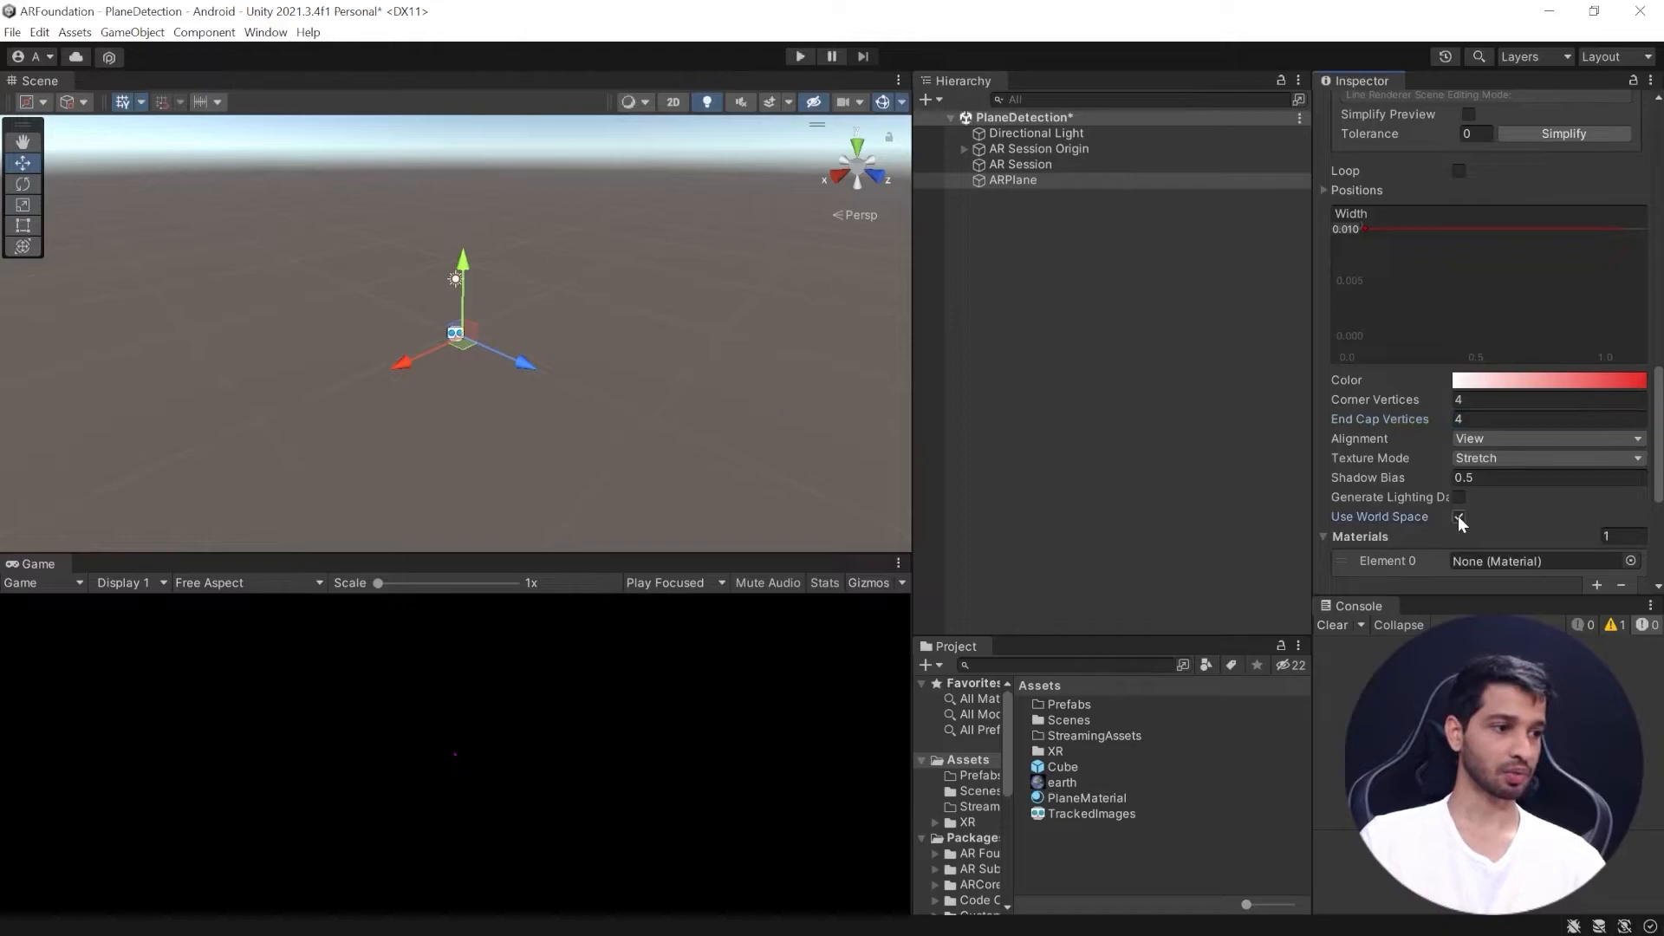
Step: Assign Default-Line as the line renderer's material and set Cast Shadows to Off
{"action": "scroll", "scroll_direction": "down", "scroll_amount": 3}
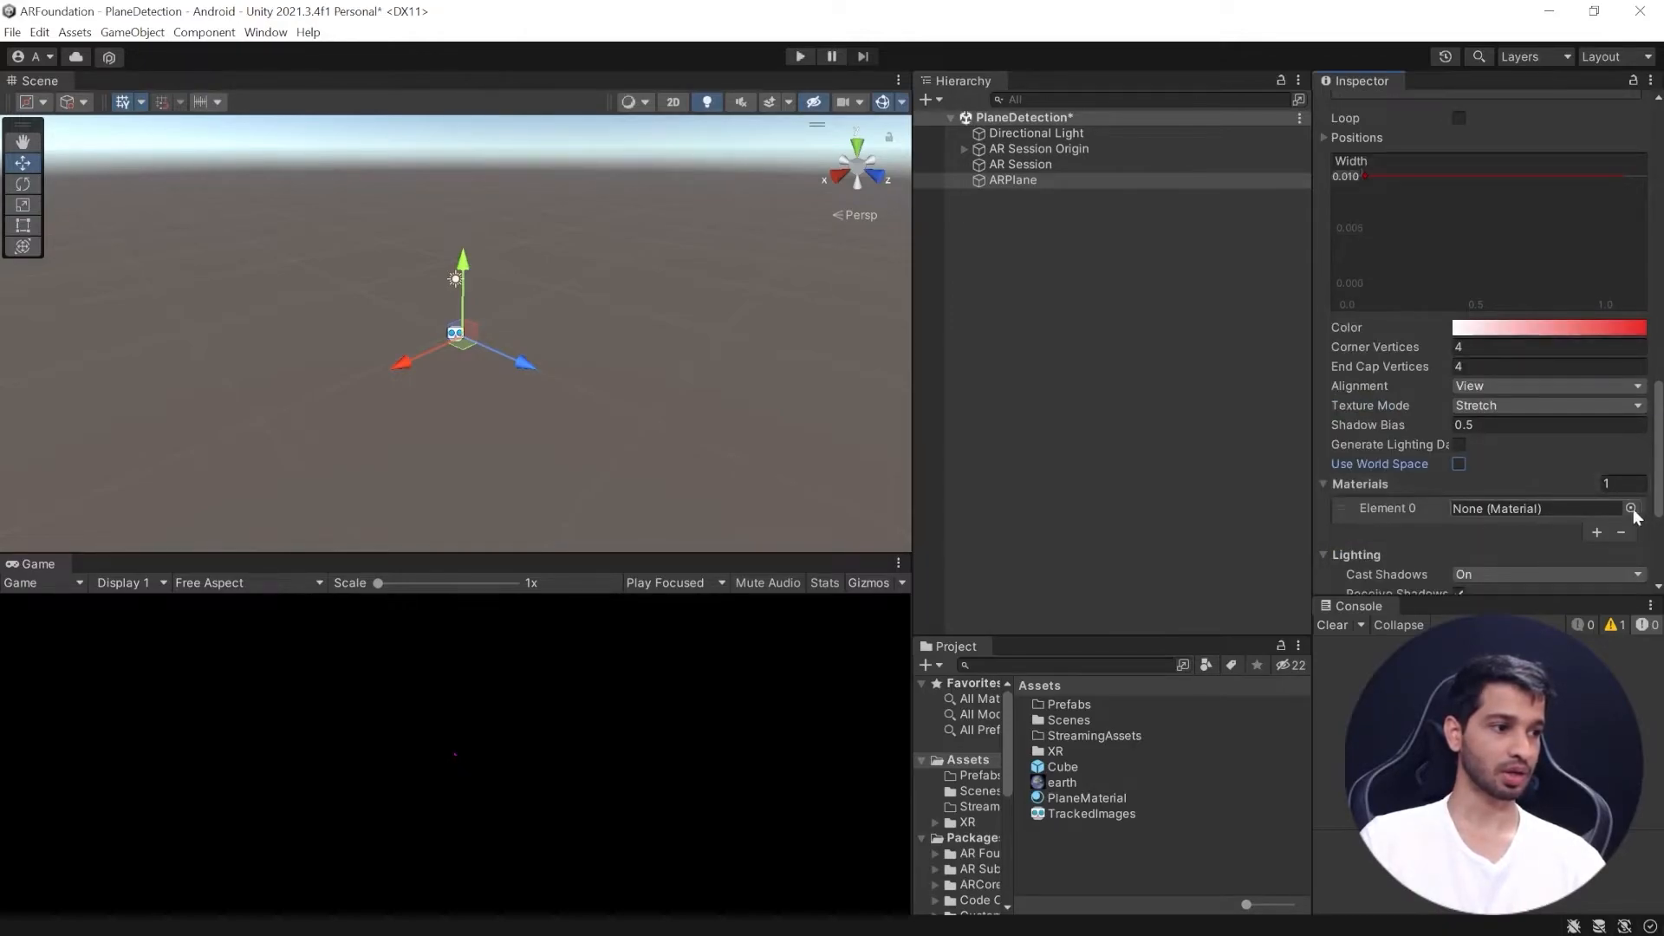
{"action": "left_click", "coordinate": [1631, 508]}
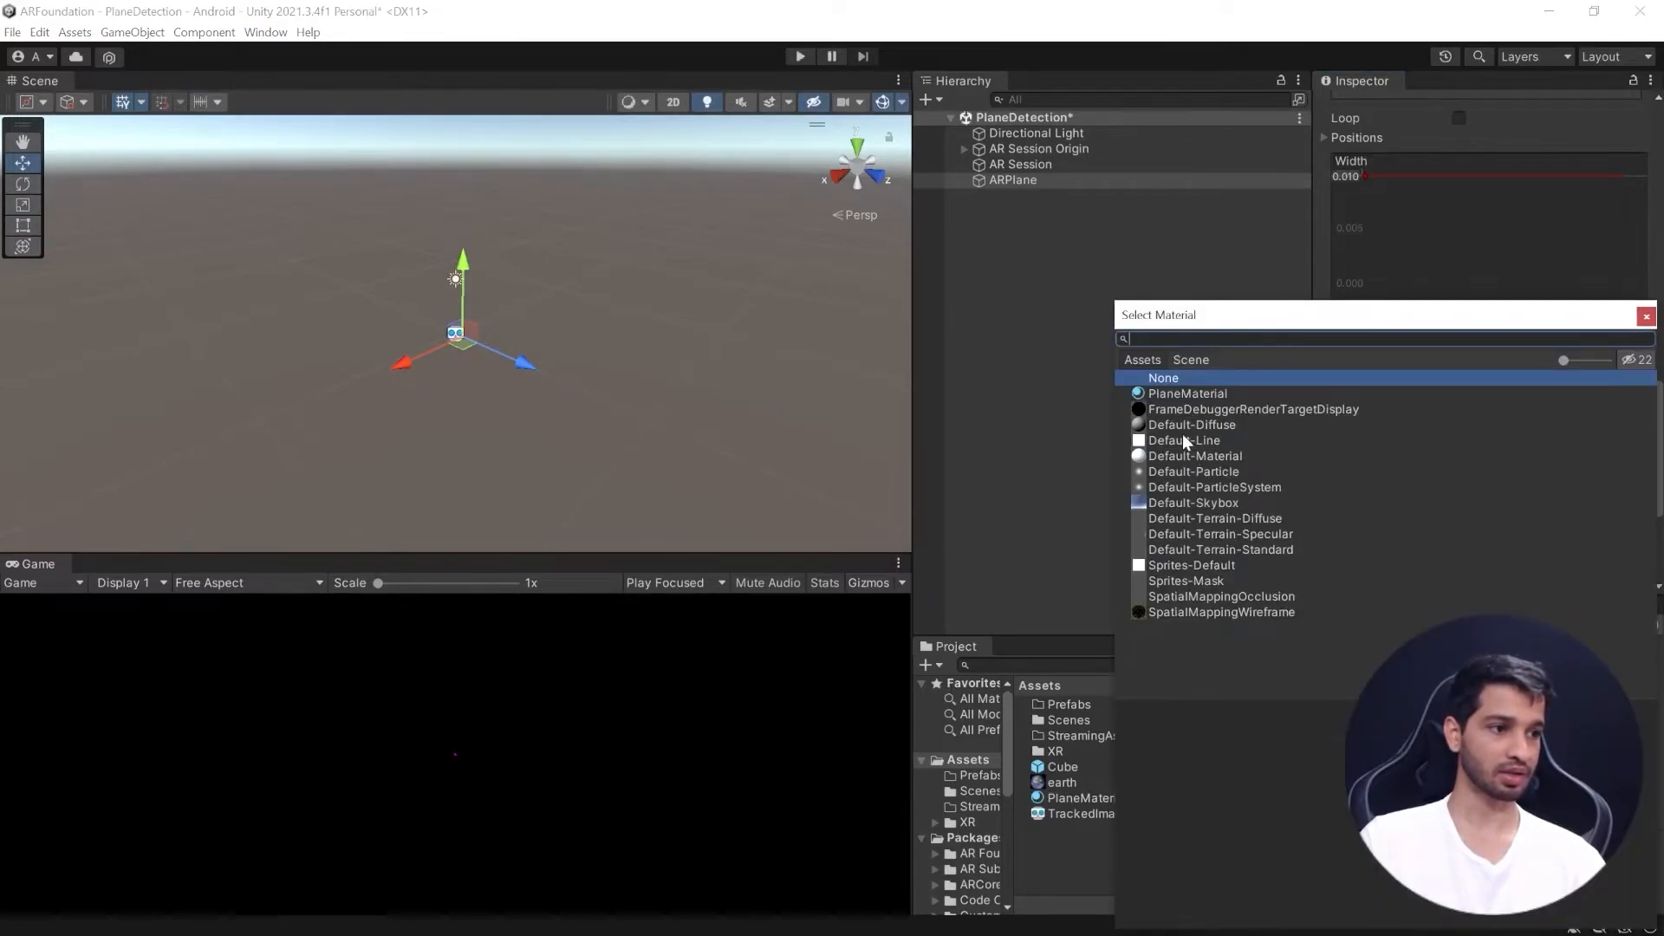
{"action": "left_click", "coordinate": [1184, 440]}
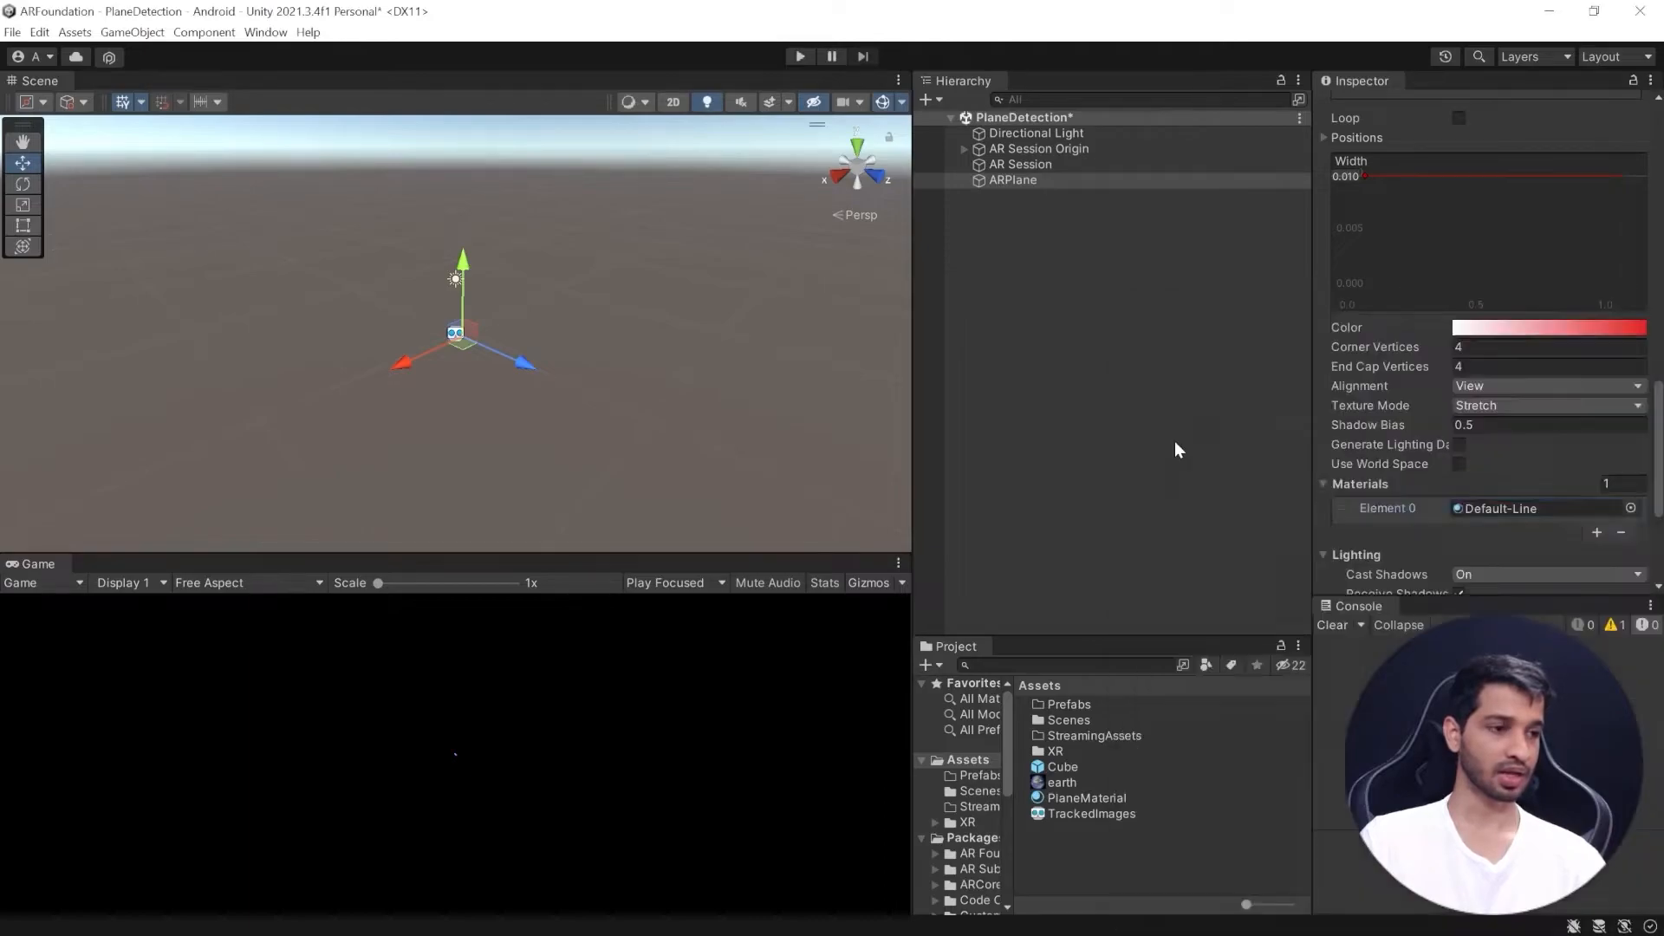
{"action": "scroll", "scroll_direction": "down", "scroll_amount": 3}
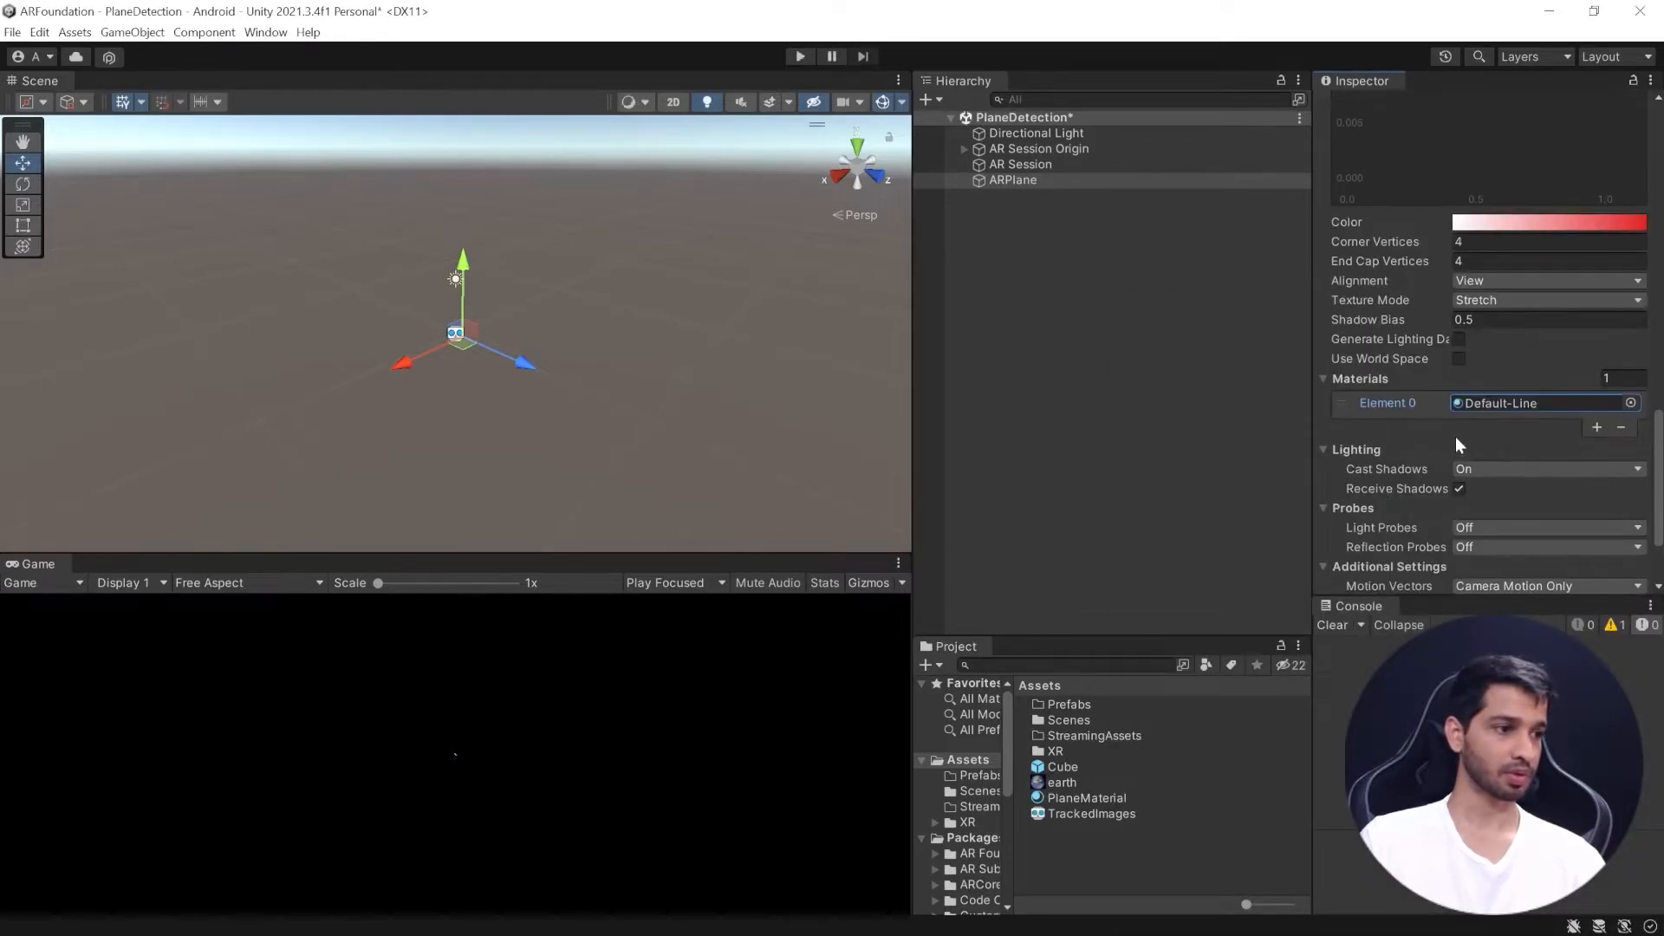
{"action": "left_click", "coordinate": [1547, 468]}
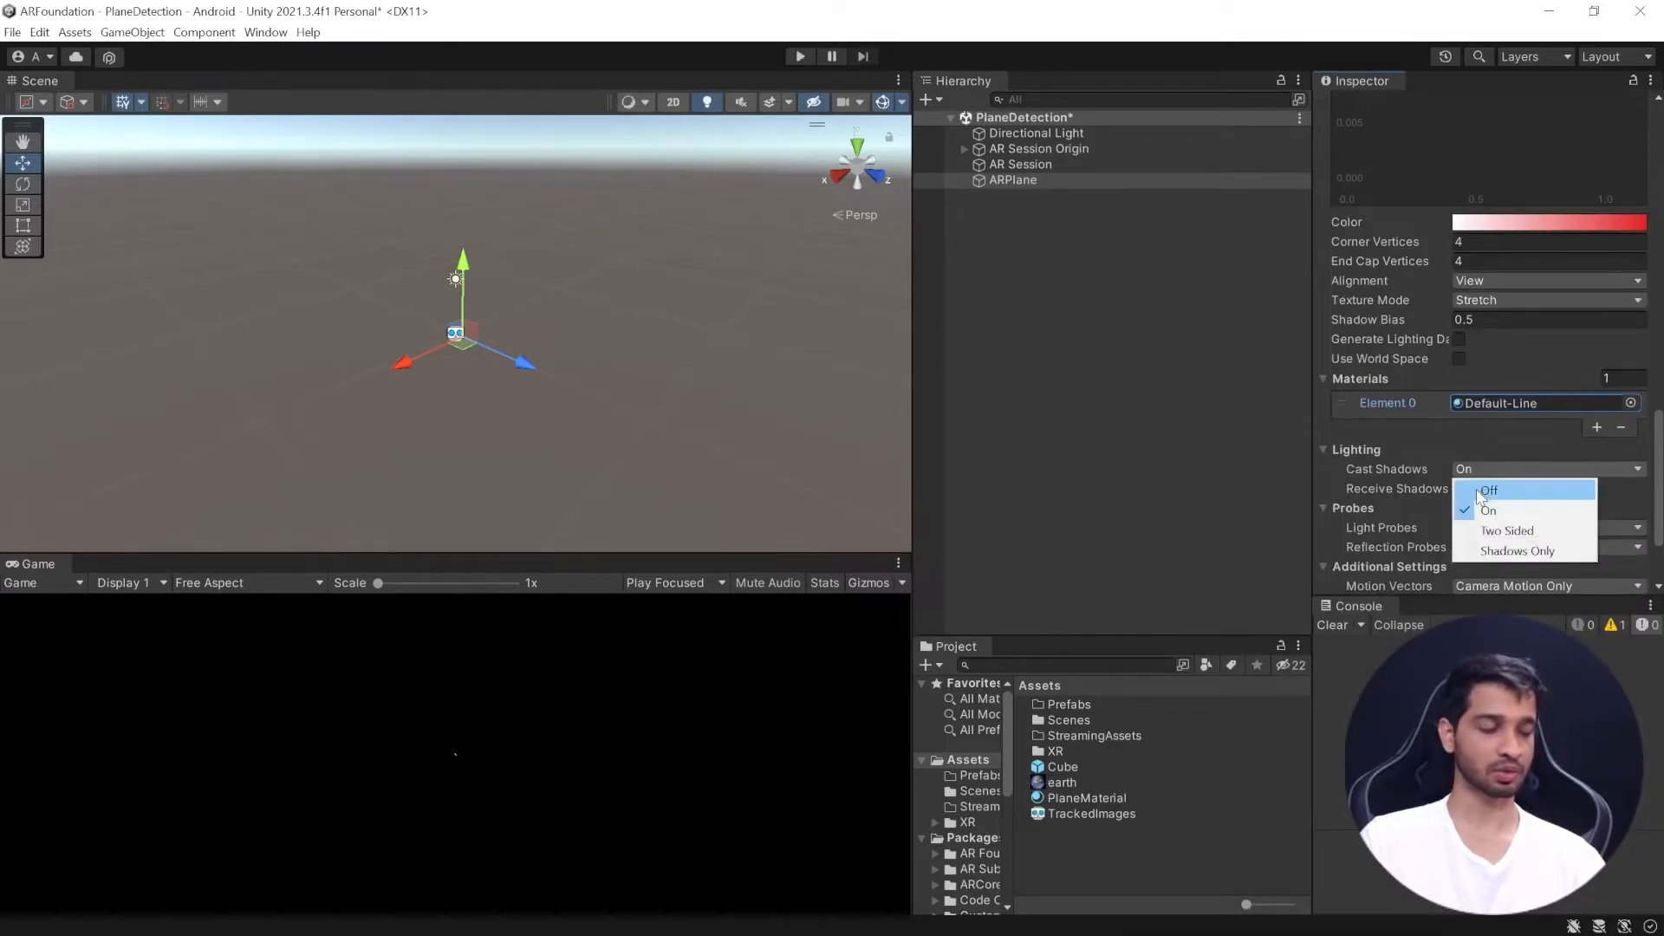
{"action": "left_click", "coordinate": [1489, 490]}
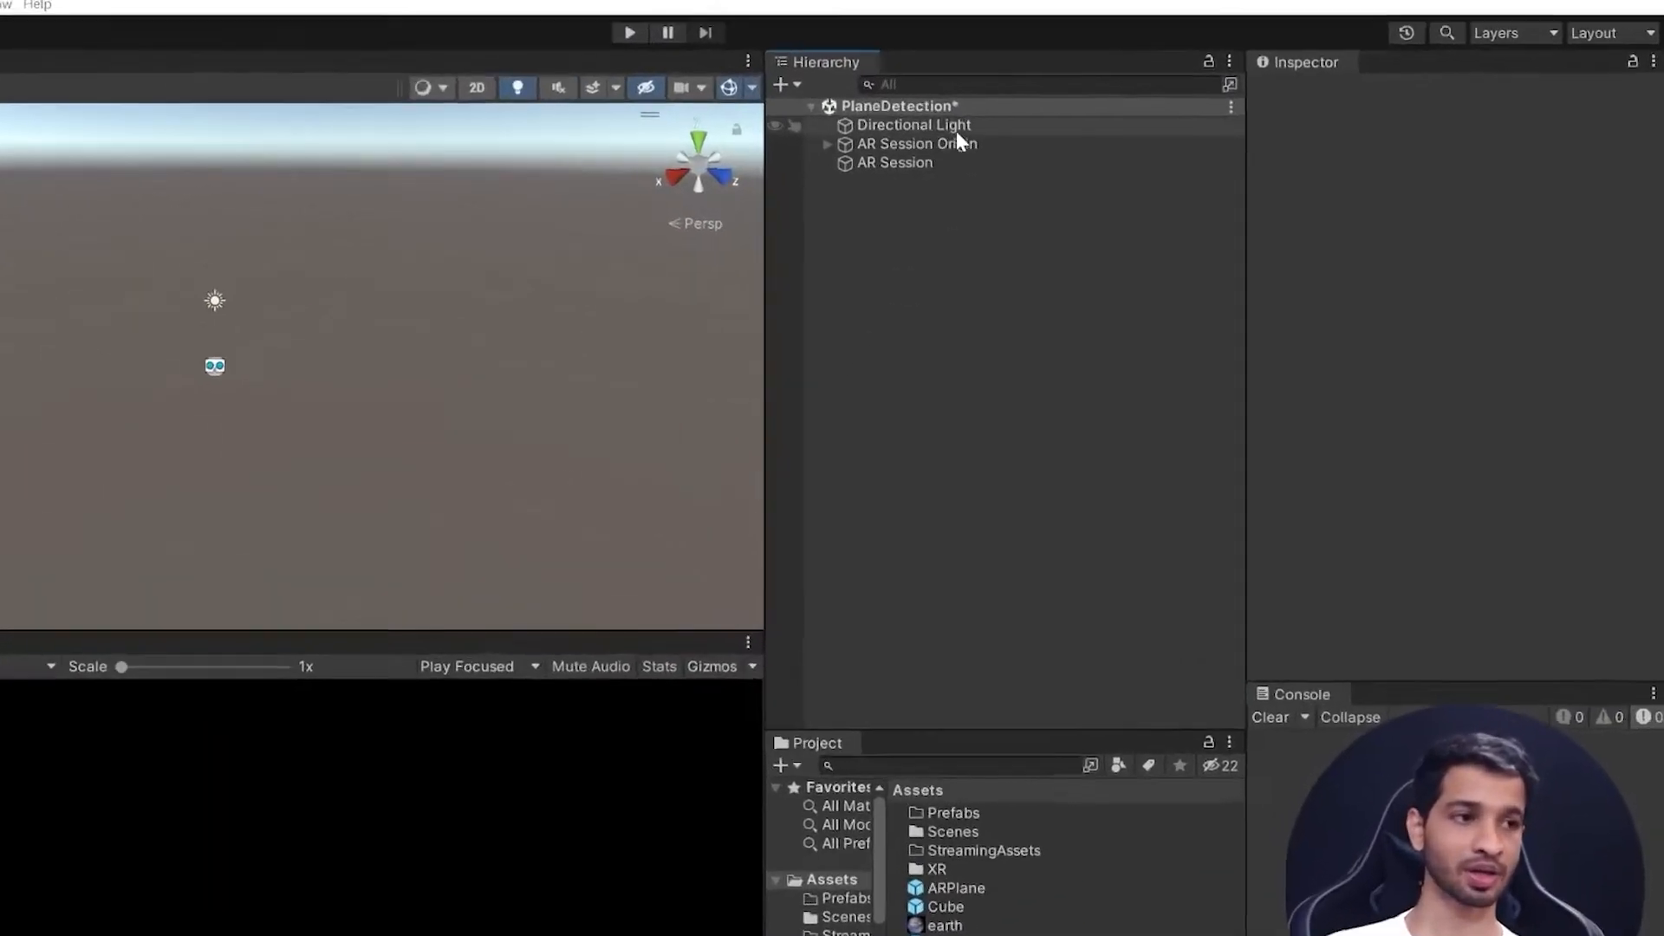
Step: Add an AR Plane Manager to AR Session Origin using the ARPlane prefab
{"action": "left_click", "coordinate": [916, 144]}
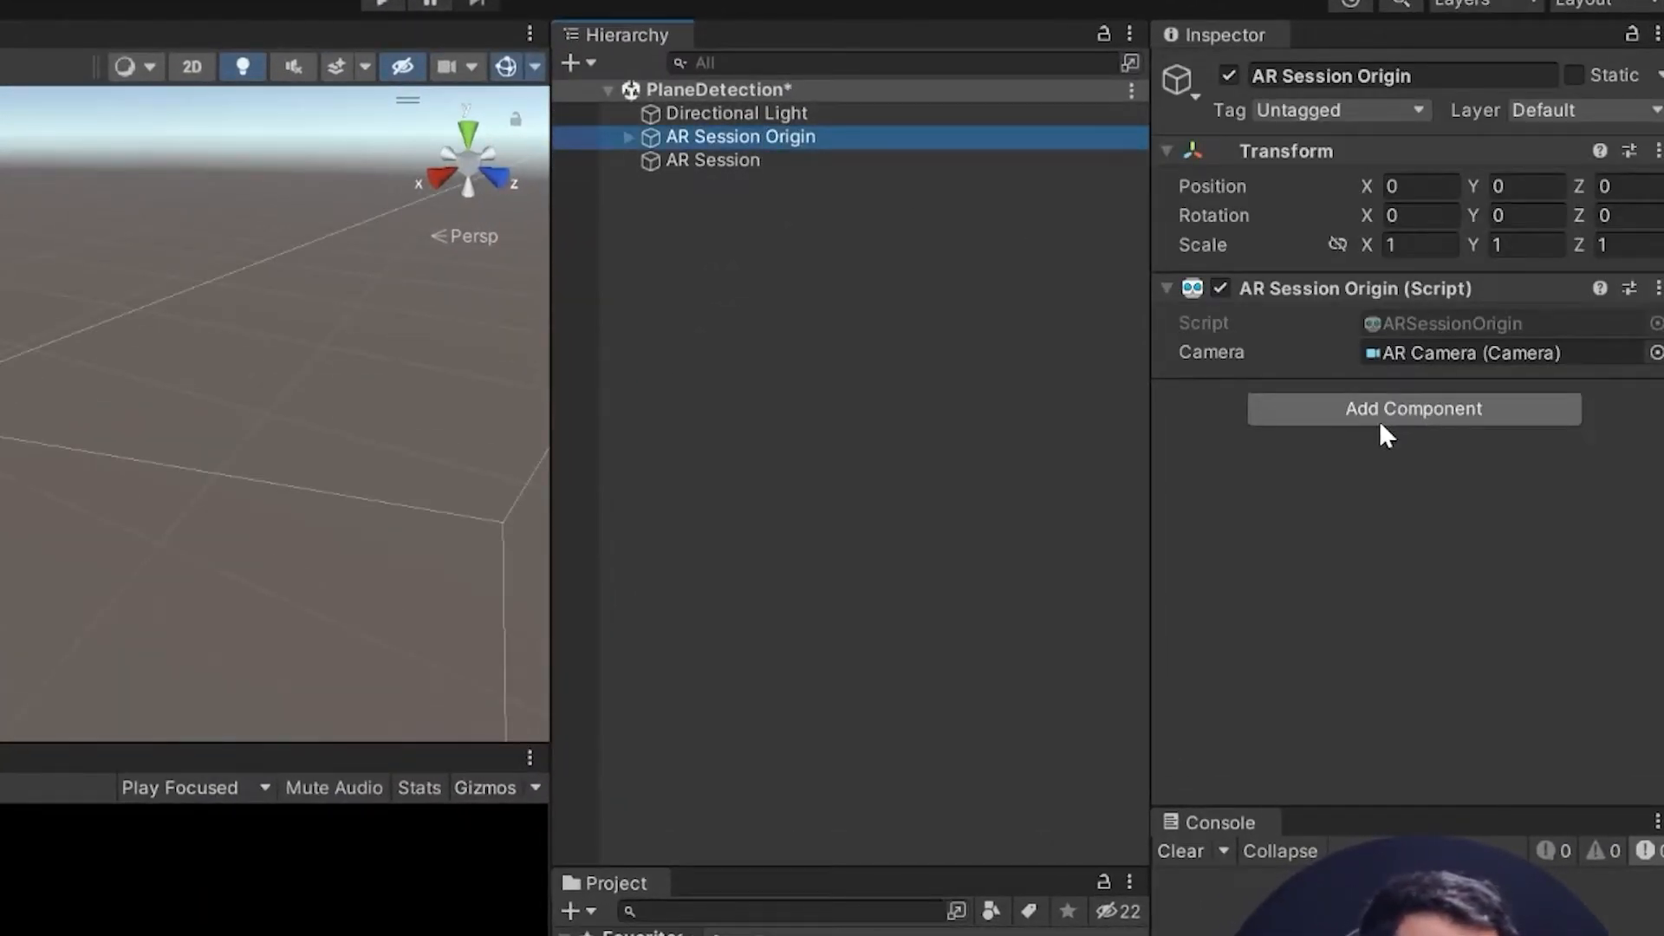
{"action": "left_click", "coordinate": [1414, 410]}
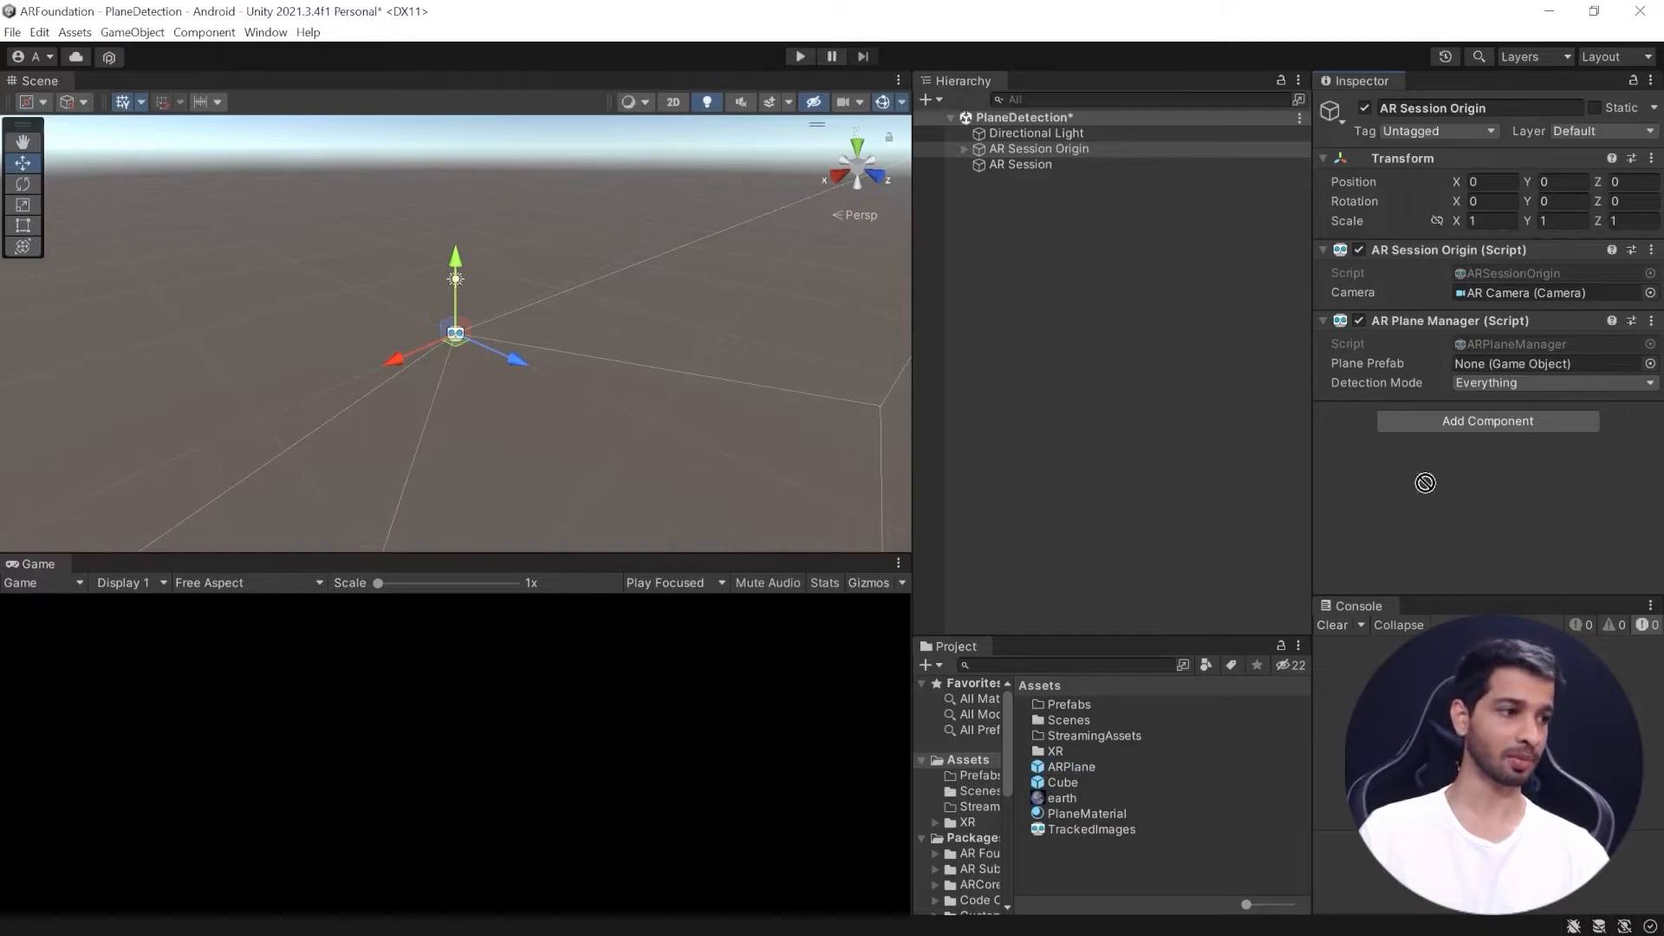
{"action": "left_click", "coordinate": [1553, 382]}
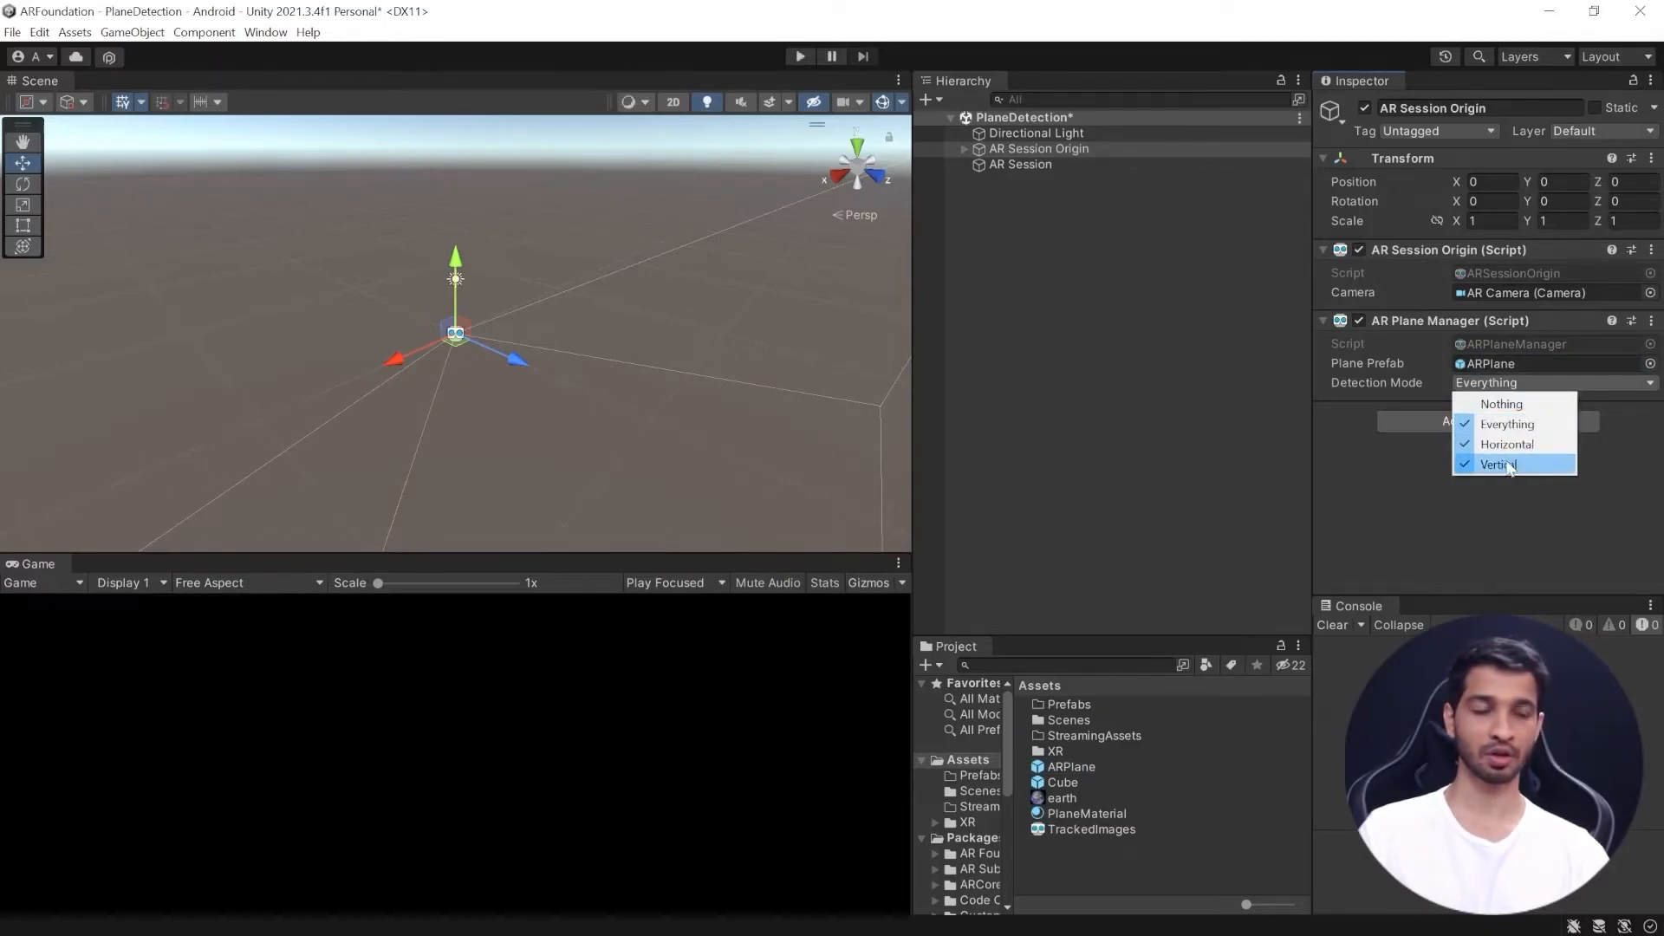
{"action": "mouse_move", "coordinate": [1386, 557]}
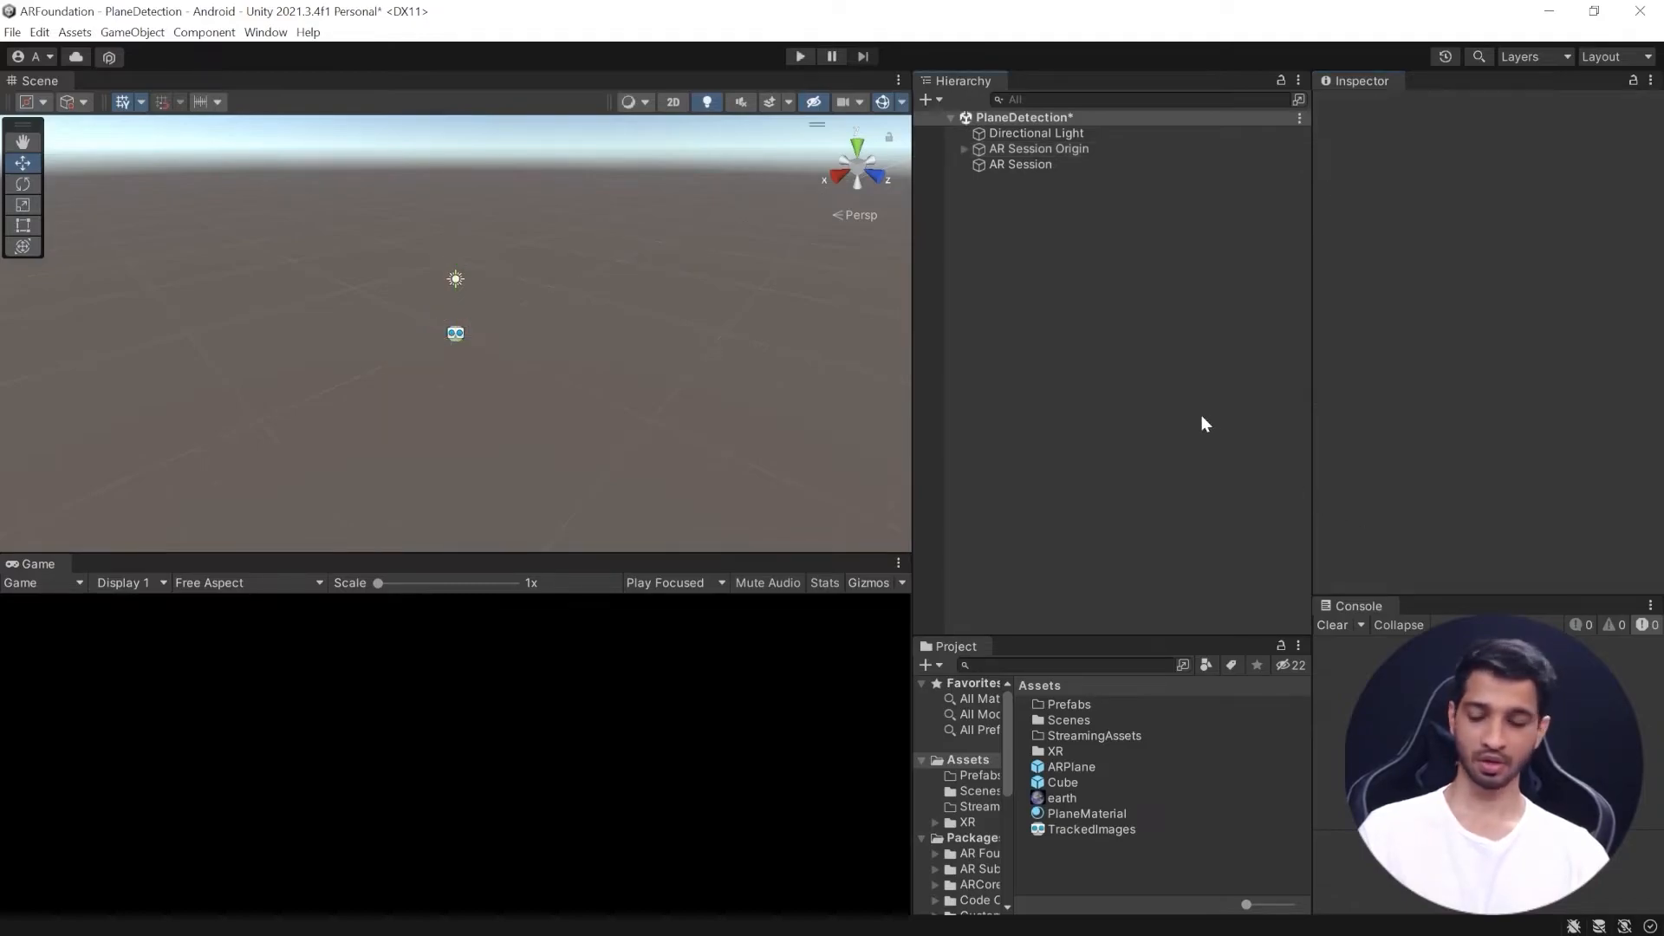
Step: Add PlaneDetection to Build Settings and Build And Run the Android app as test3
{"action": "left_click", "coordinate": [10, 32]}
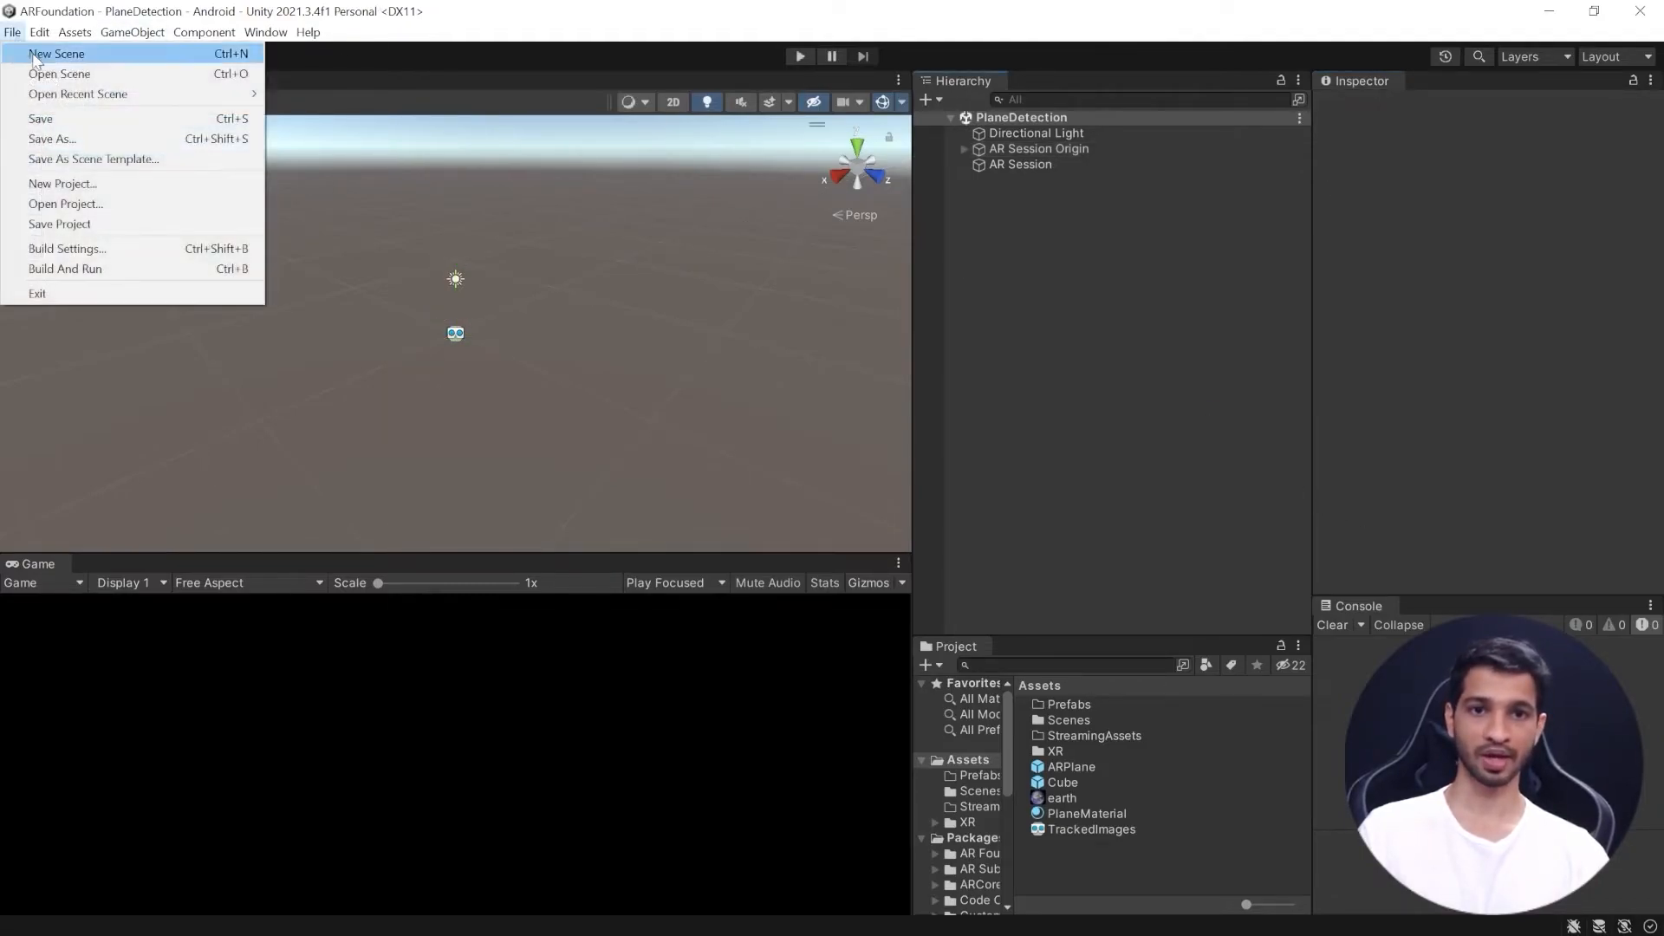
{"action": "left_click", "coordinate": [67, 249]}
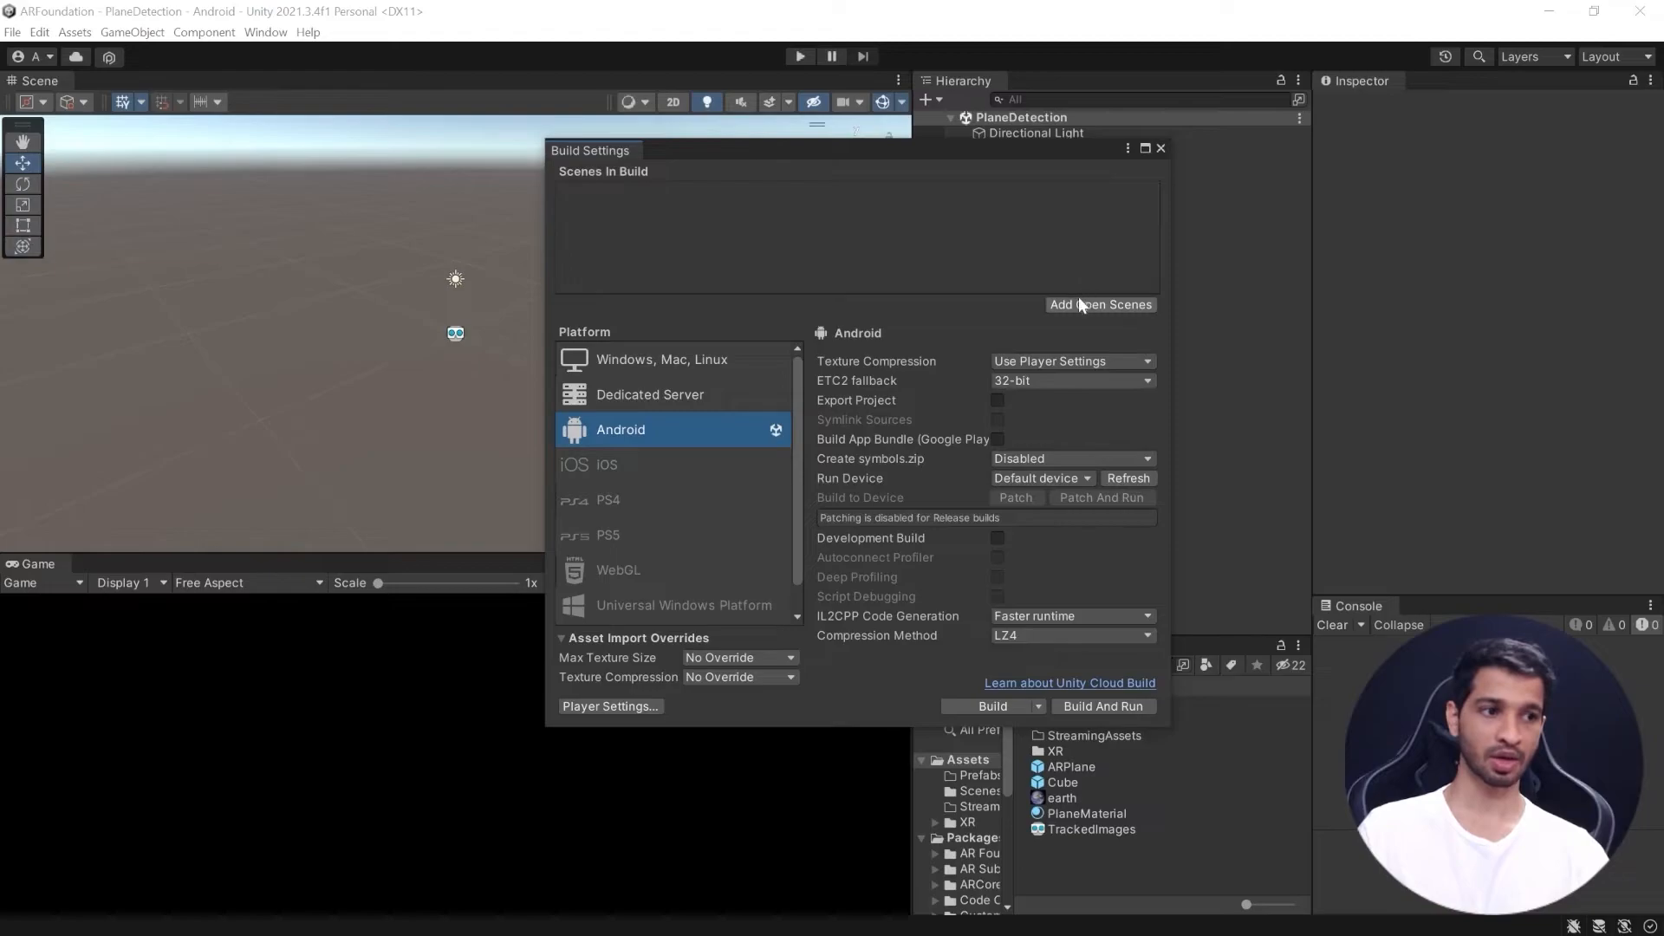
{"action": "left_click", "coordinate": [1101, 304]}
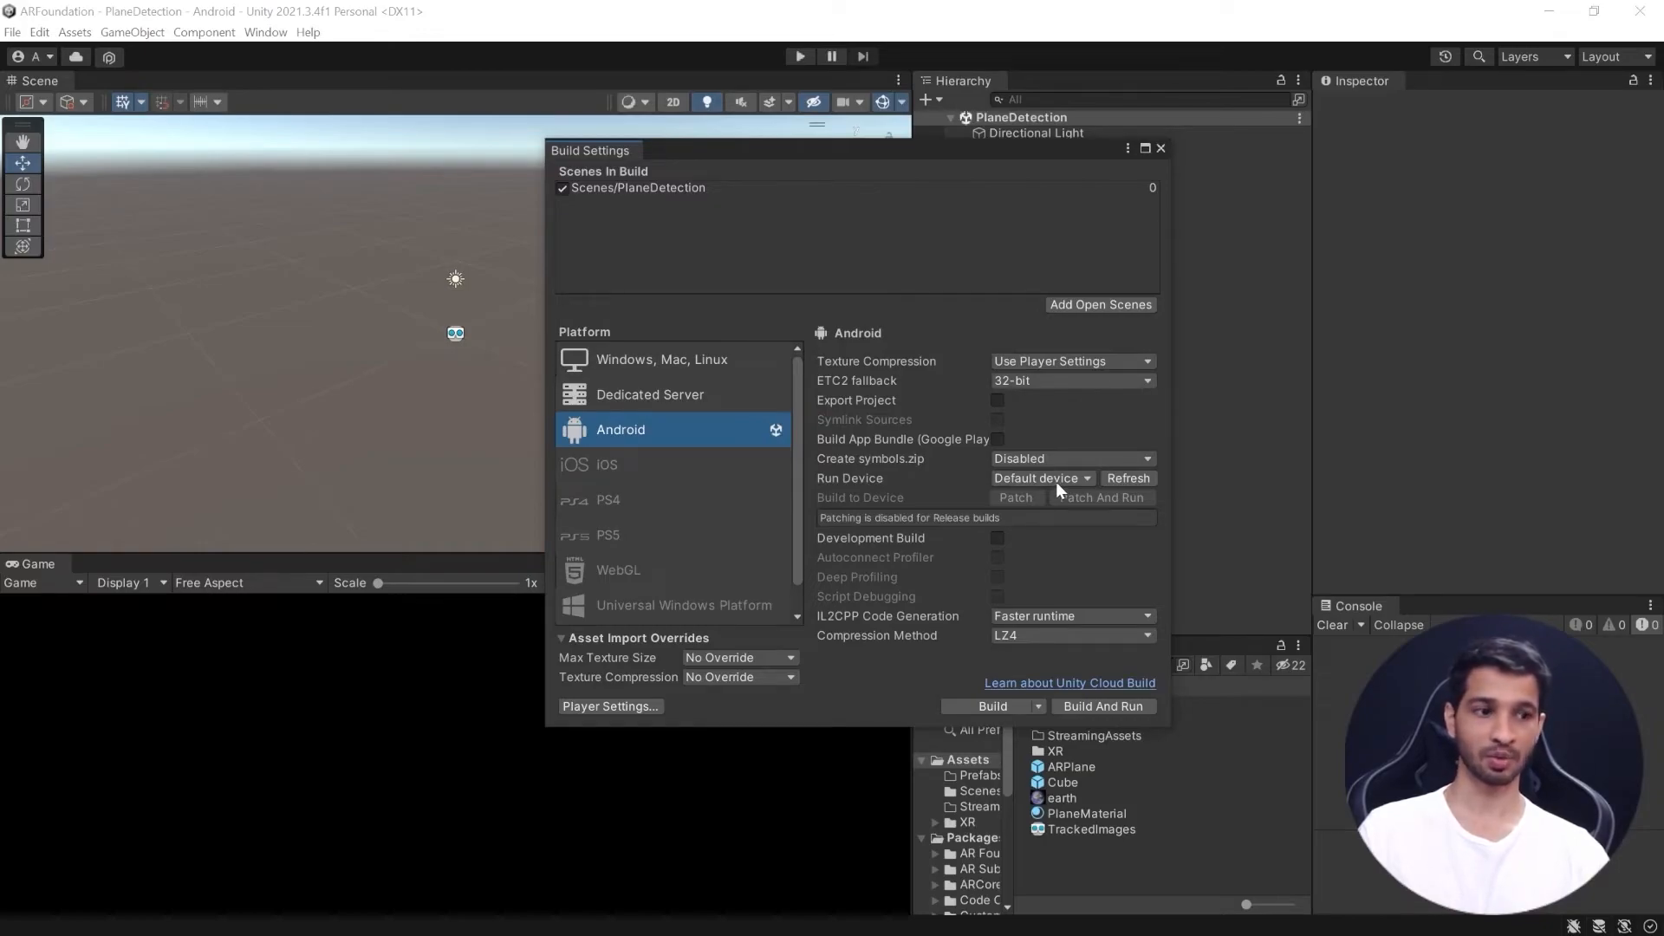
{"action": "left_click", "coordinate": [1103, 707]}
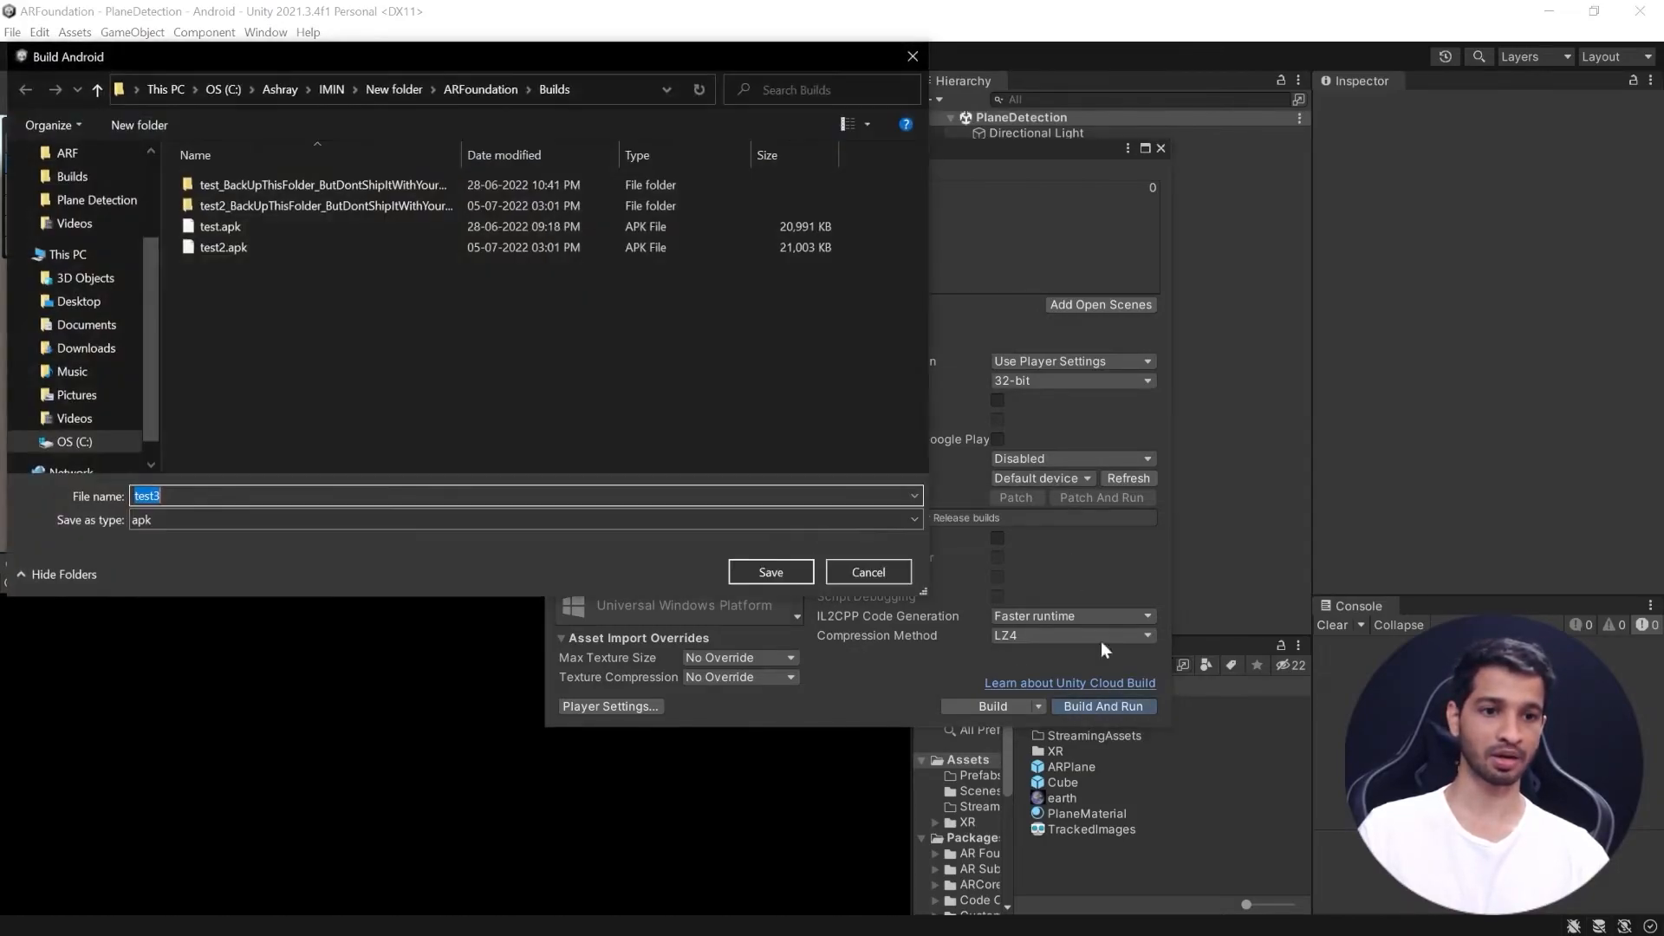
{"action": "mouse_move", "coordinate": [778, 599]}
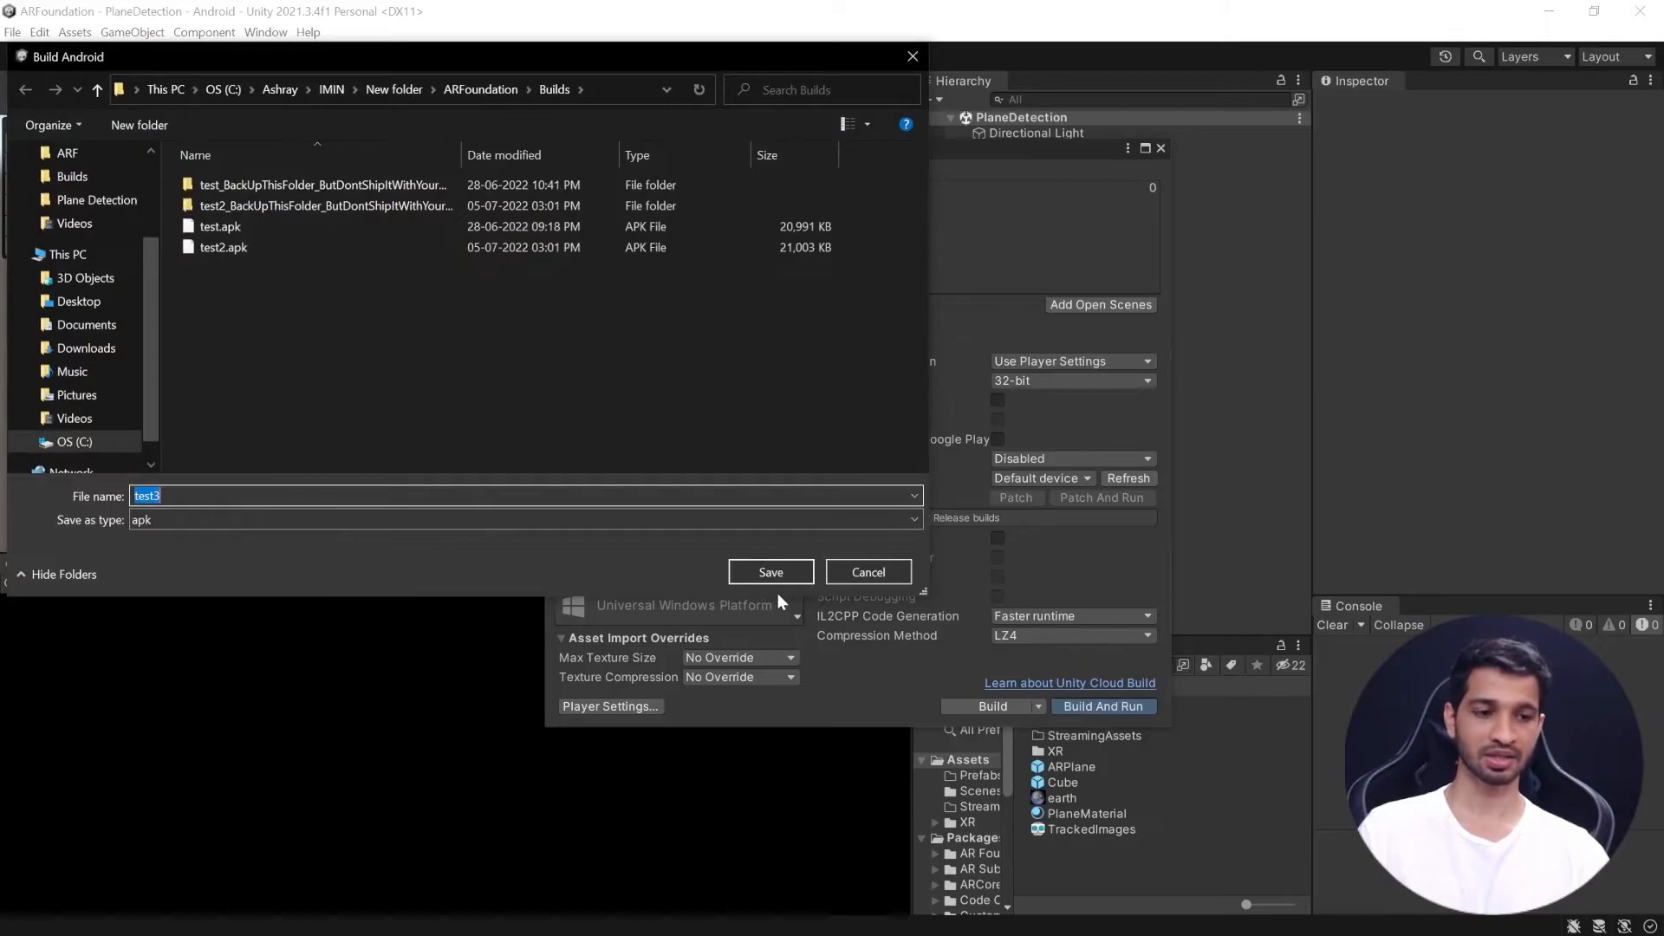
{"action": "left_click", "coordinate": [771, 571]}
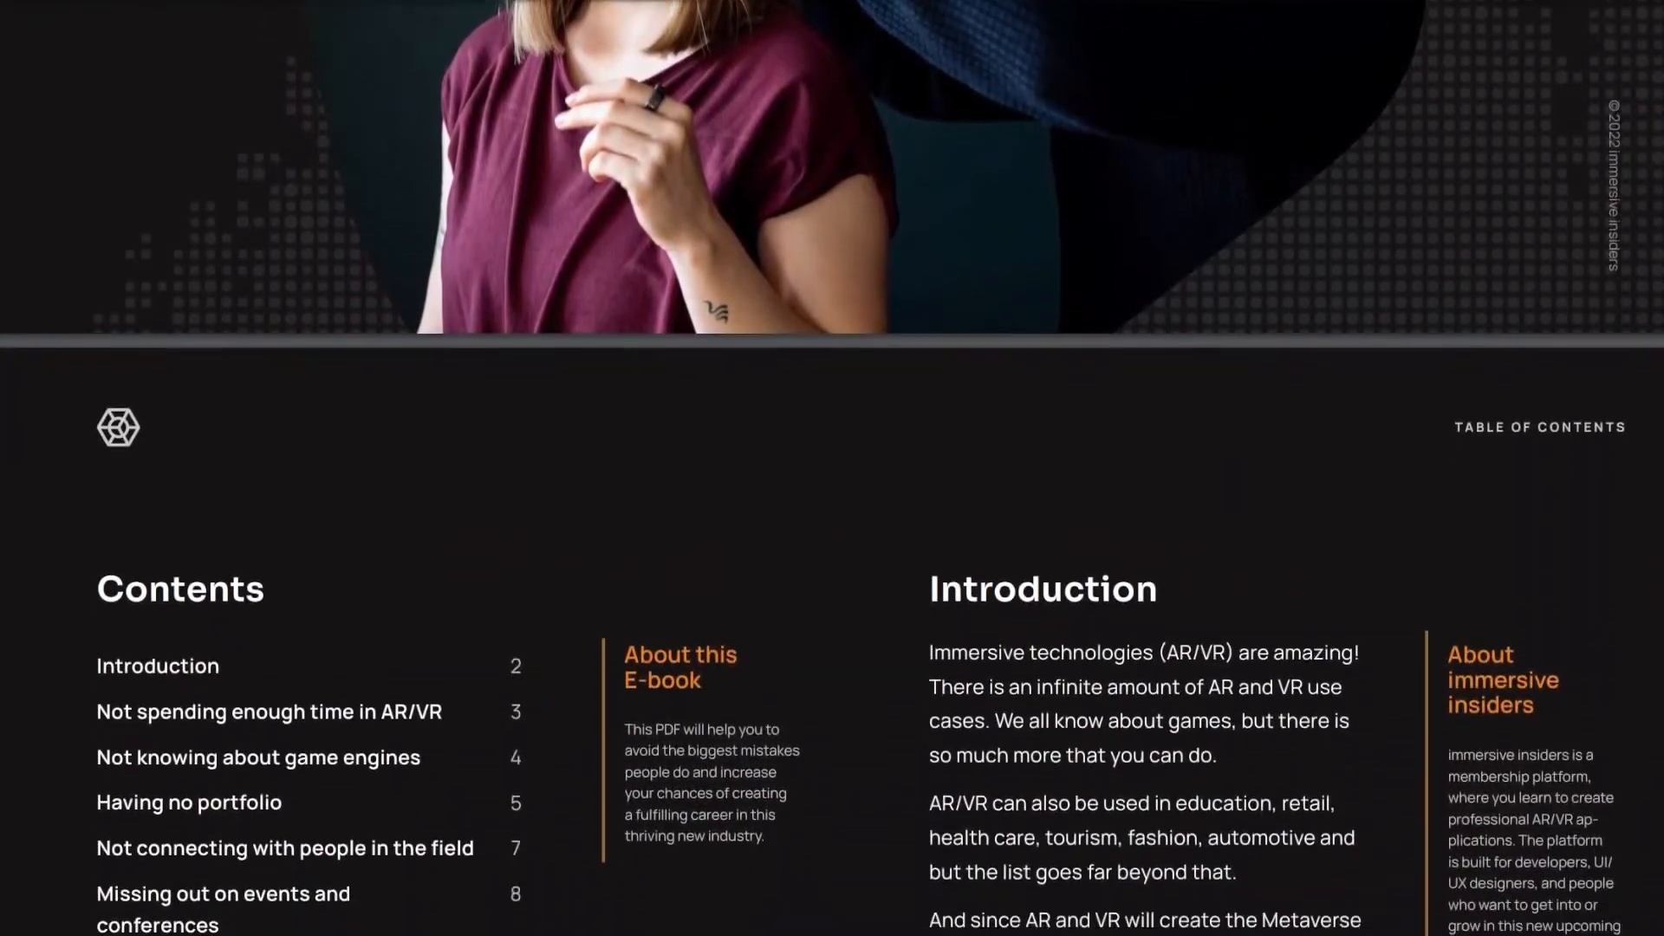
Step: Scroll the e-book from the table of contents down to chapter 04
{"action": "scroll", "scroll_direction": "down", "scroll_amount": 3}
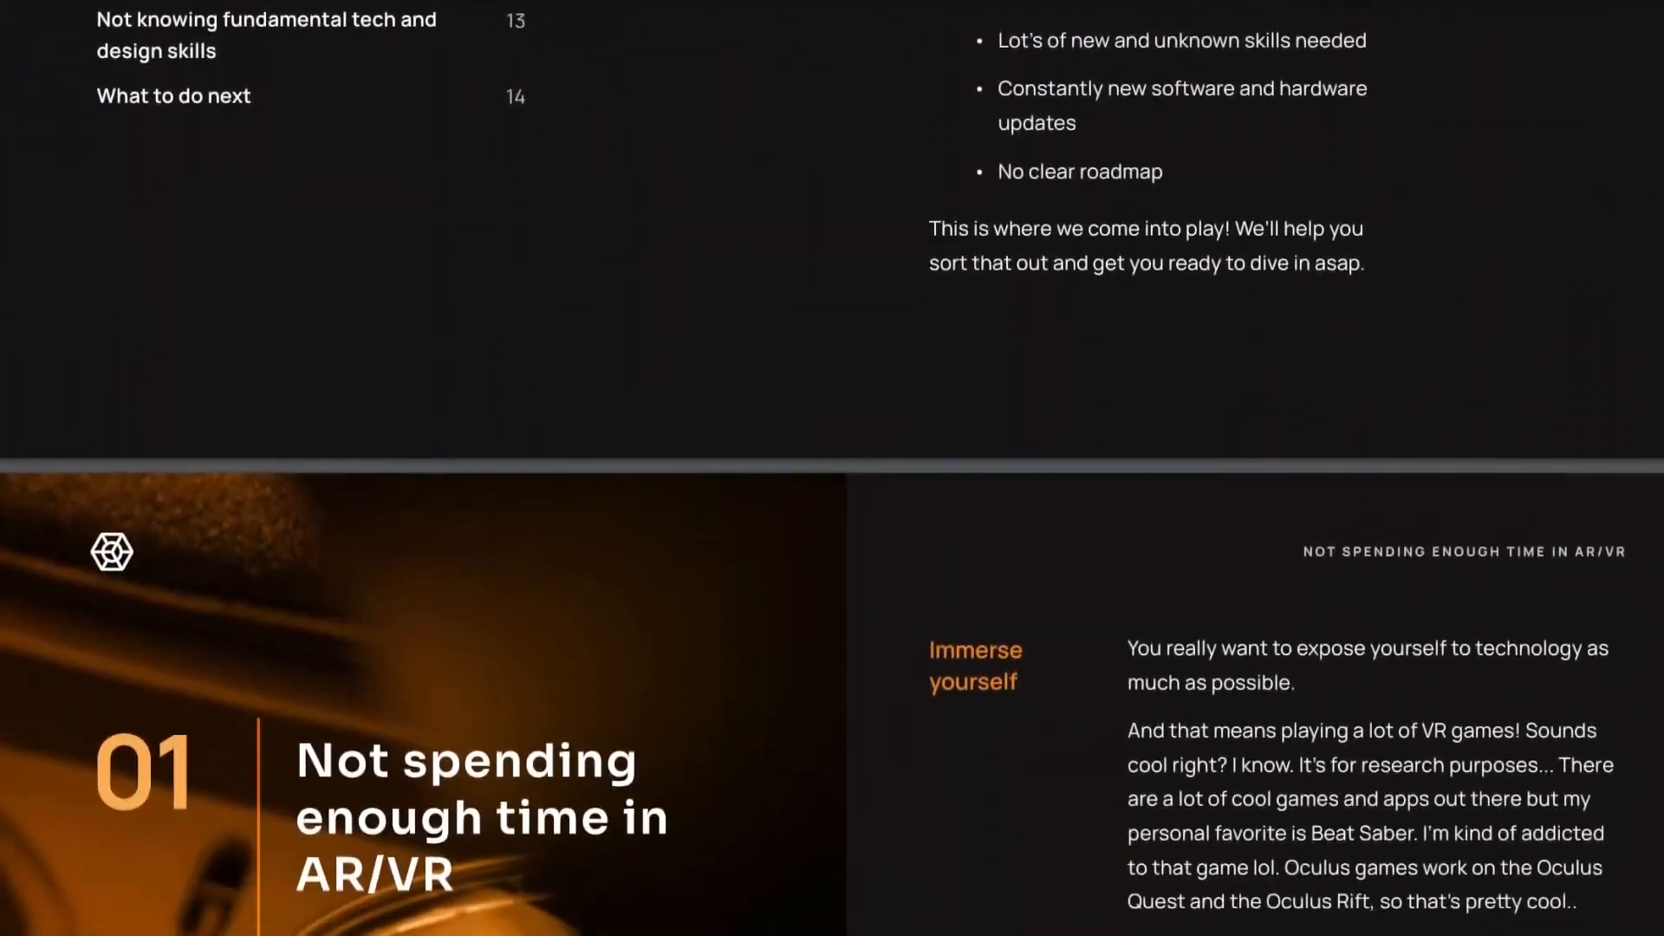
{"action": "scroll", "scroll_direction": "down", "scroll_amount": 3}
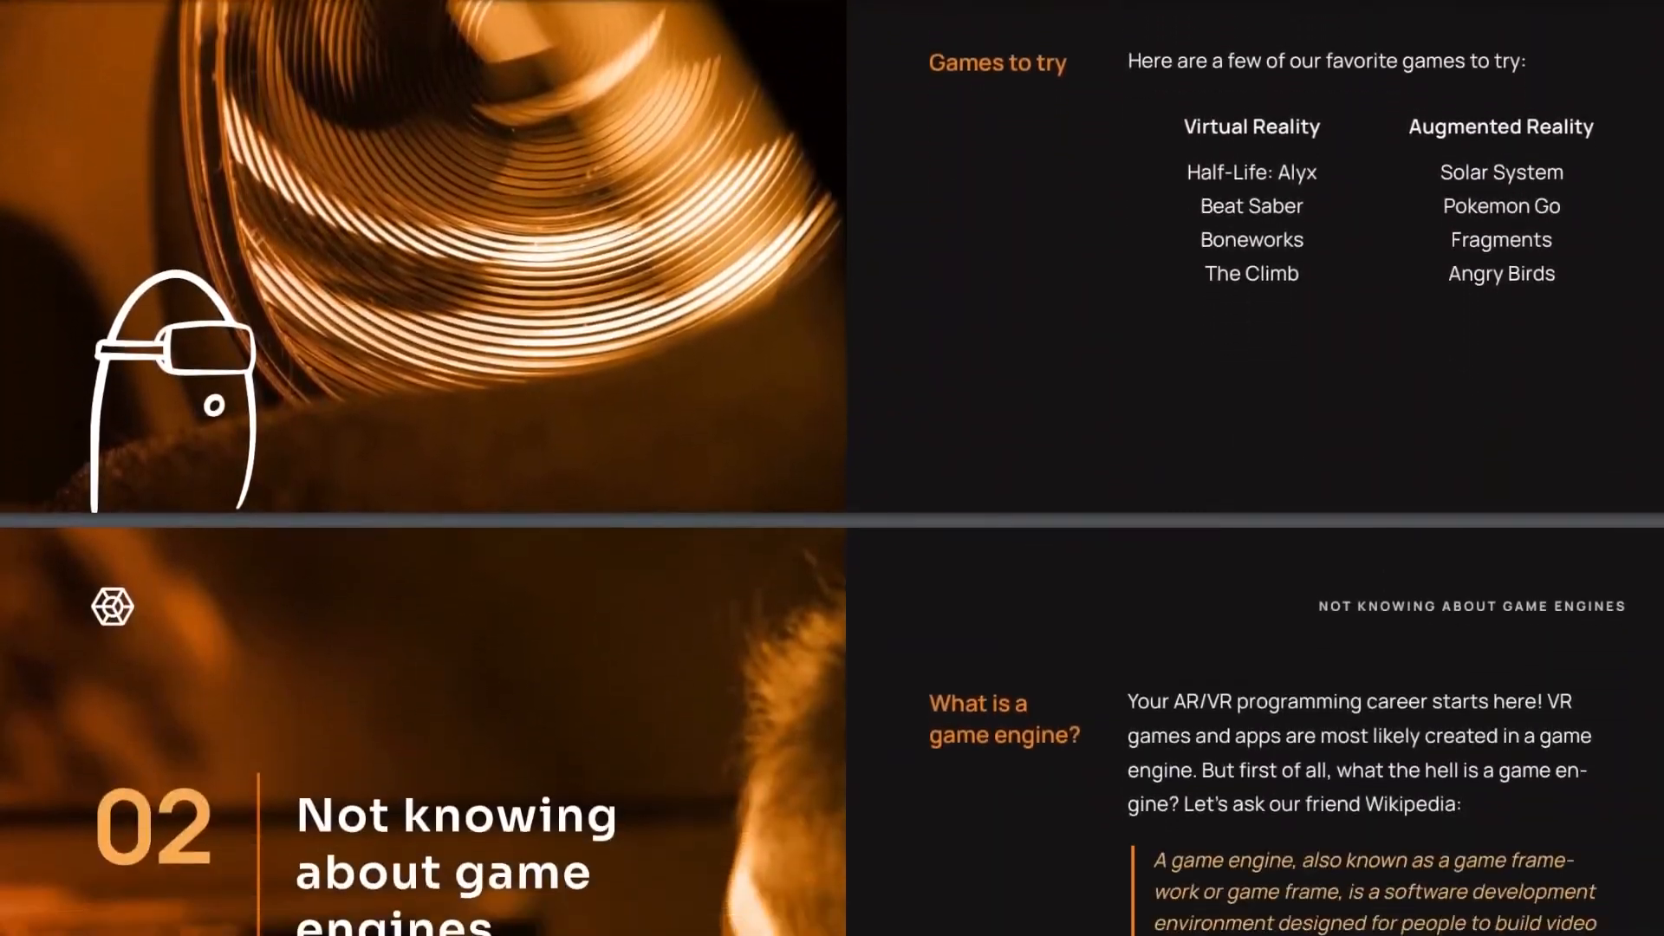
{"action": "scroll", "scroll_direction": "down", "scroll_amount": 3}
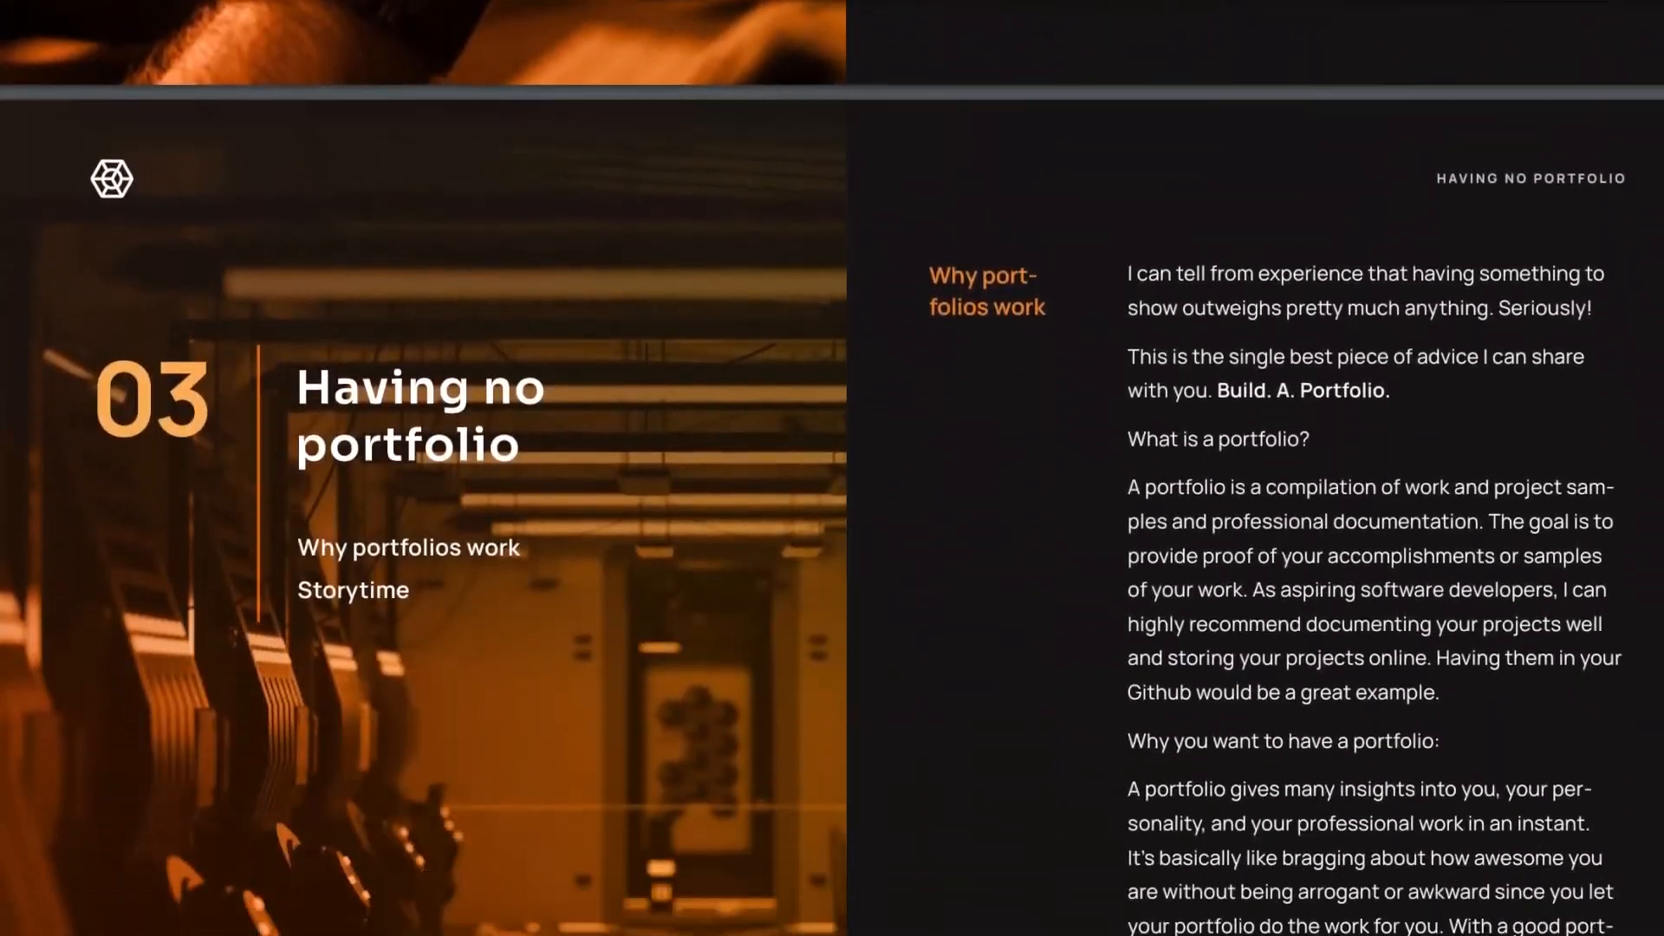
{"action": "scroll", "scroll_direction": "down", "scroll_amount": 3}
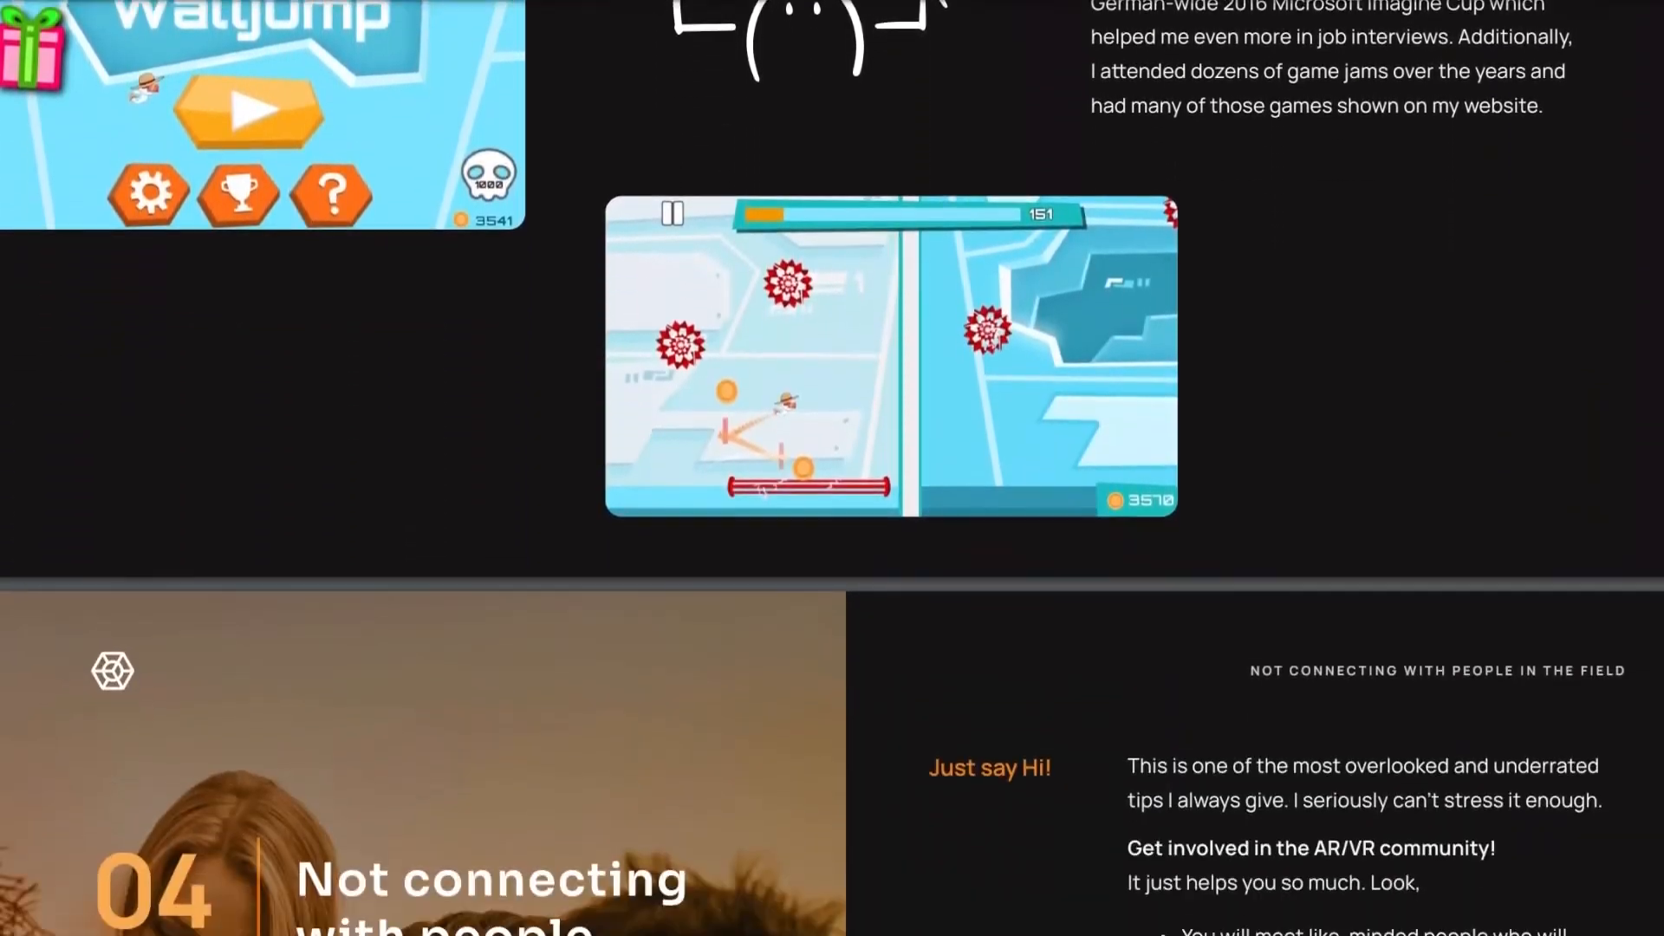